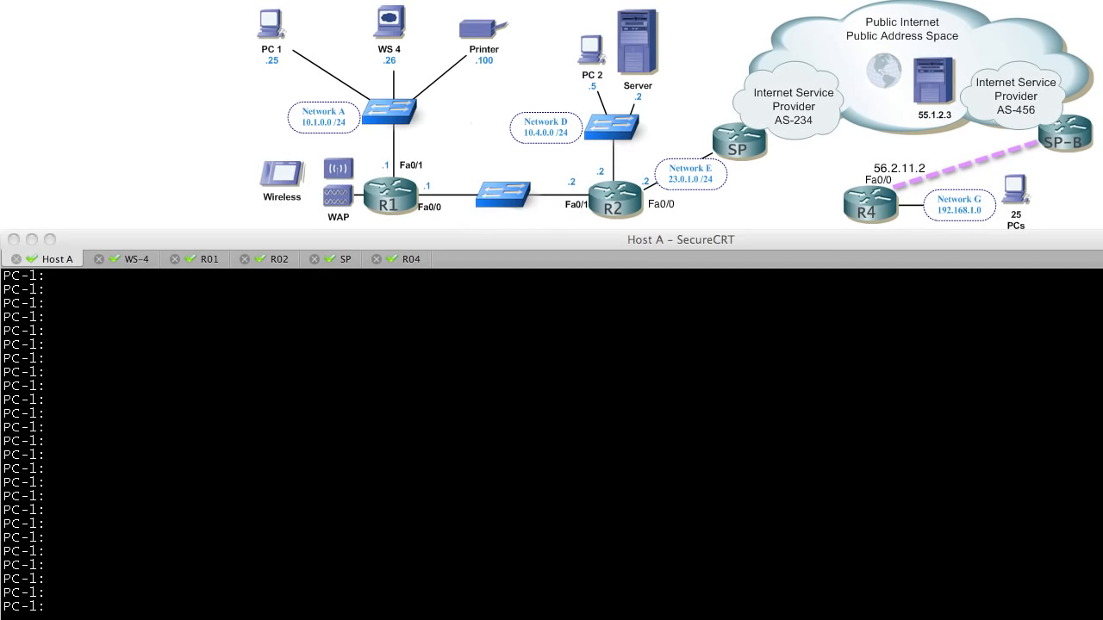
pyautogui.moveTo(633, 198)
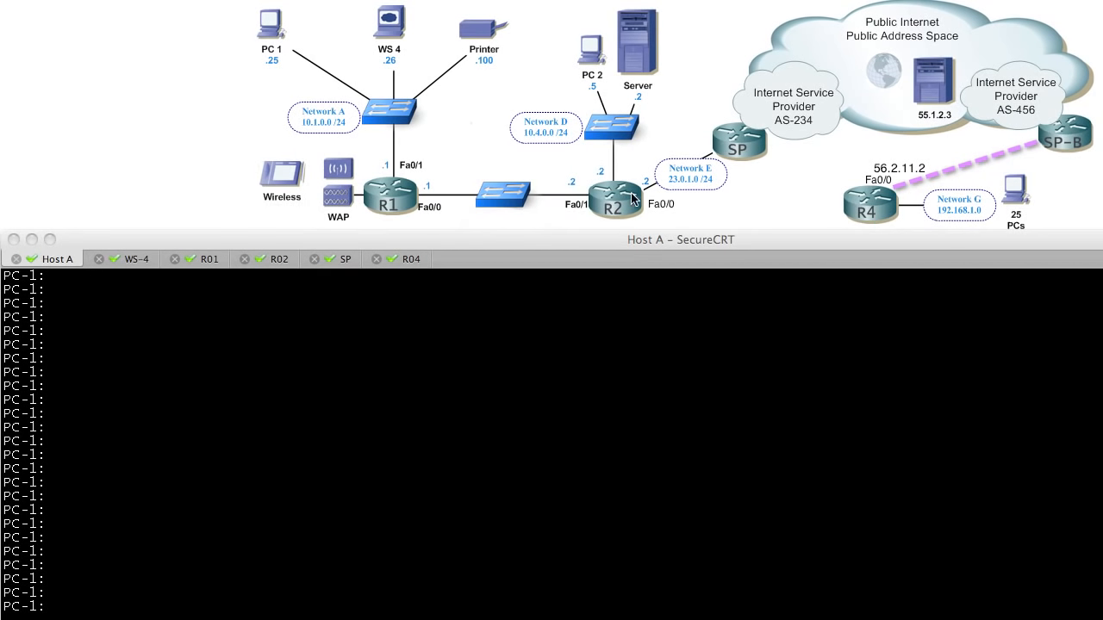
pyautogui.moveTo(614, 224)
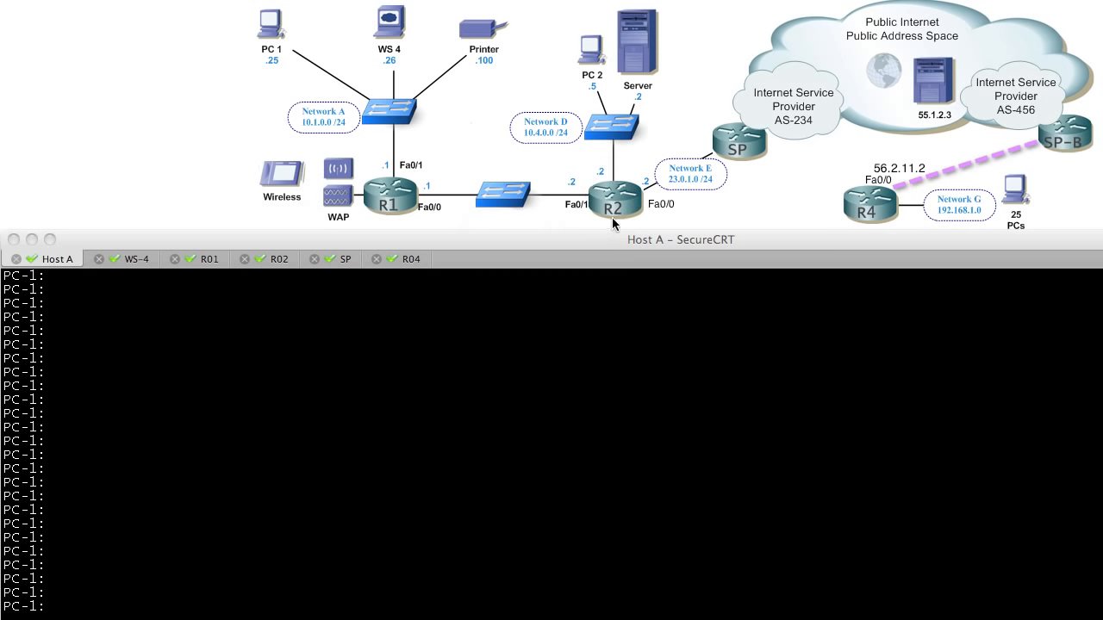
pyautogui.moveTo(390, 199)
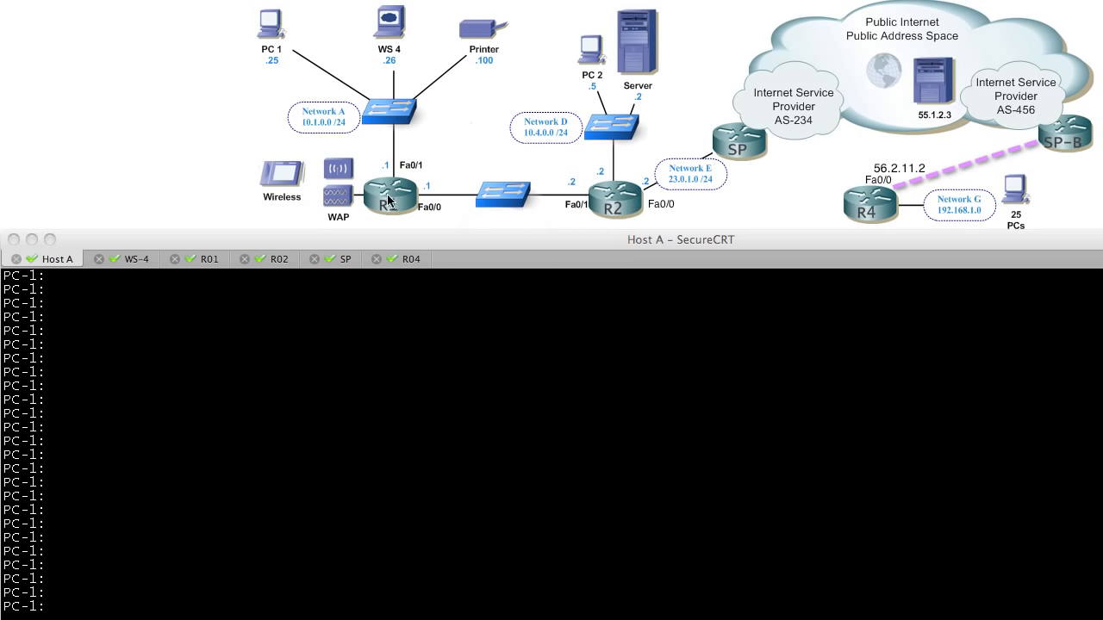
pyautogui.moveTo(868, 228)
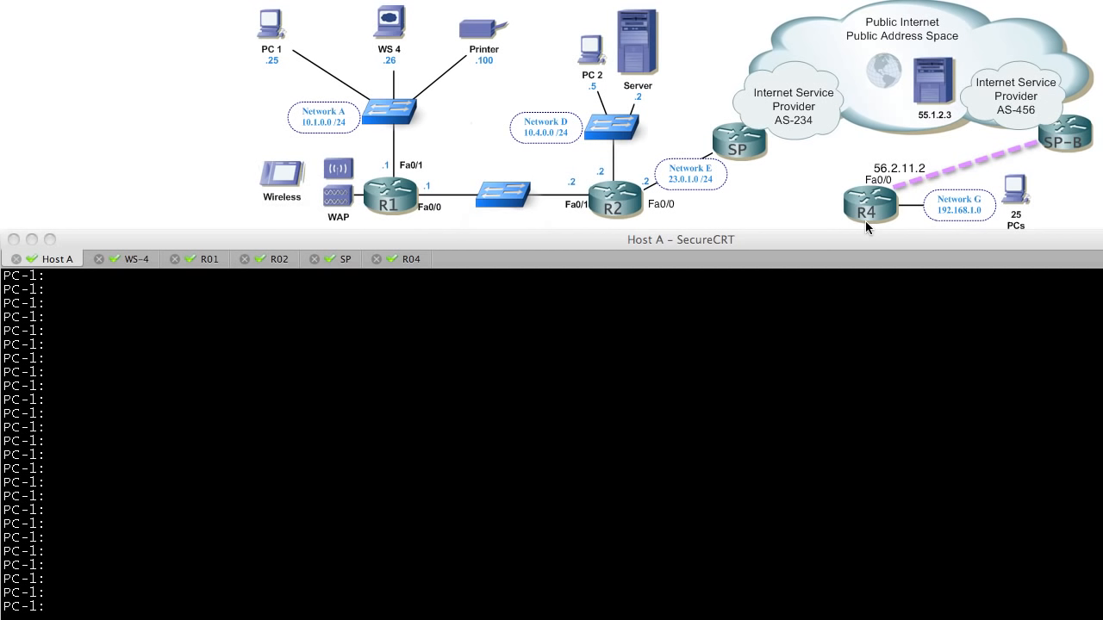
pyautogui.moveTo(880, 222)
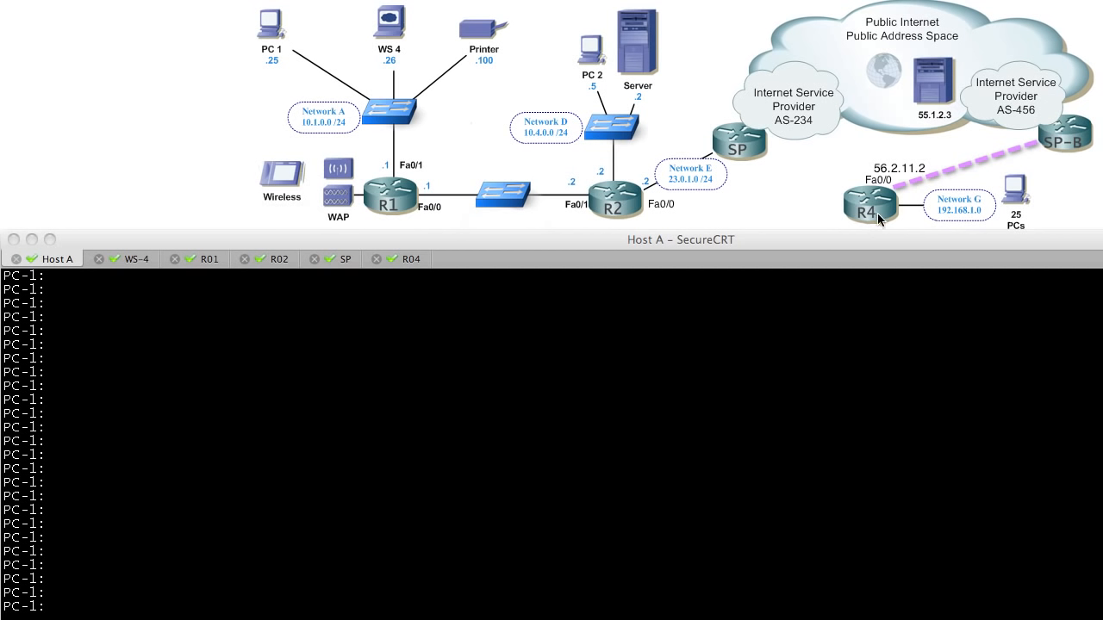
pyautogui.moveTo(993, 224)
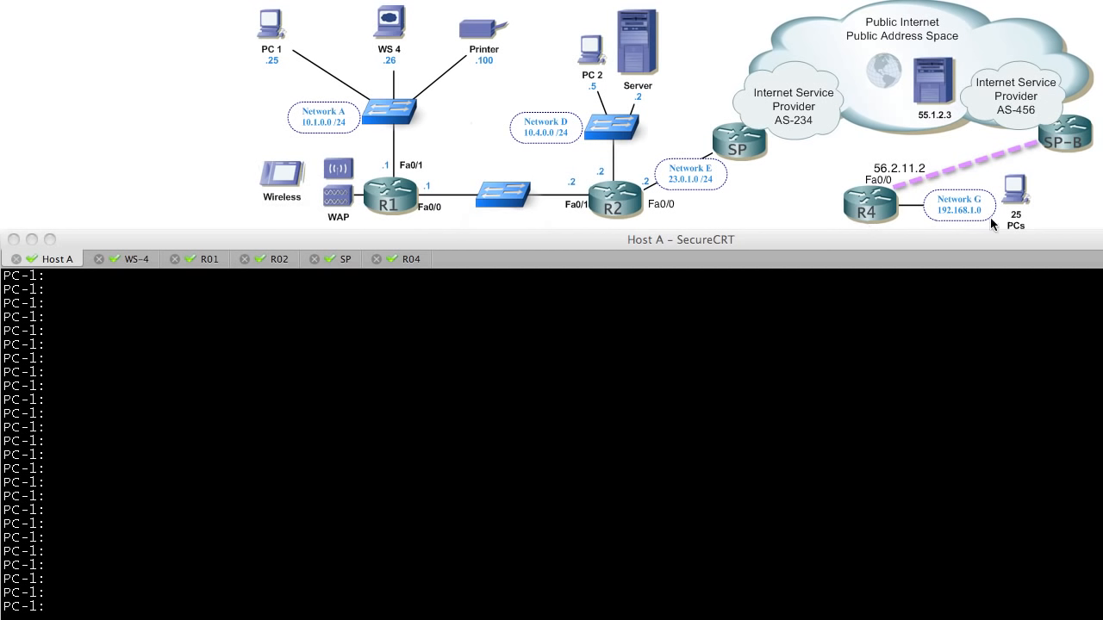
pyautogui.moveTo(517, 116)
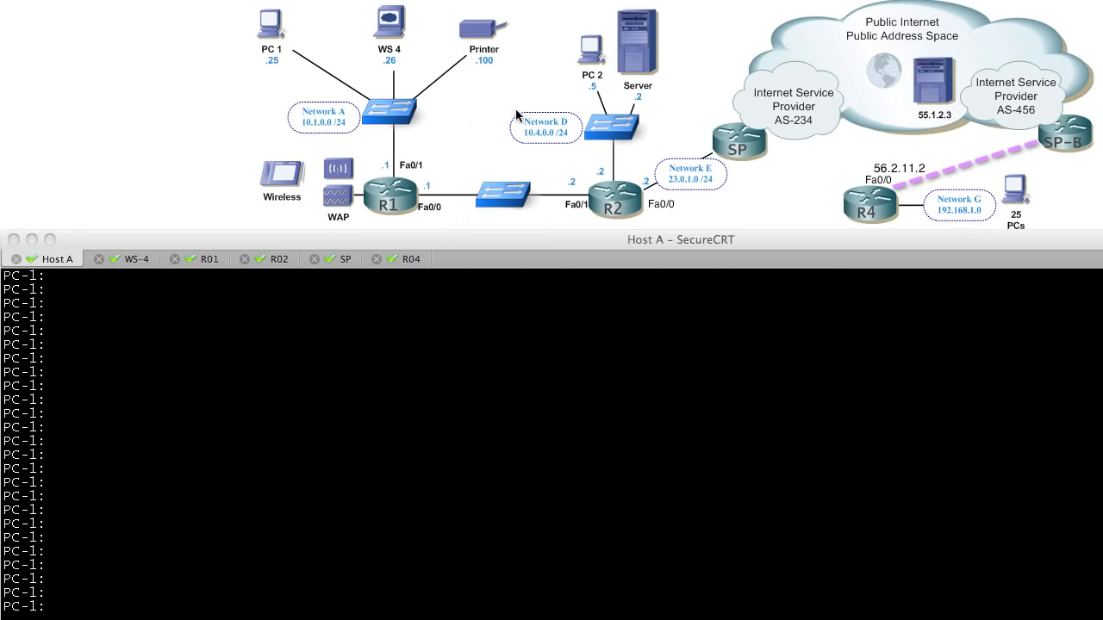
pyautogui.moveTo(567, 176)
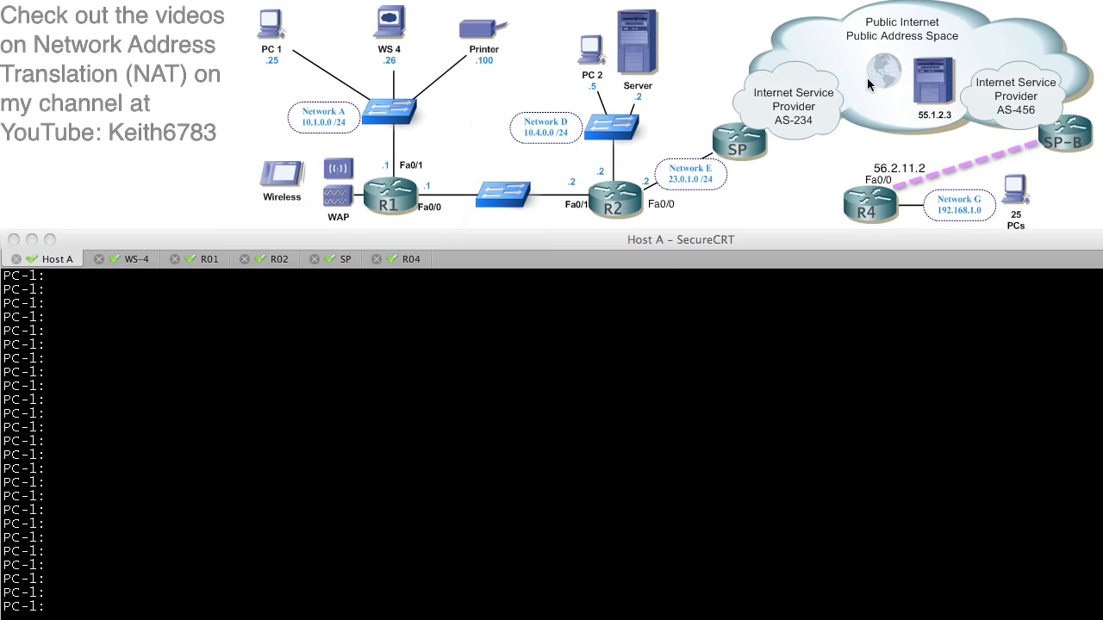
pyautogui.moveTo(631, 232)
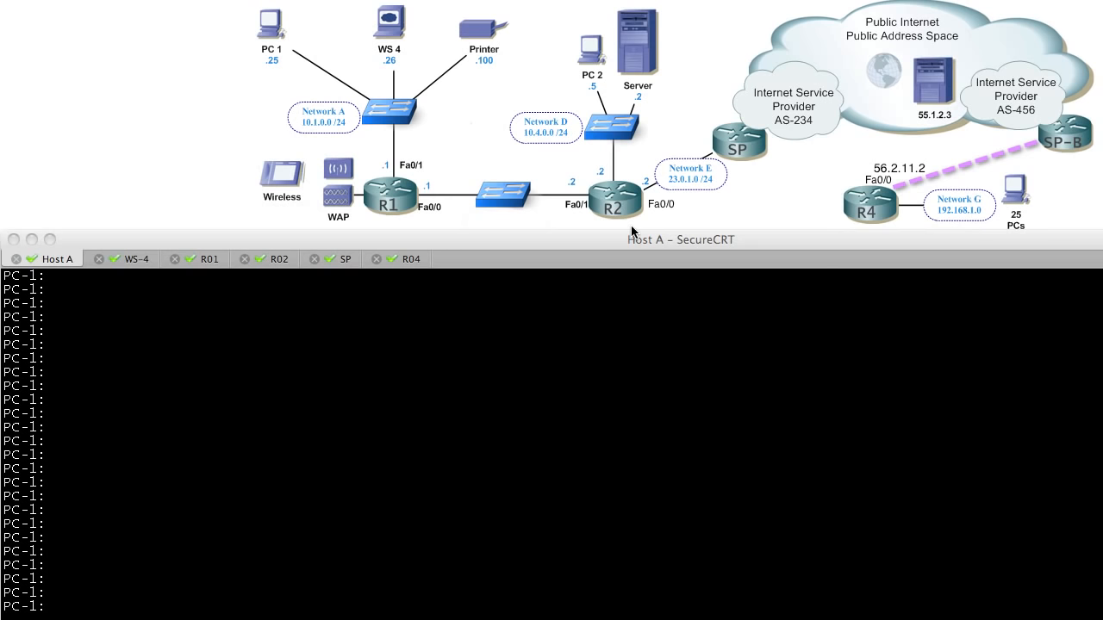
pyautogui.moveTo(403, 55)
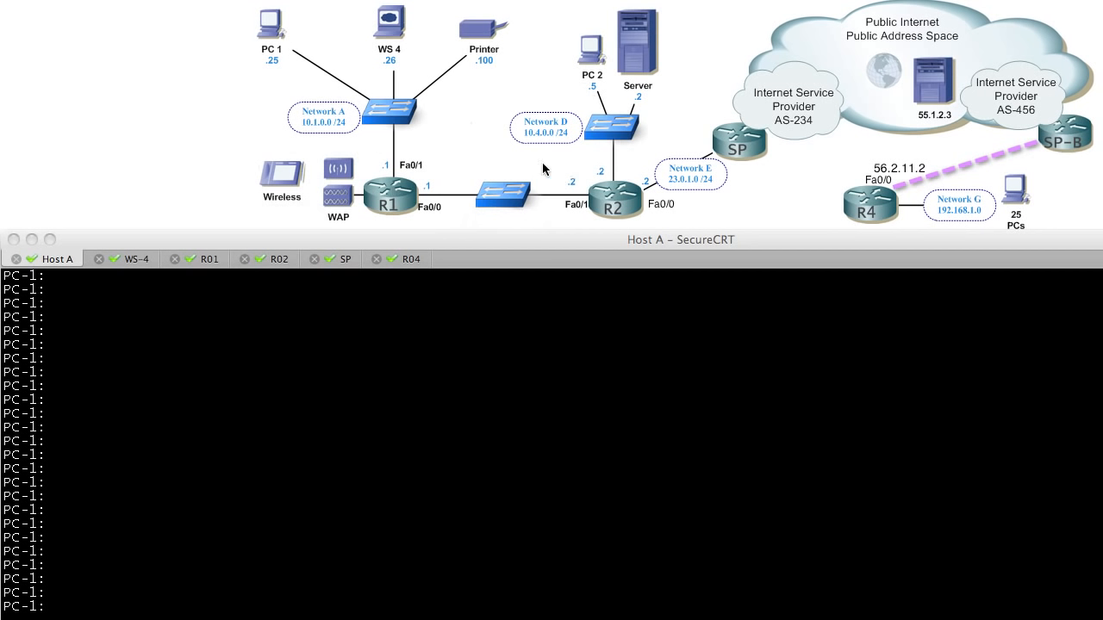
pyautogui.moveTo(978, 229)
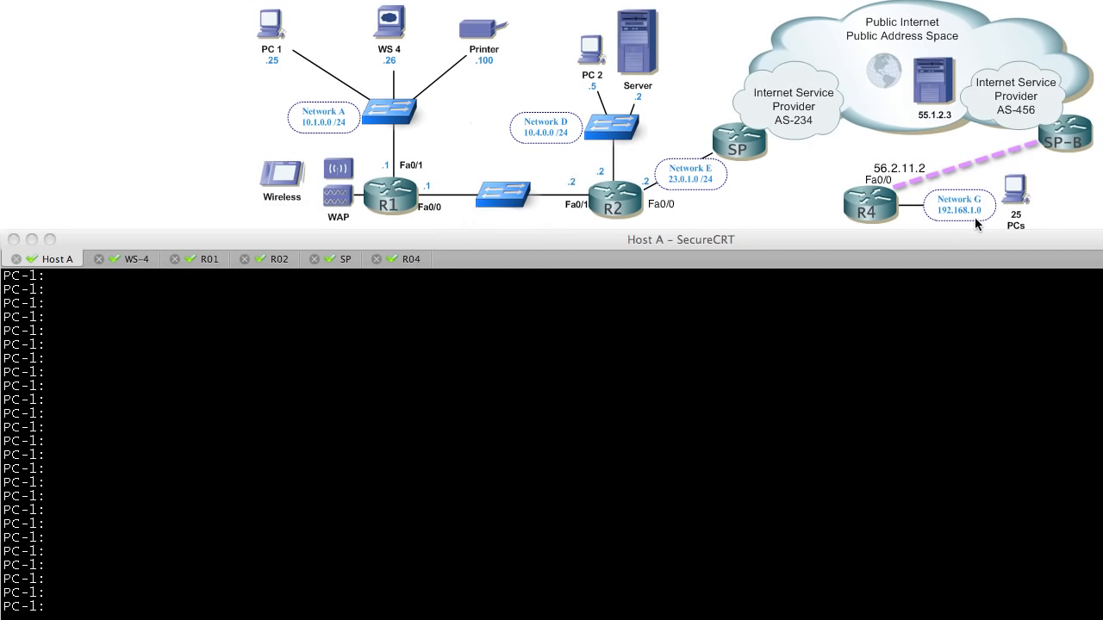
pyautogui.moveTo(621, 220)
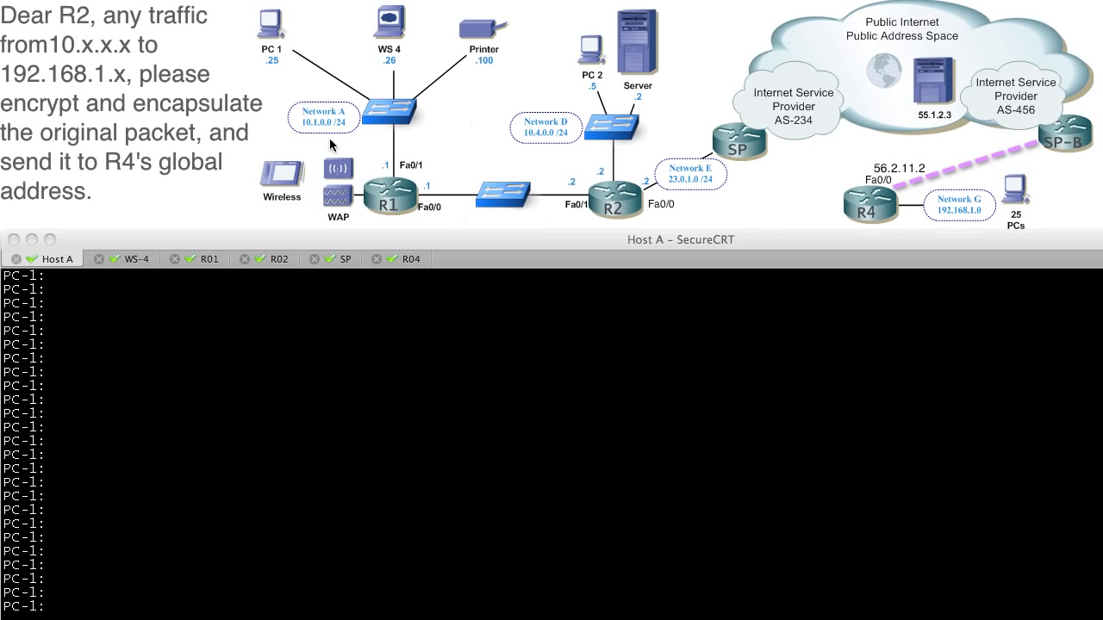
pyautogui.moveTo(670, 208)
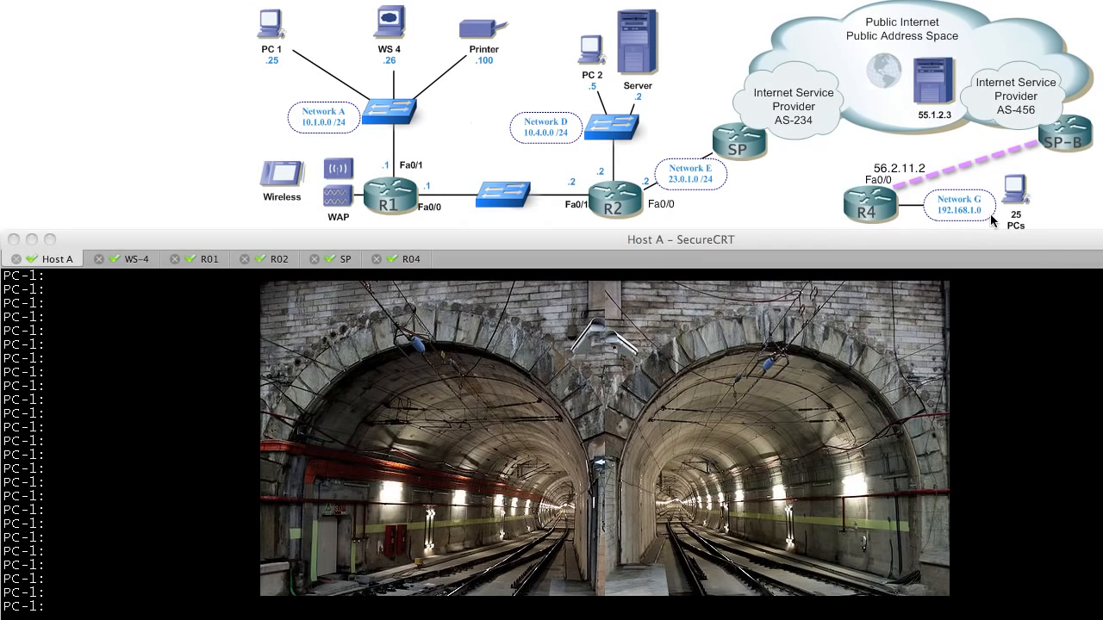
pyautogui.moveTo(840, 214)
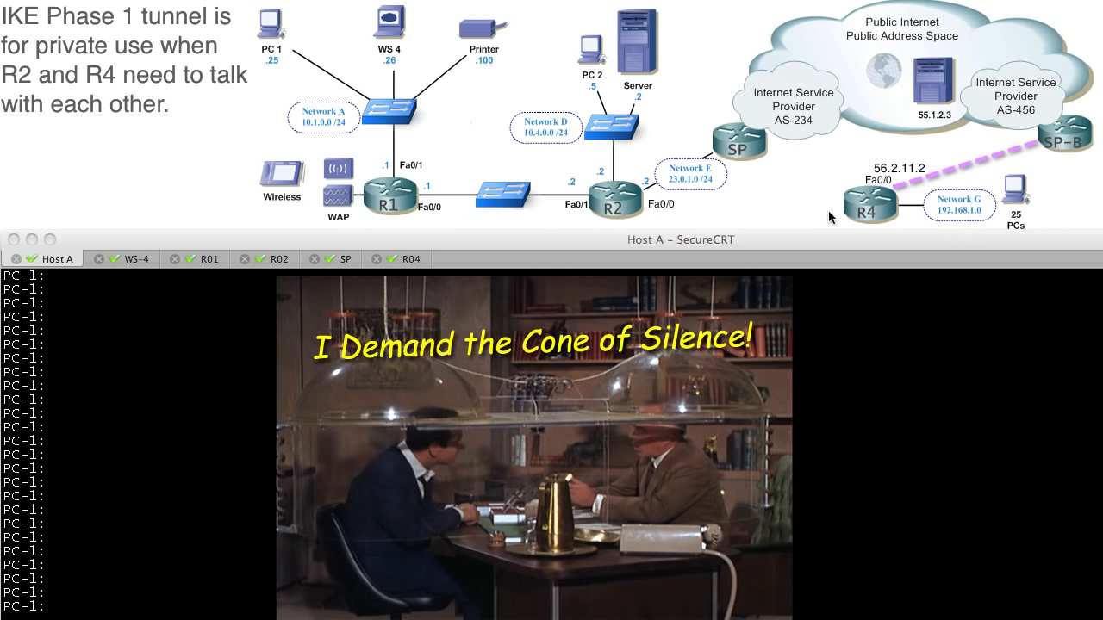
pyautogui.moveTo(765, 212)
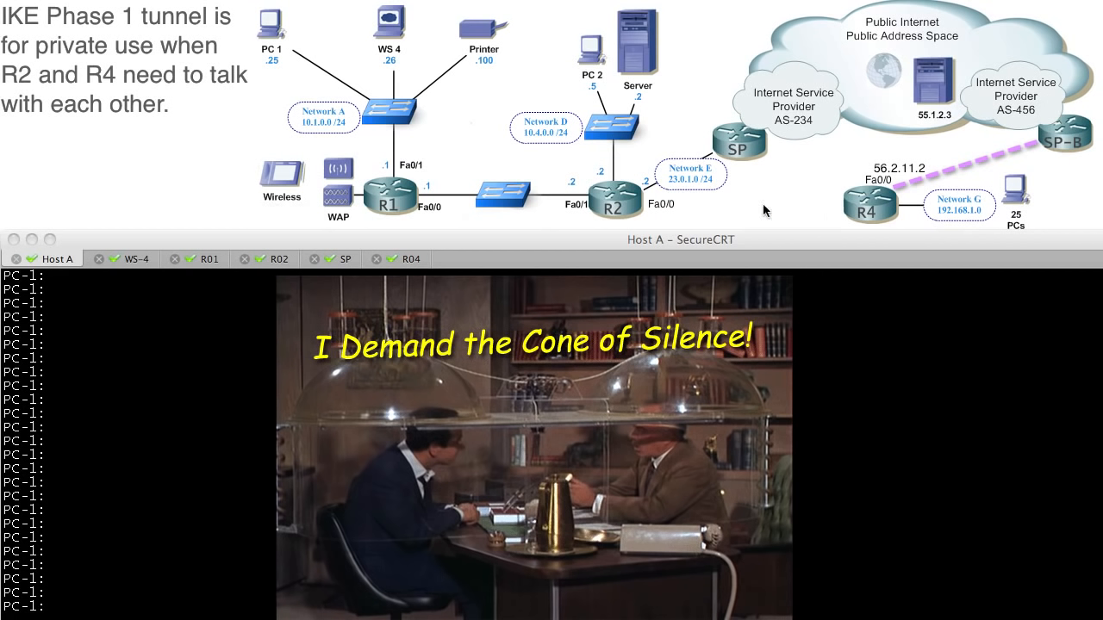
pyautogui.moveTo(803, 218)
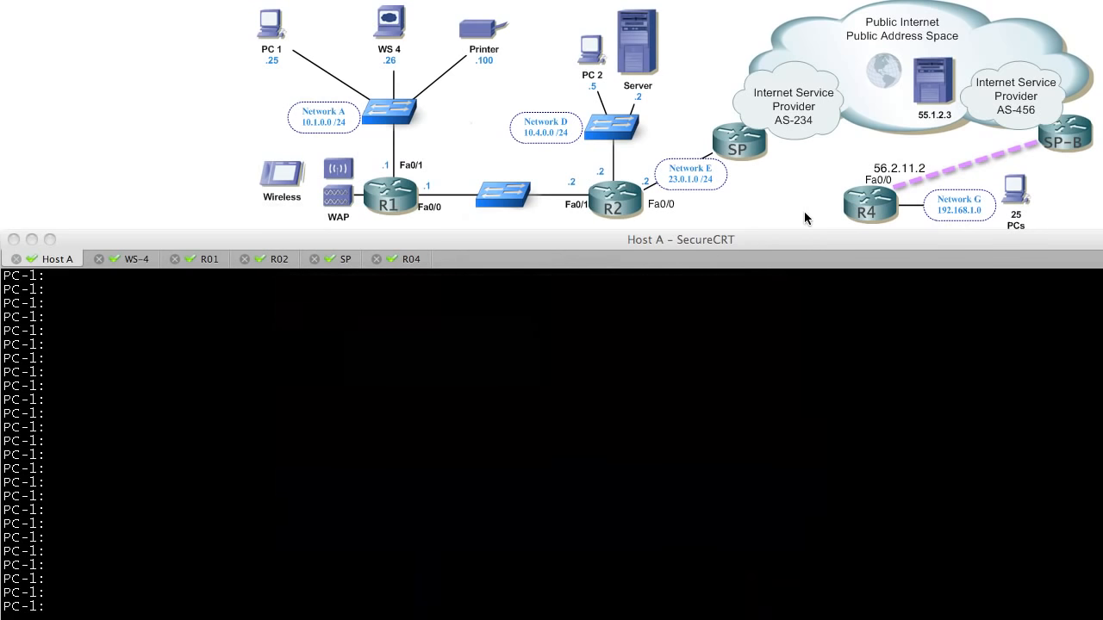
pyautogui.moveTo(271, 64)
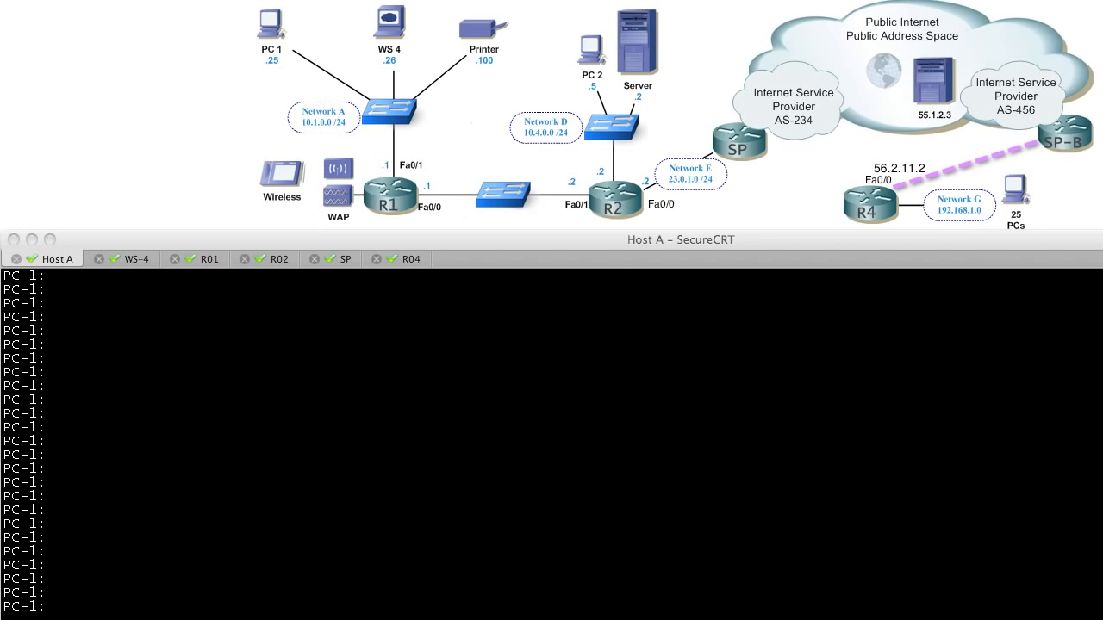
pyautogui.moveTo(323, 6)
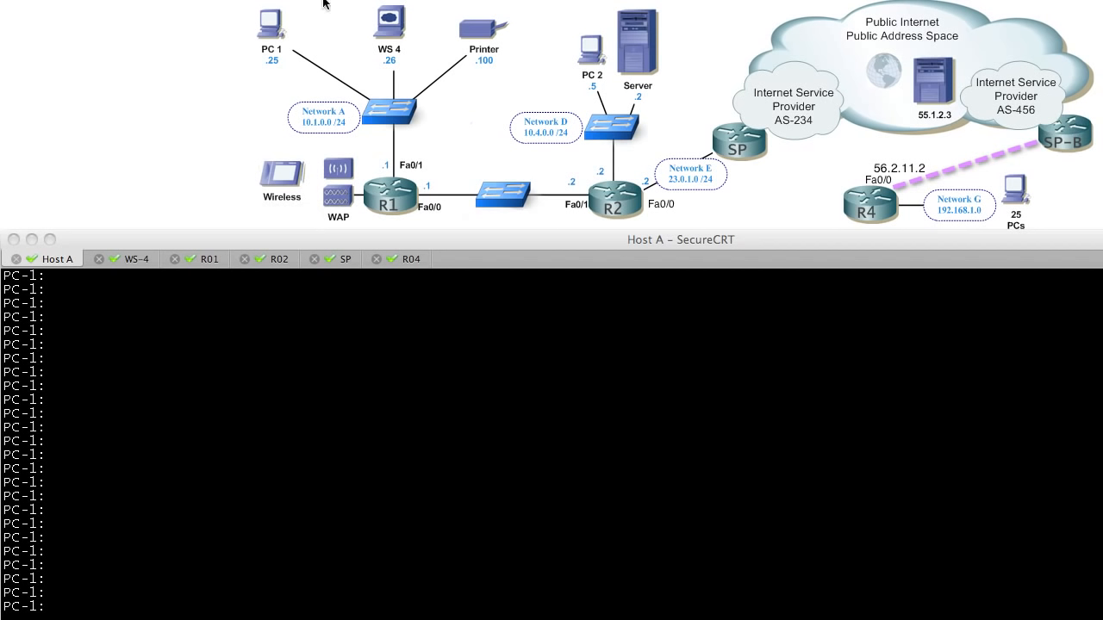
pyautogui.moveTo(417, 182)
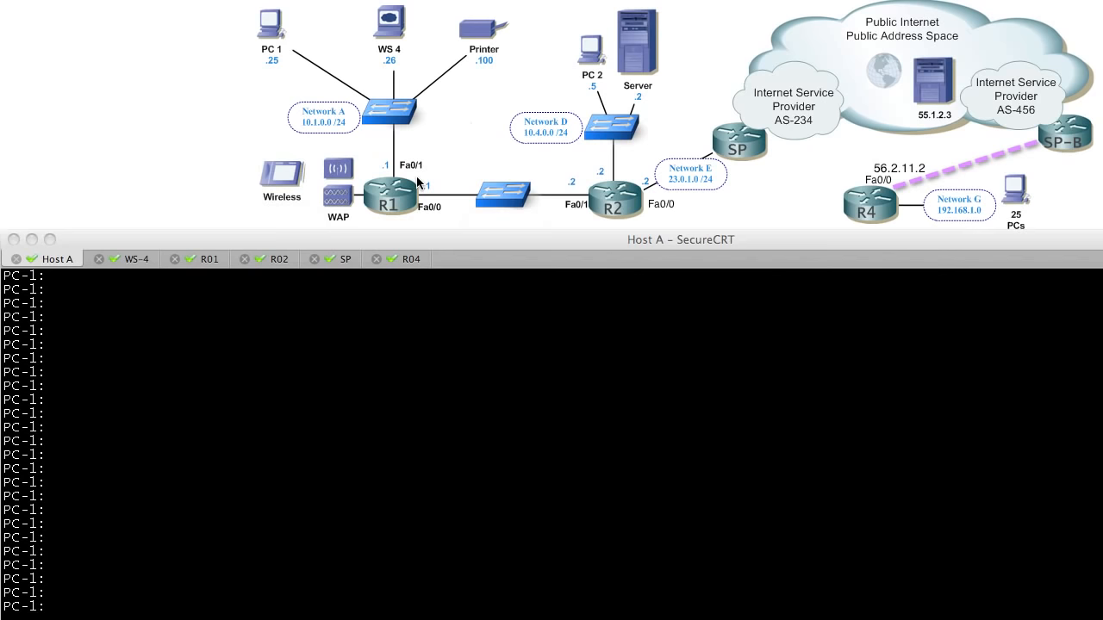
pyautogui.moveTo(970, 220)
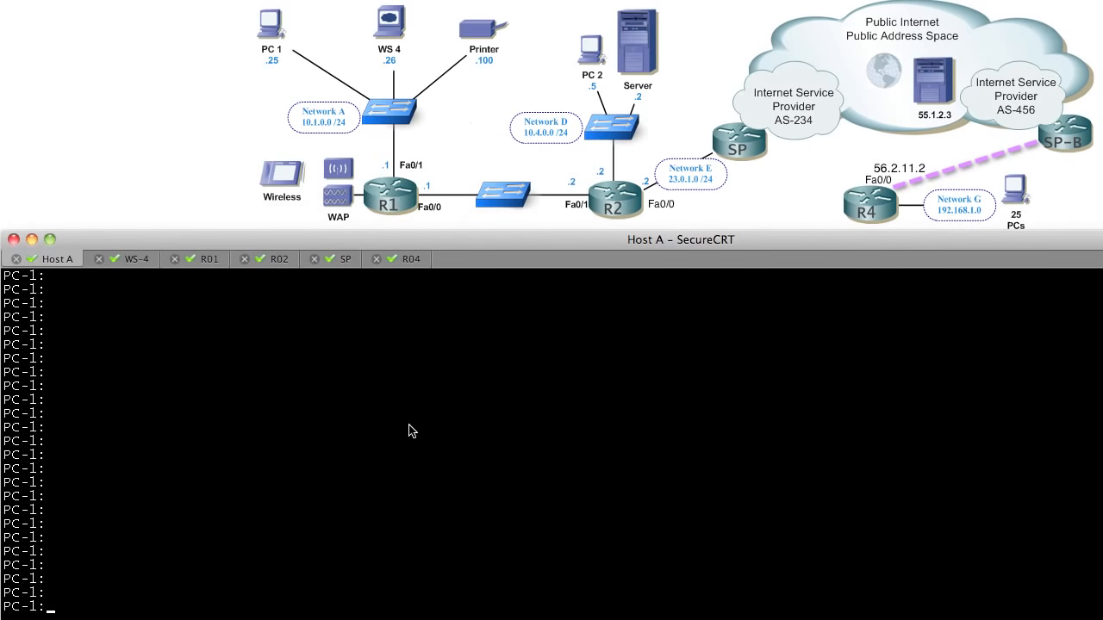
# Ping 192.168.1.4 from PC-1 on Host A and observe U.U.U failures (0/5)
pyautogui.write('ping 192.168.1.4')
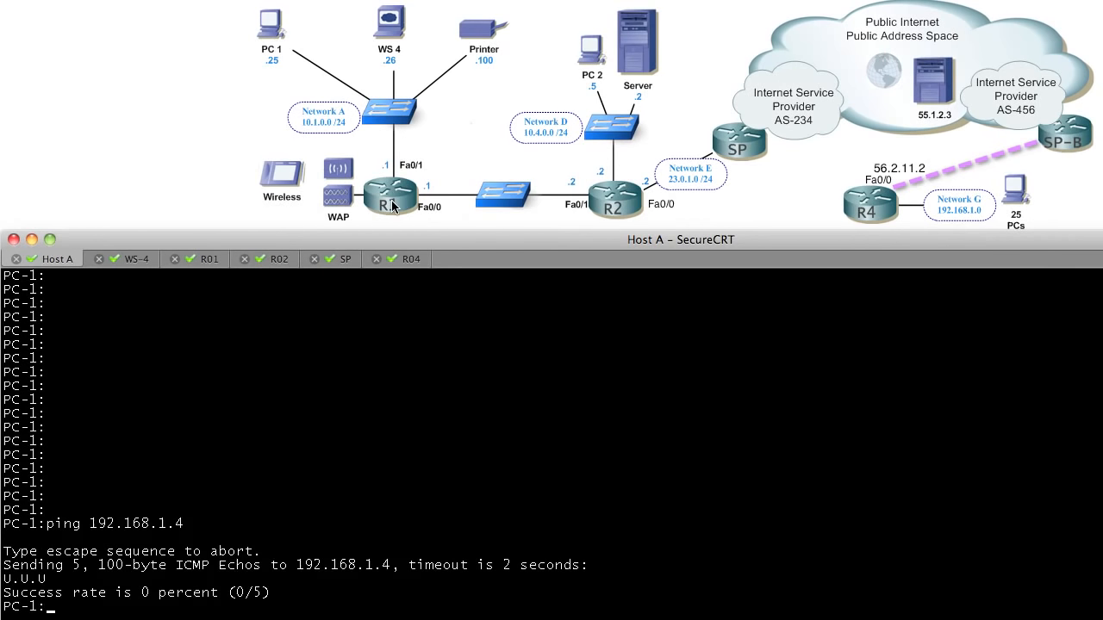
pyautogui.moveTo(615, 210)
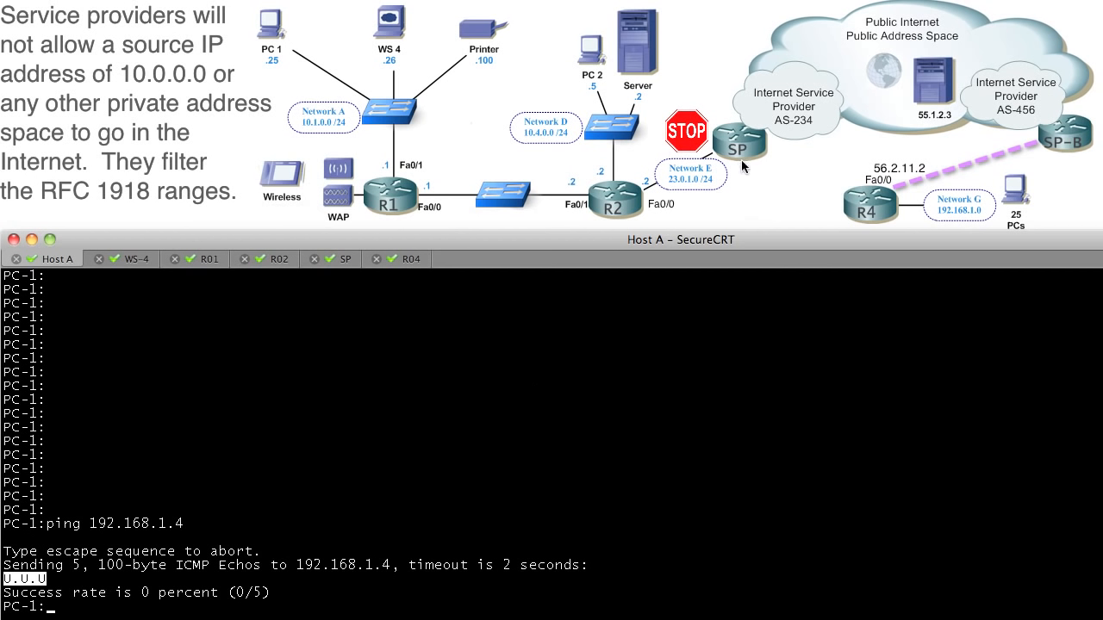
pyautogui.moveTo(708, 162)
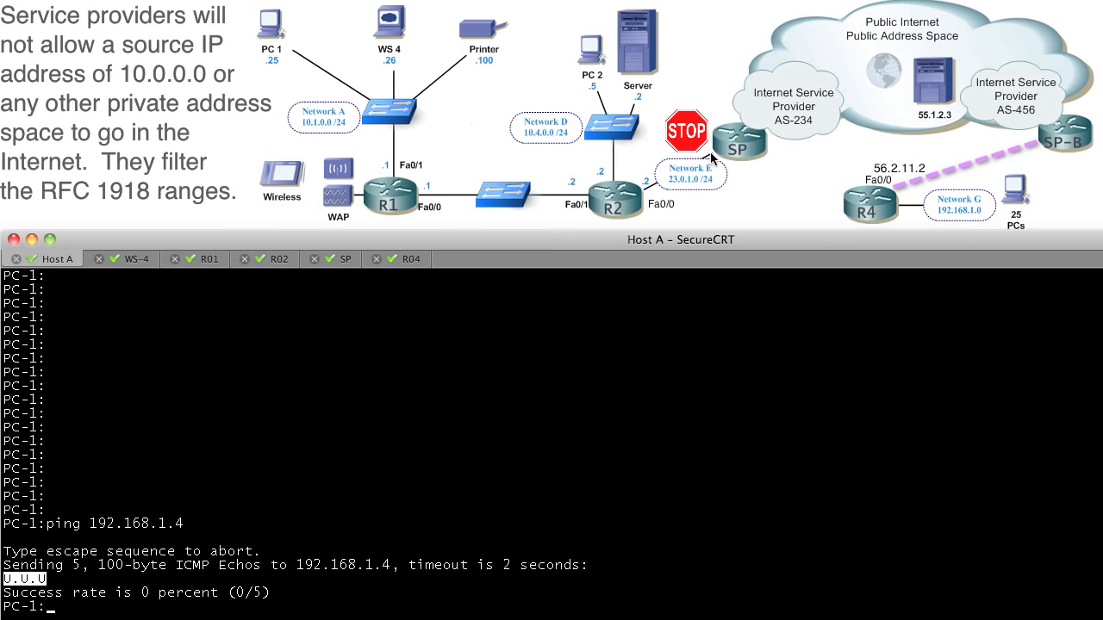
pyautogui.moveTo(702, 210)
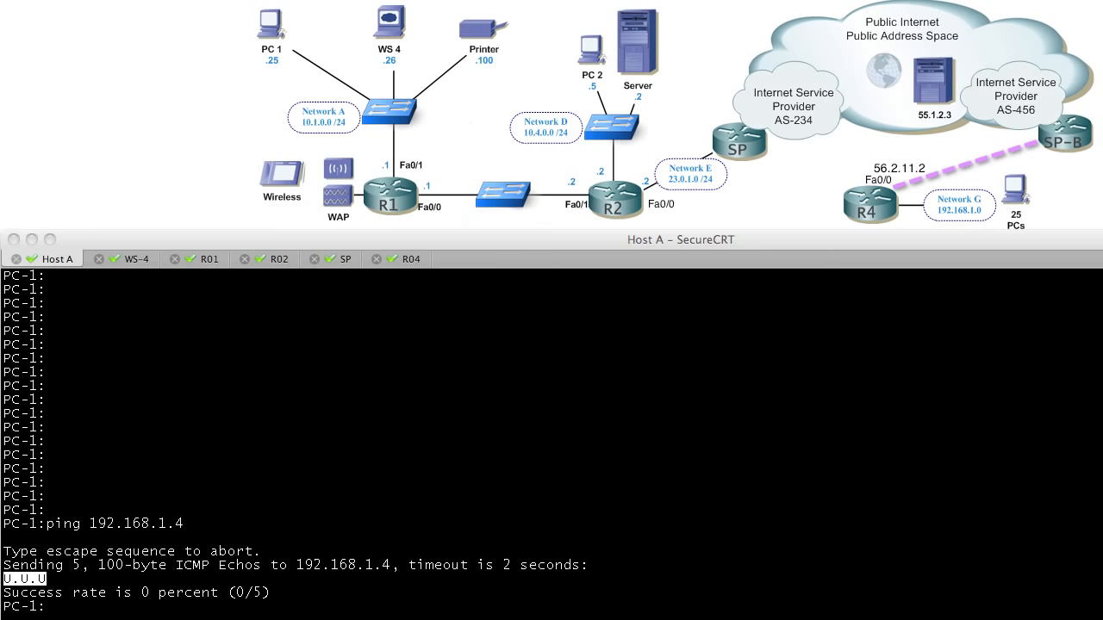
pyautogui.moveTo(291, 260)
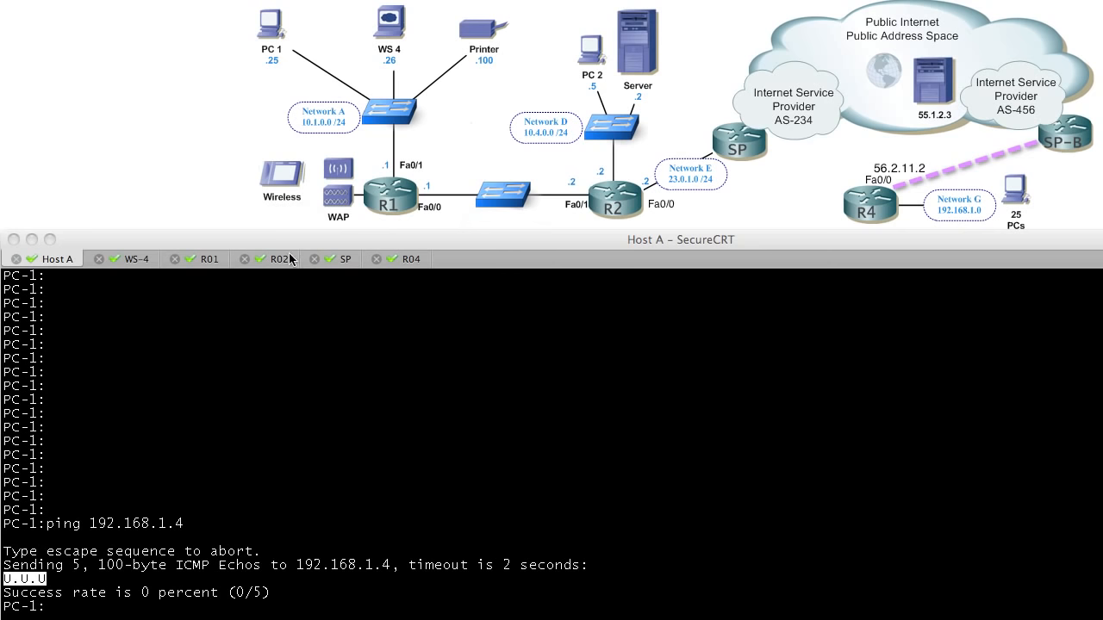
# On R2, set ISAKMP policy 1 to pre-share authentication and exit to global configuration
pyautogui.click(276, 258)
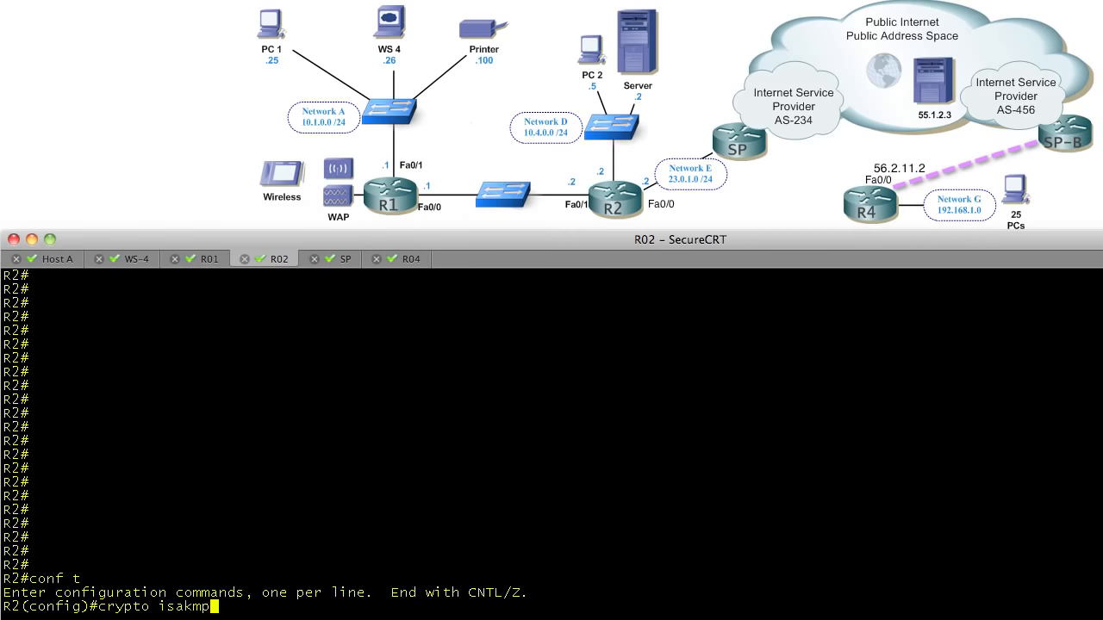
pyautogui.write('policy 1')
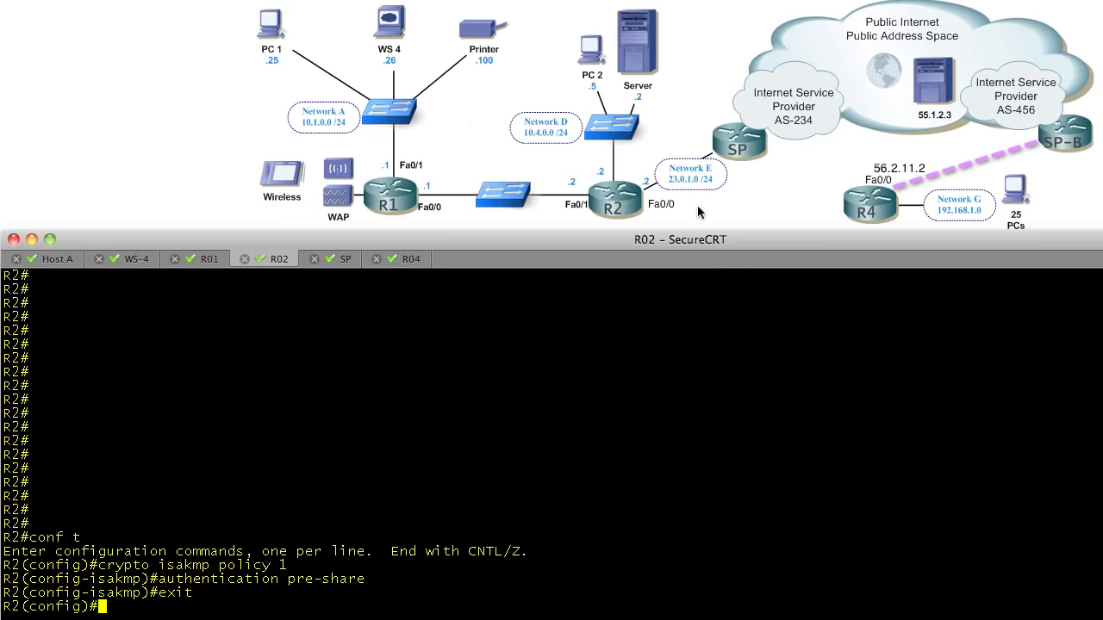
pyautogui.moveTo(298, 588)
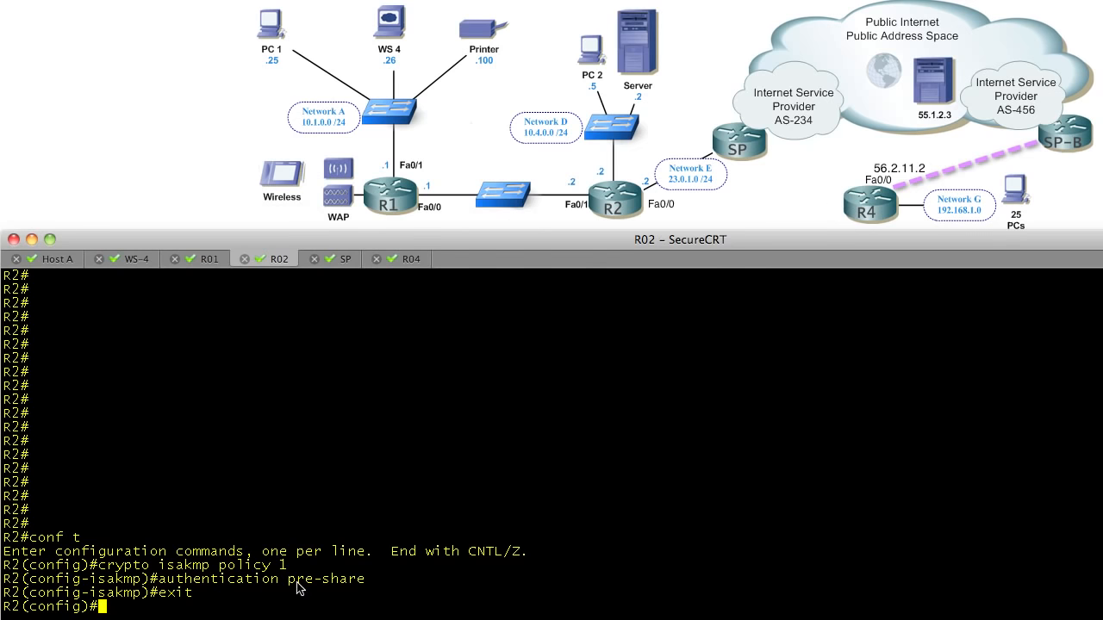
pyautogui.moveTo(317, 596)
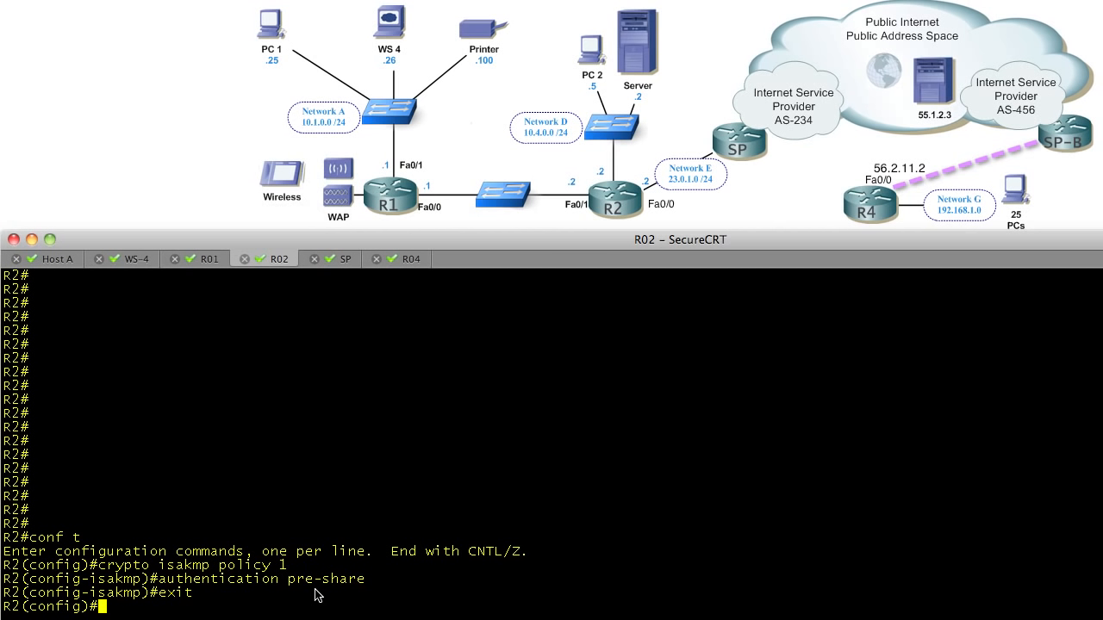
pyautogui.moveTo(310, 590)
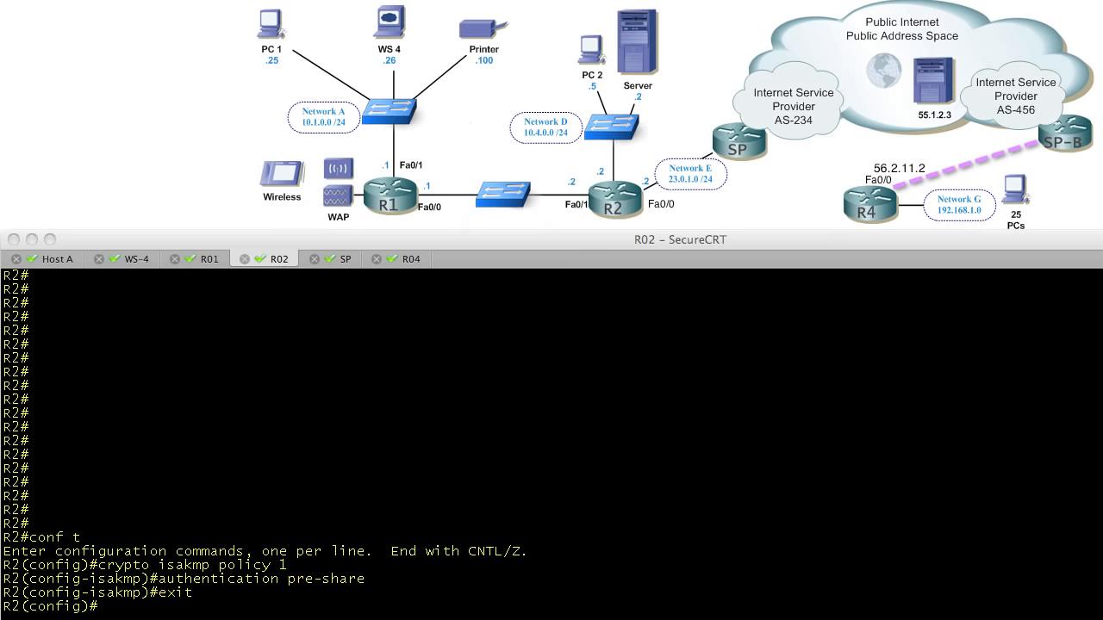
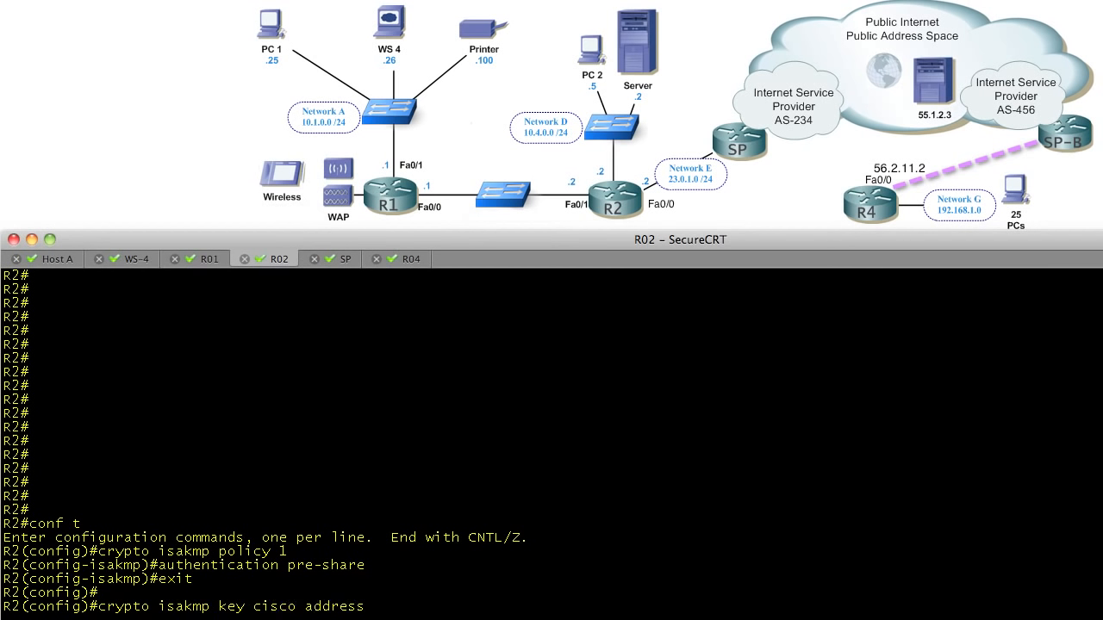
pyautogui.write('56.2.11.2')
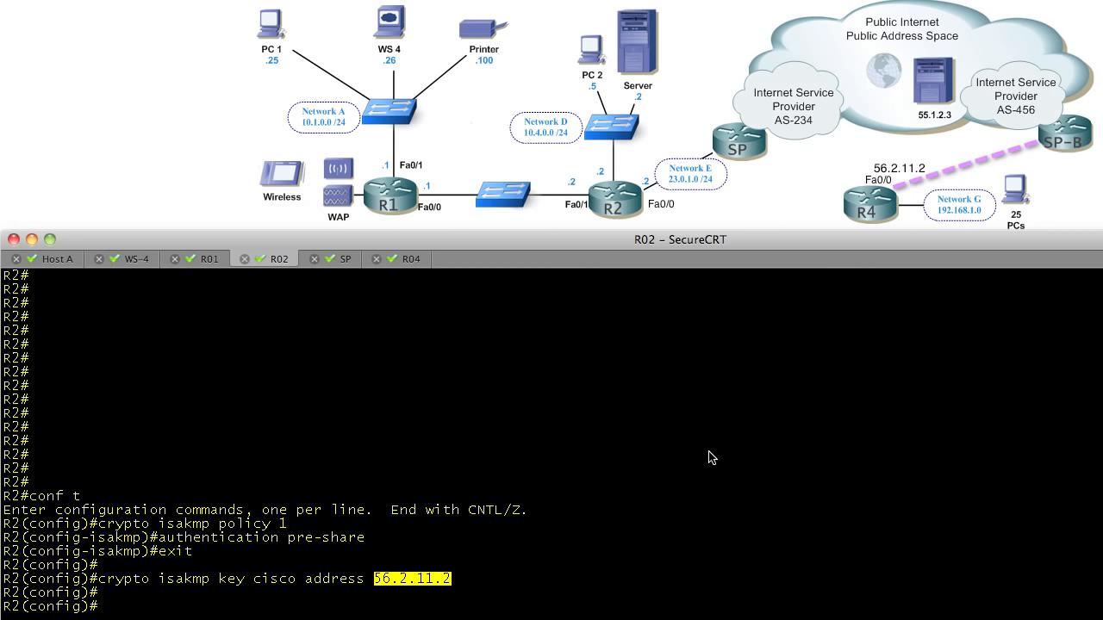
pyautogui.write('do ping')
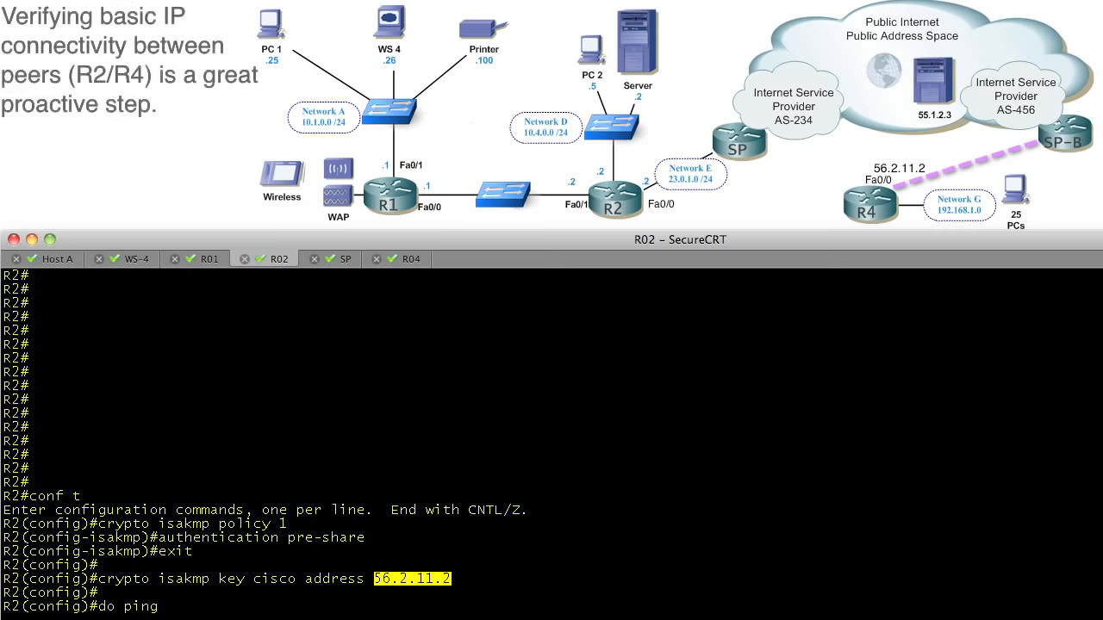
# Run 'do ping 56.2.11.2' from R2 and confirm 100 percent (5/5) success
pyautogui.write('56.2.11.2')
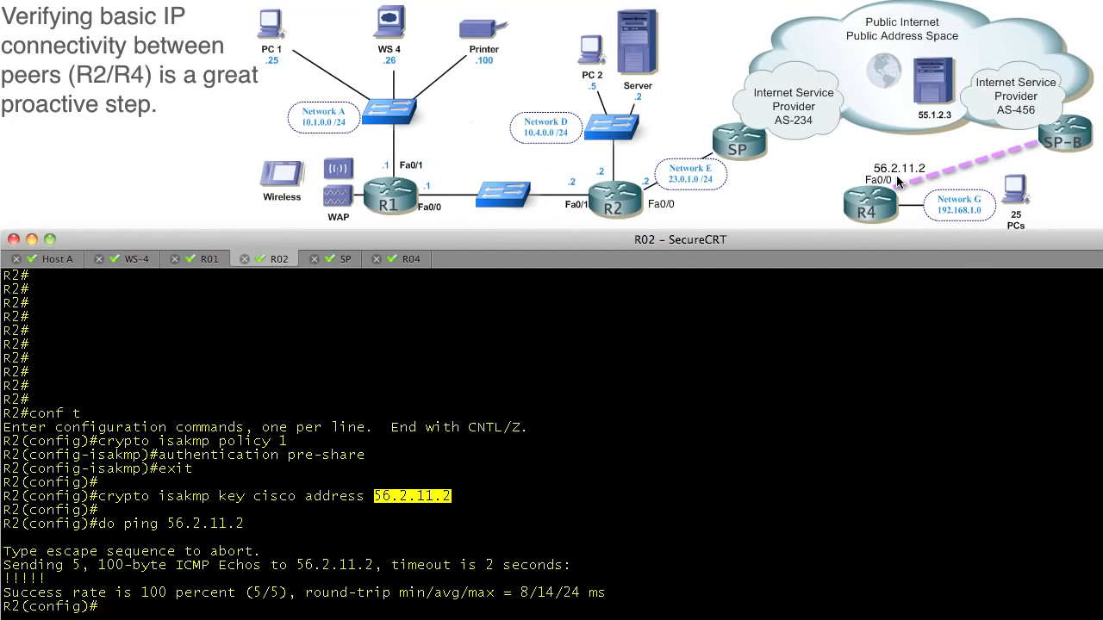
pyautogui.moveTo(227, 463)
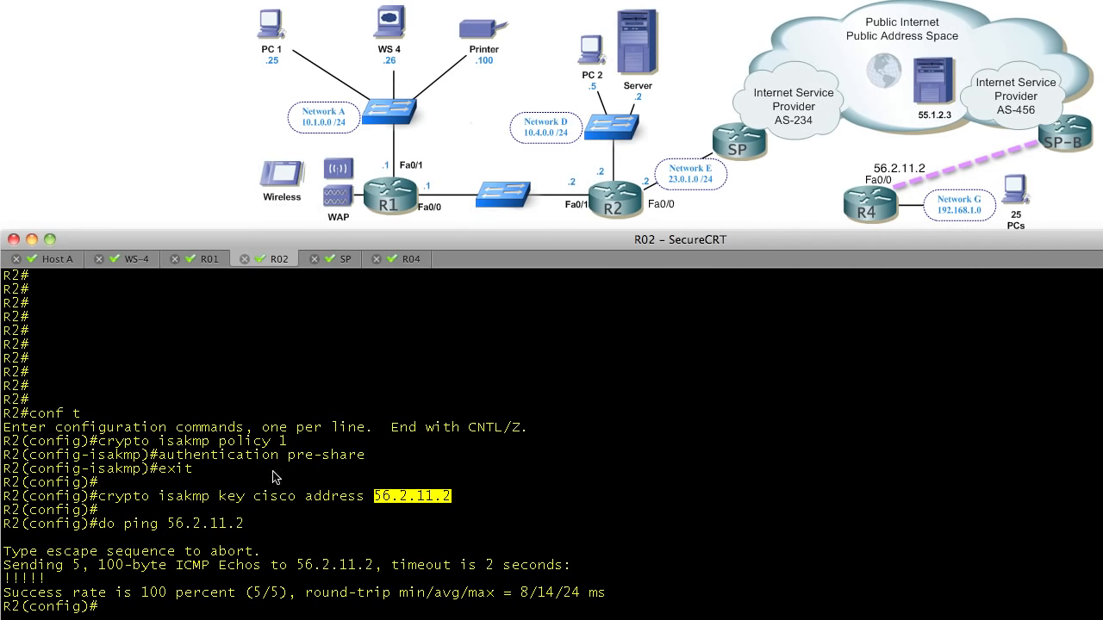
pyautogui.moveTo(270, 511)
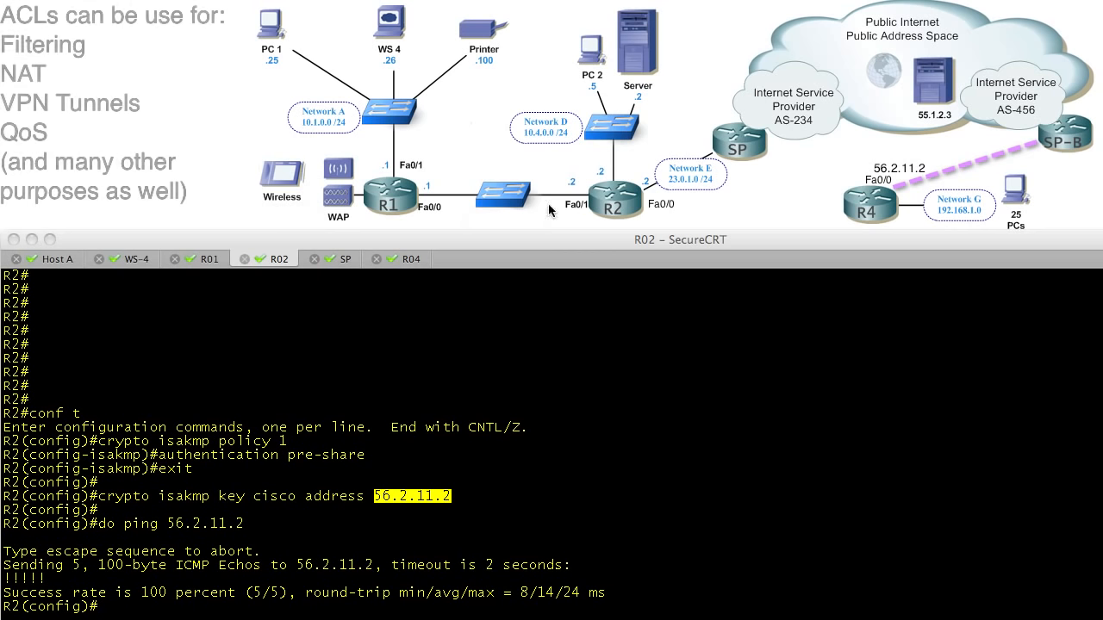
pyautogui.moveTo(588, 200)
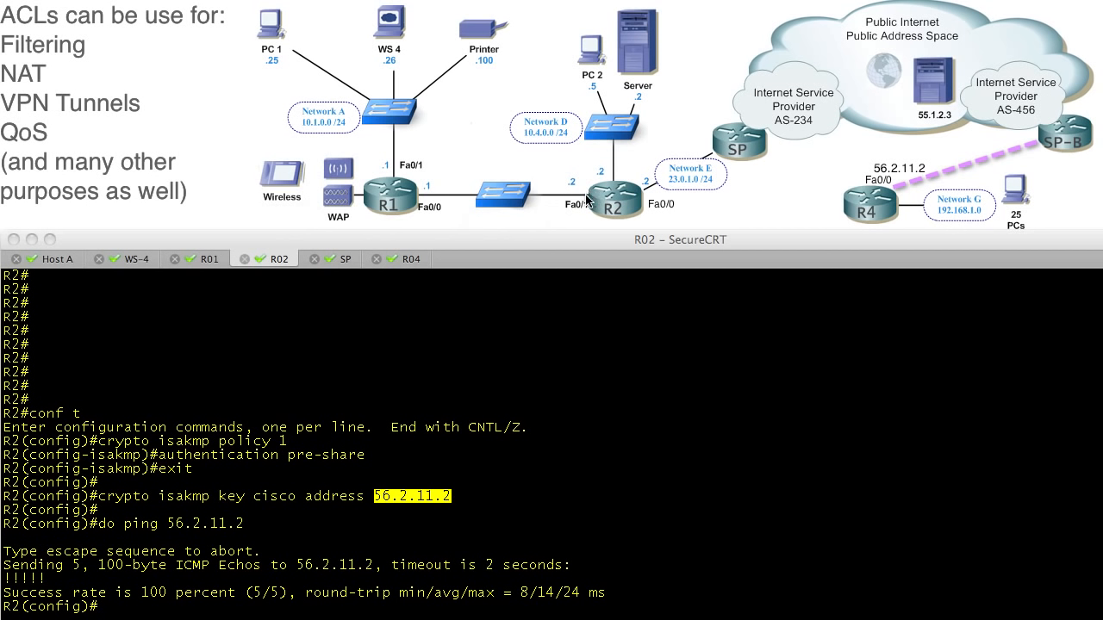
pyautogui.moveTo(617, 186)
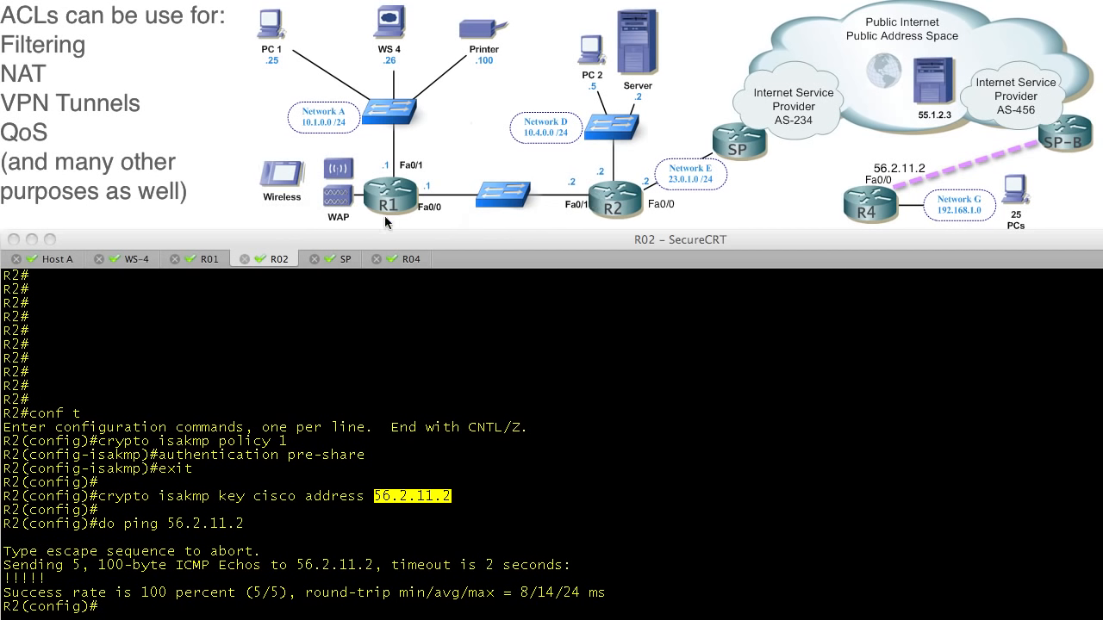
pyautogui.moveTo(439, 191)
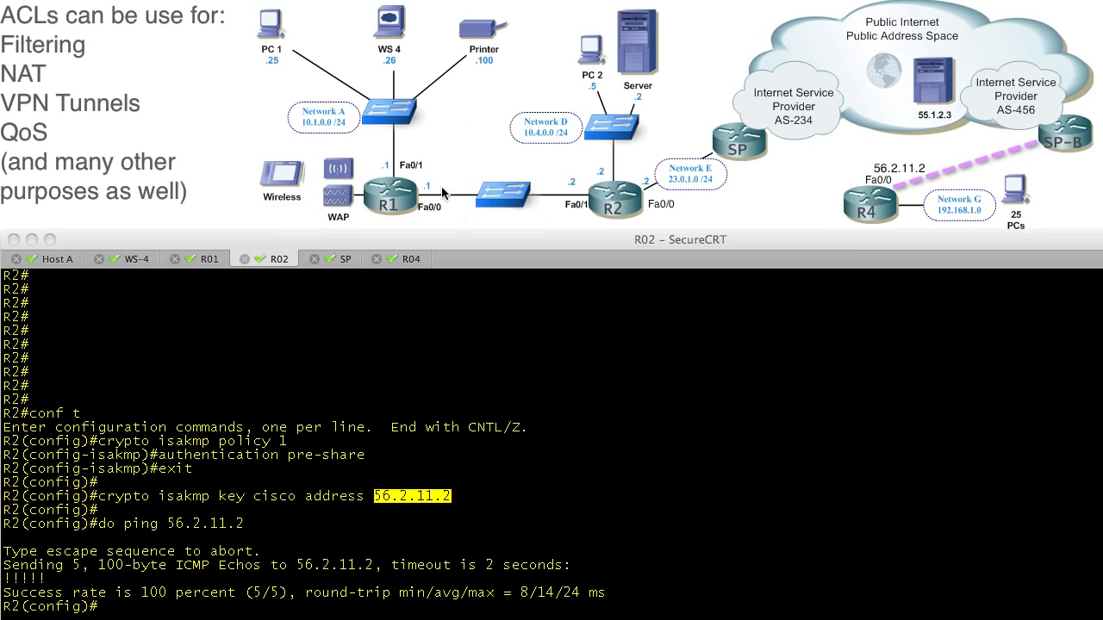
pyautogui.moveTo(442, 193)
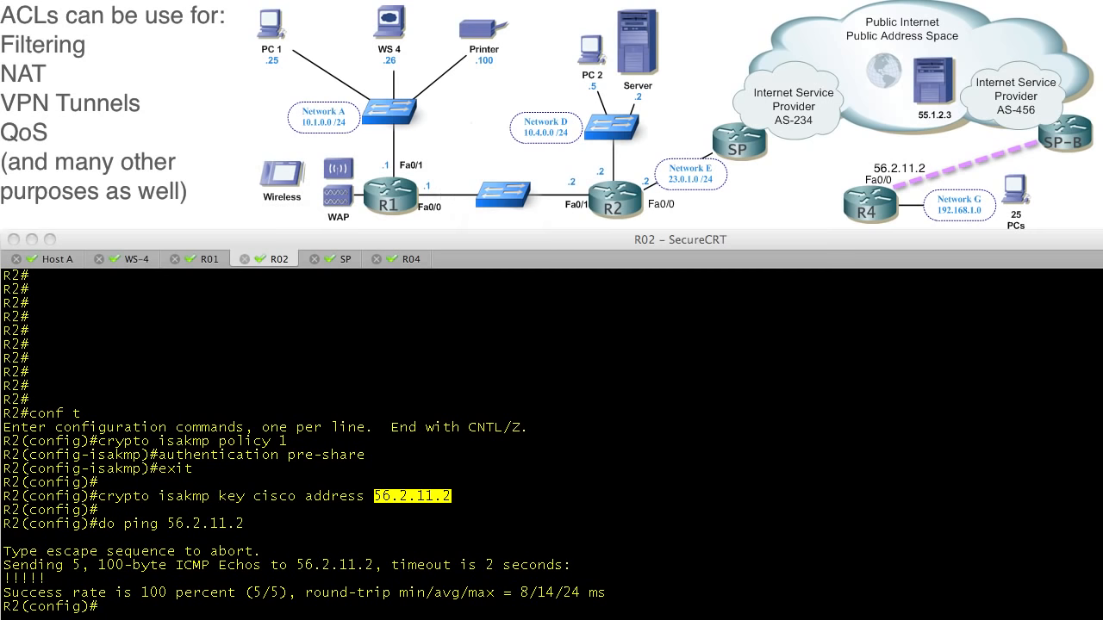
# Add access-list 100 permit ip 10.0.0.0 0.255.255.255 192.168.1.0 0.0.0.255 on R2
pyautogui.write('access')
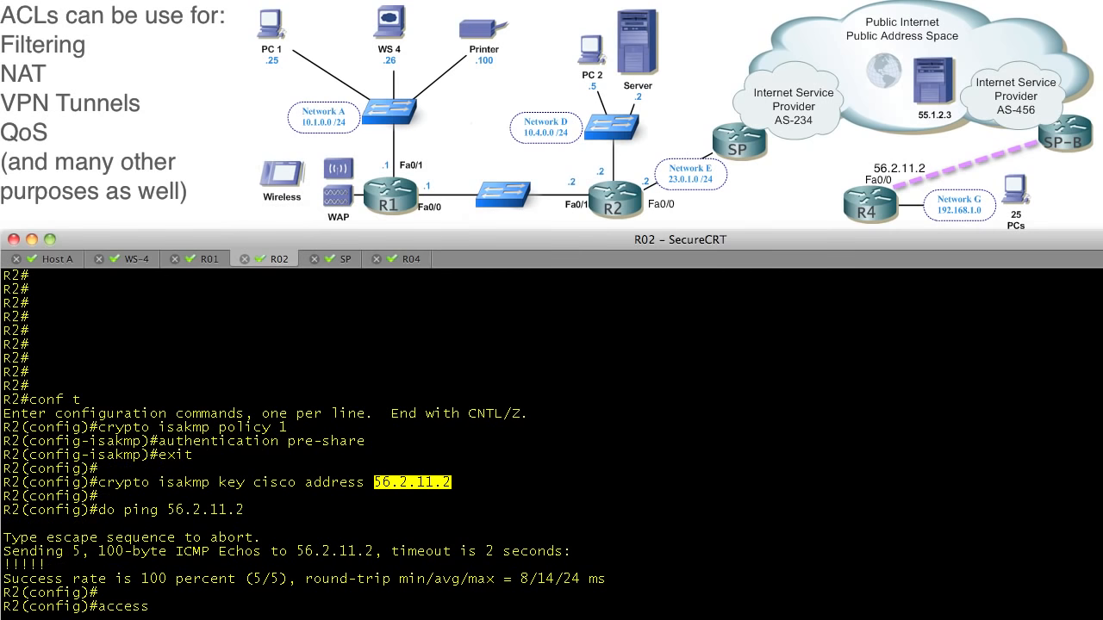
pyautogui.write('-list 100 permit ip 10.0.0.0 0.255.255.2')
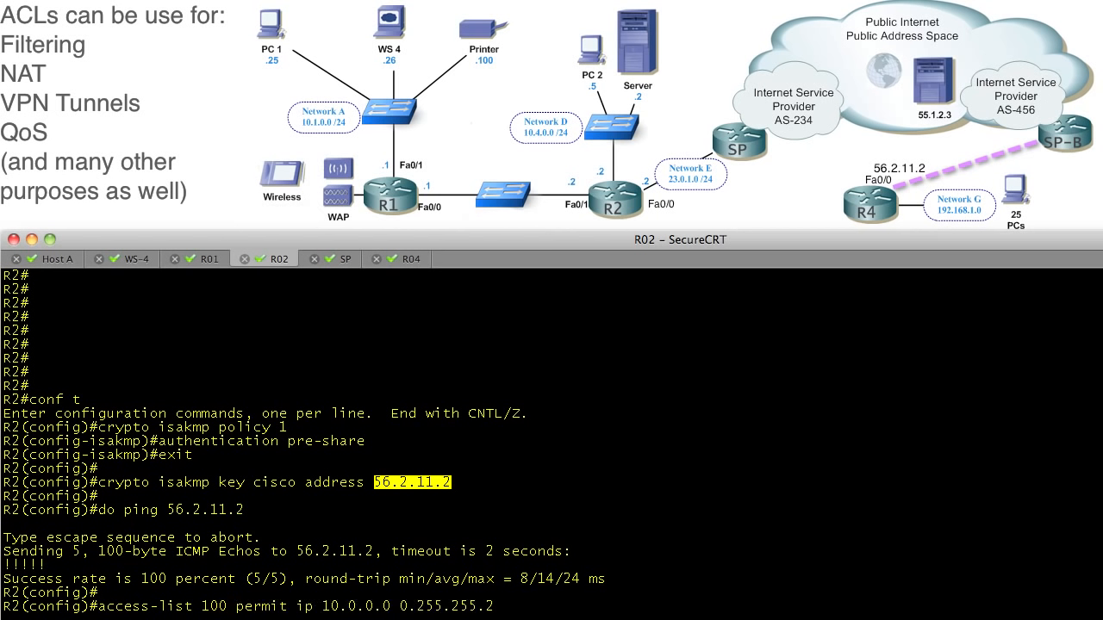
pyautogui.write('55 192.168.1.')
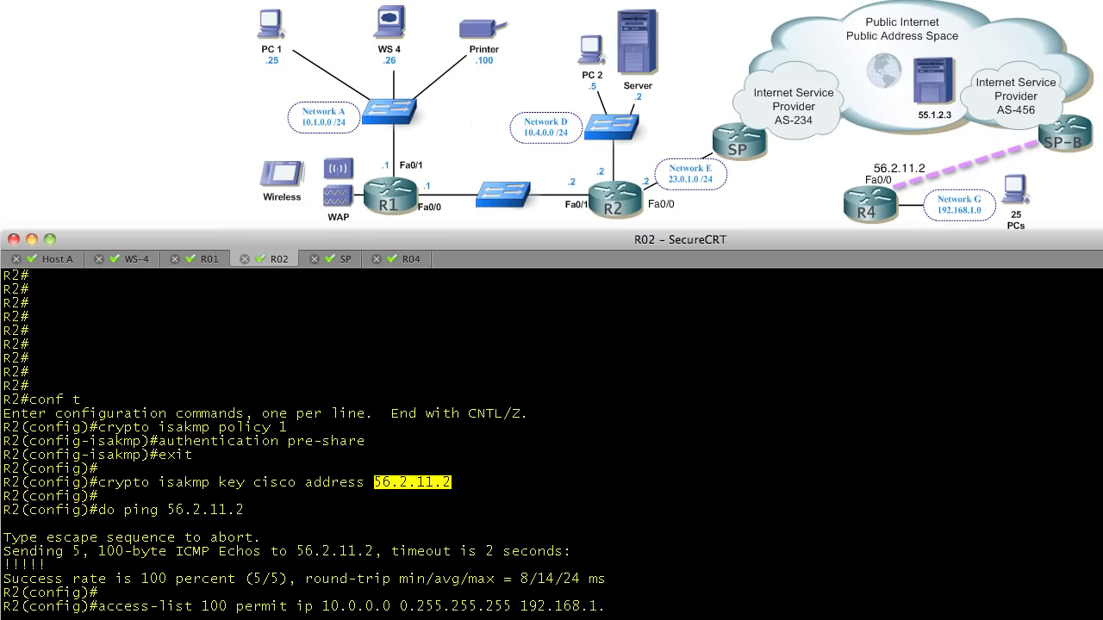
pyautogui.write('0.0.0.255')
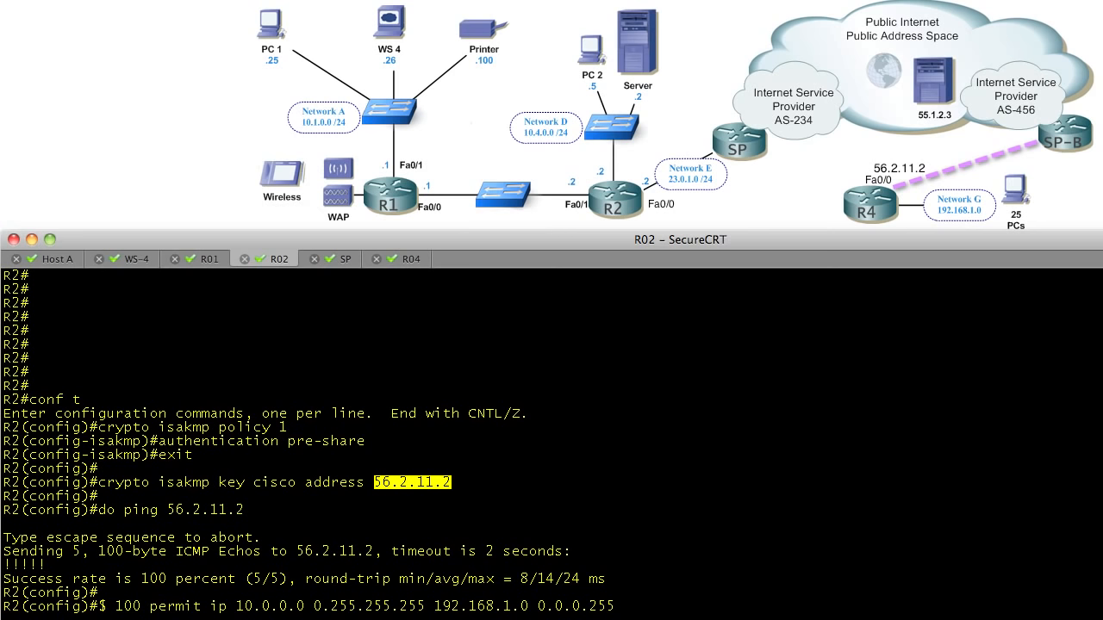
pyautogui.click(412, 482)
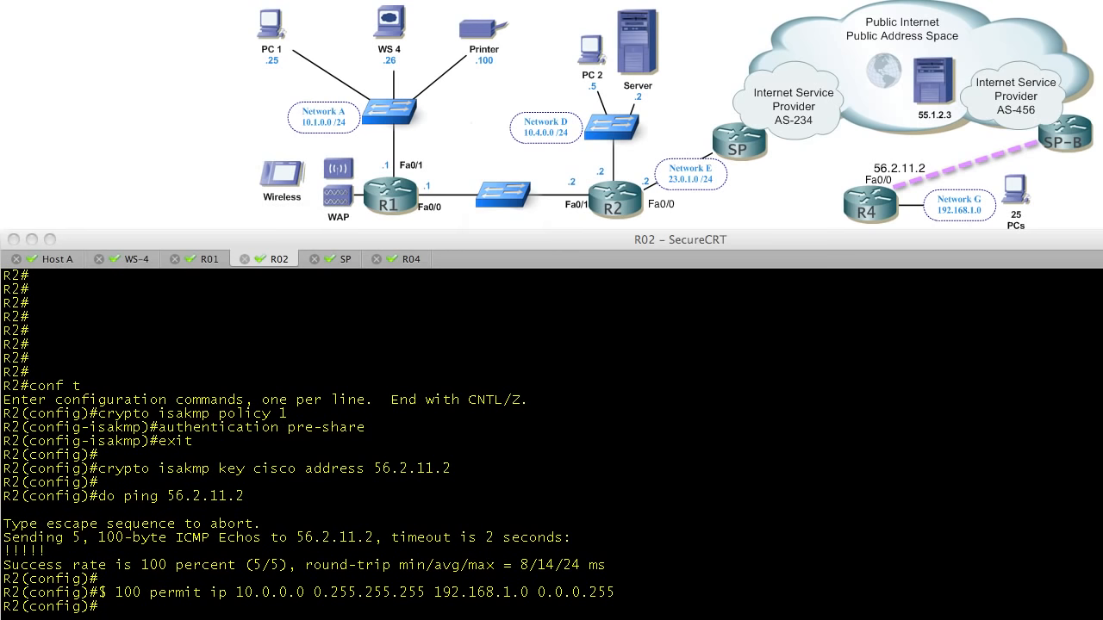
# Define transform-set MYSET with esp-sha-hmac and esp-aes, then highlight the access-list 100 entry
pyautogui.write('crypto')
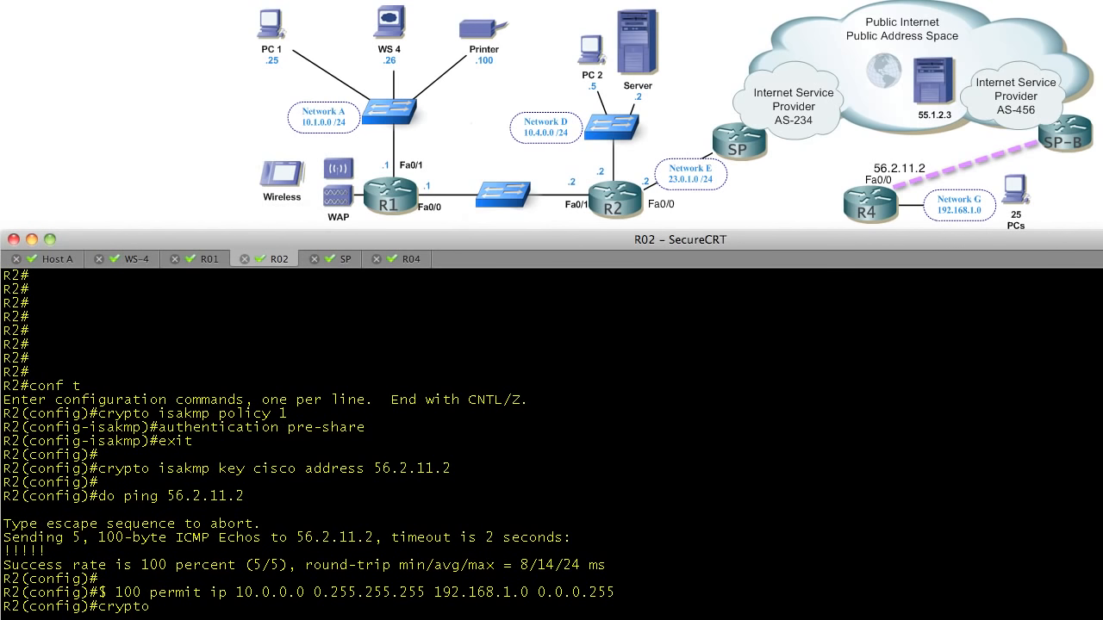
pyautogui.write('ipsec transform-set MYSET')
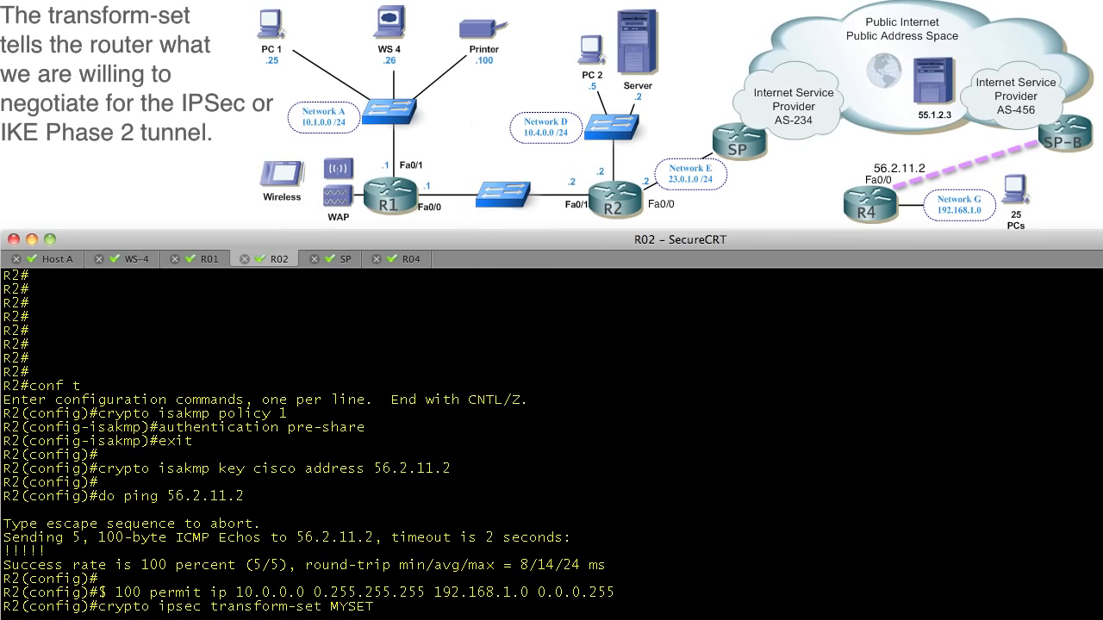
pyautogui.write('esp-sha-hmac esp-aes')
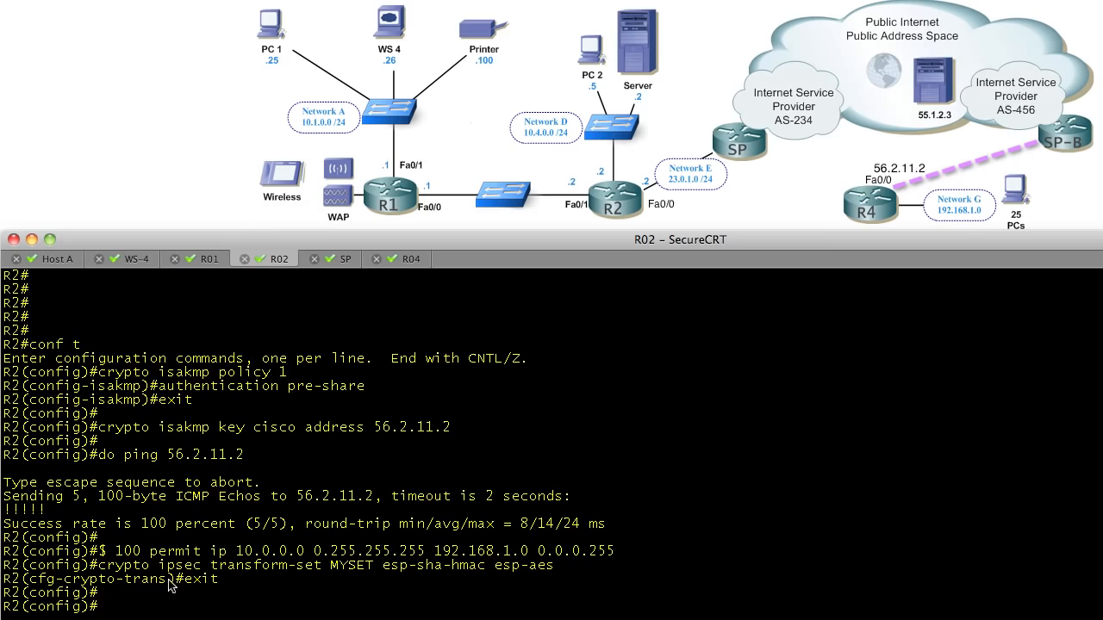
pyautogui.tripleClick(310, 551)
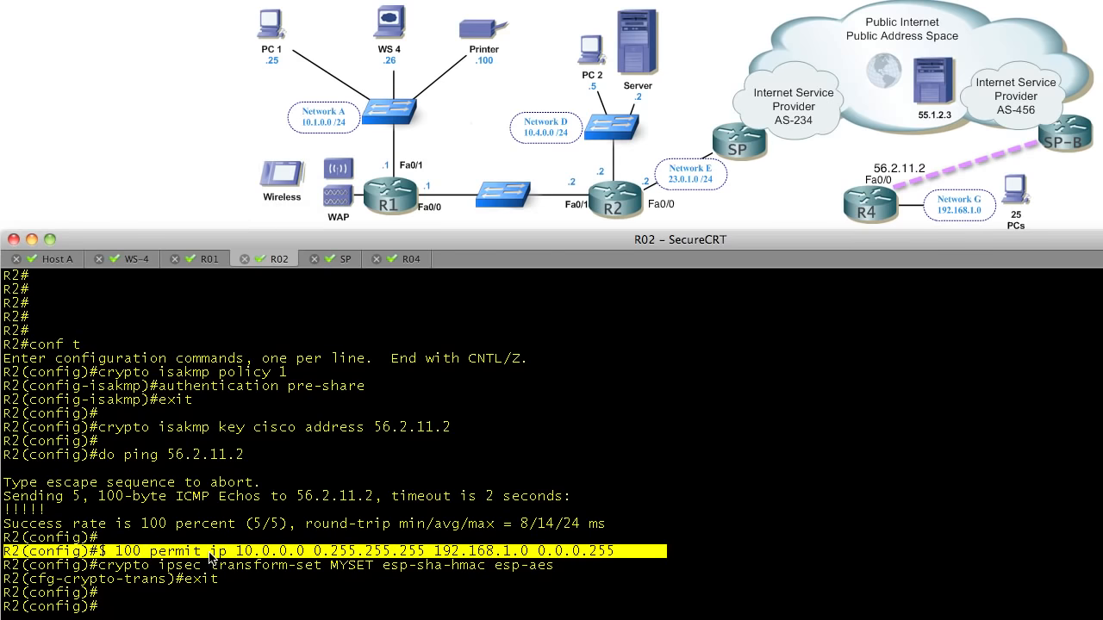
pyautogui.doubleClick(247, 565)
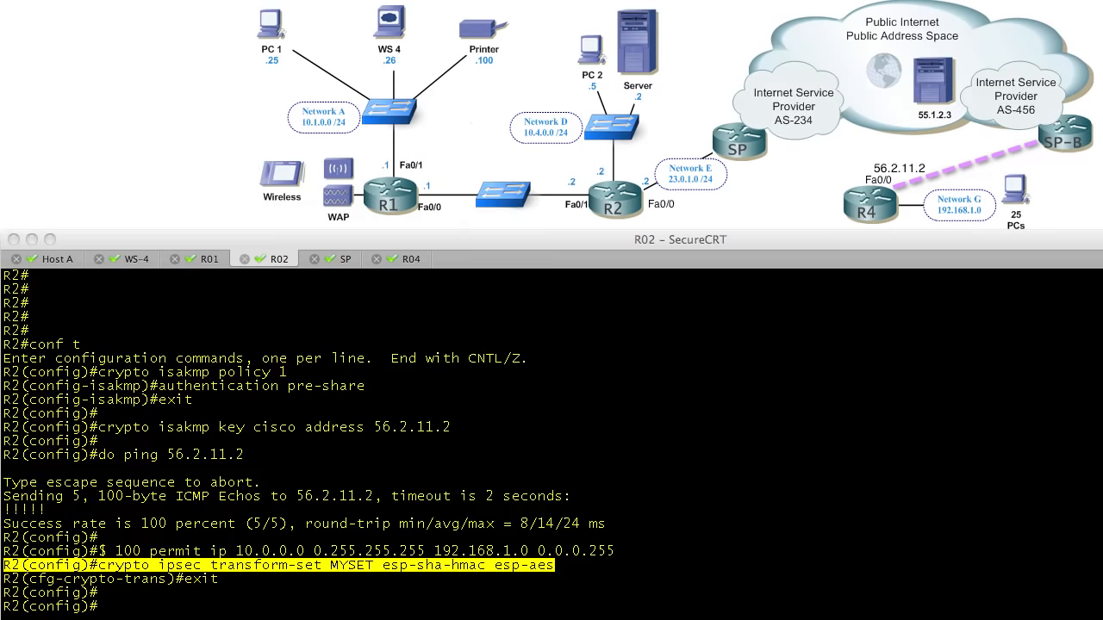
# Create crypto map MYMAP 1 ipsec-isakmp with transform-set MYSET, peer 56.2.11.2, match address 100
pyautogui.write('crypto map MYMAP 1 ipsec-isakmp')
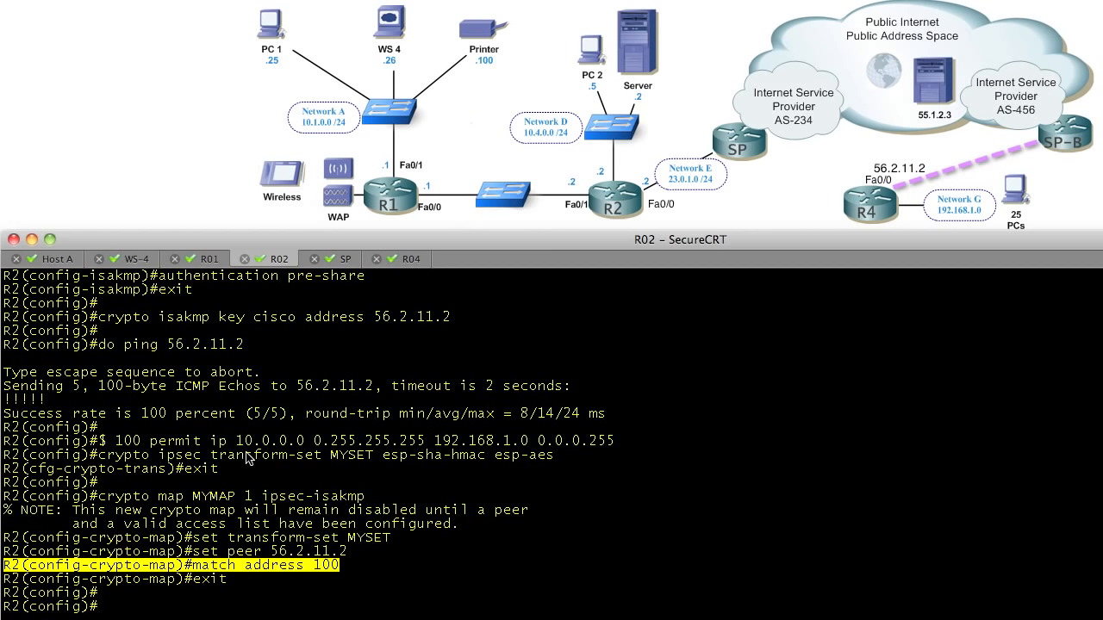
pyautogui.moveTo(485, 455)
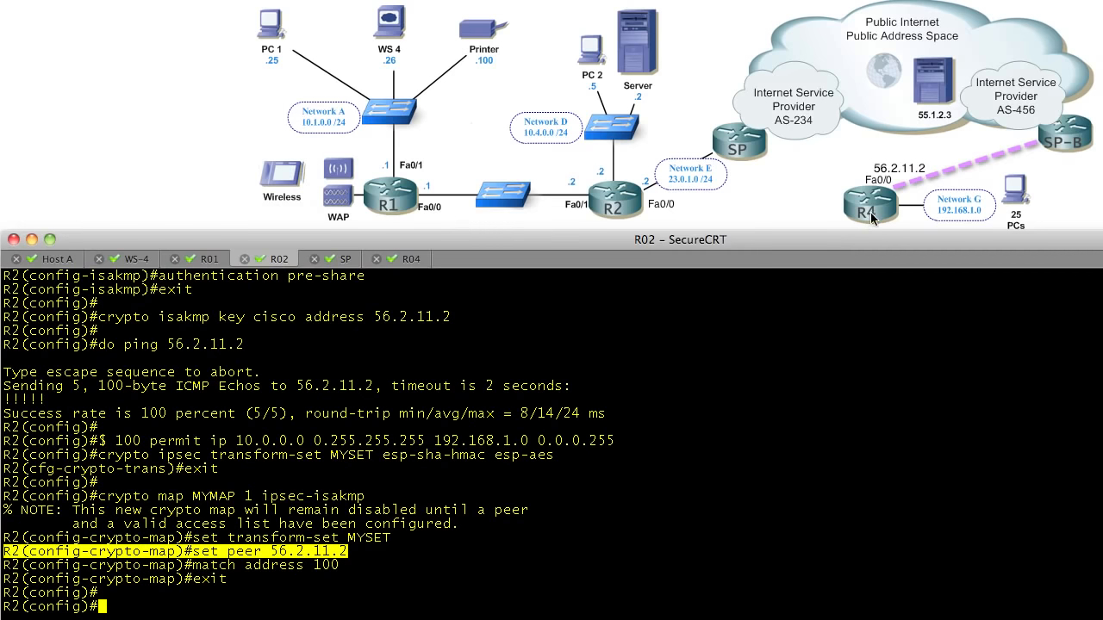
pyautogui.moveTo(890, 179)
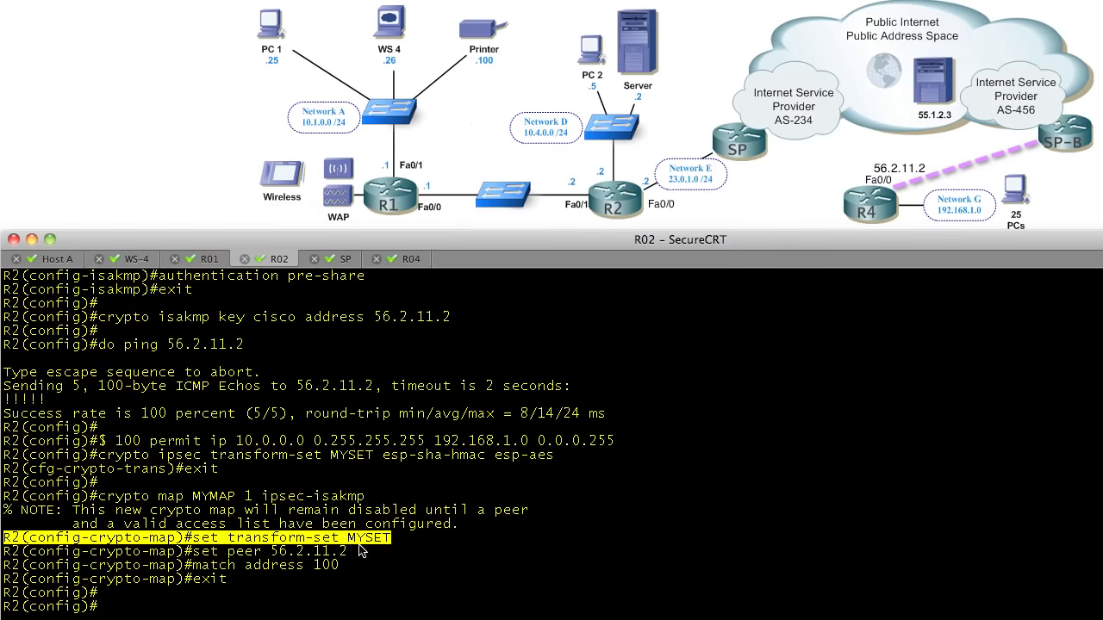
pyautogui.moveTo(416, 480)
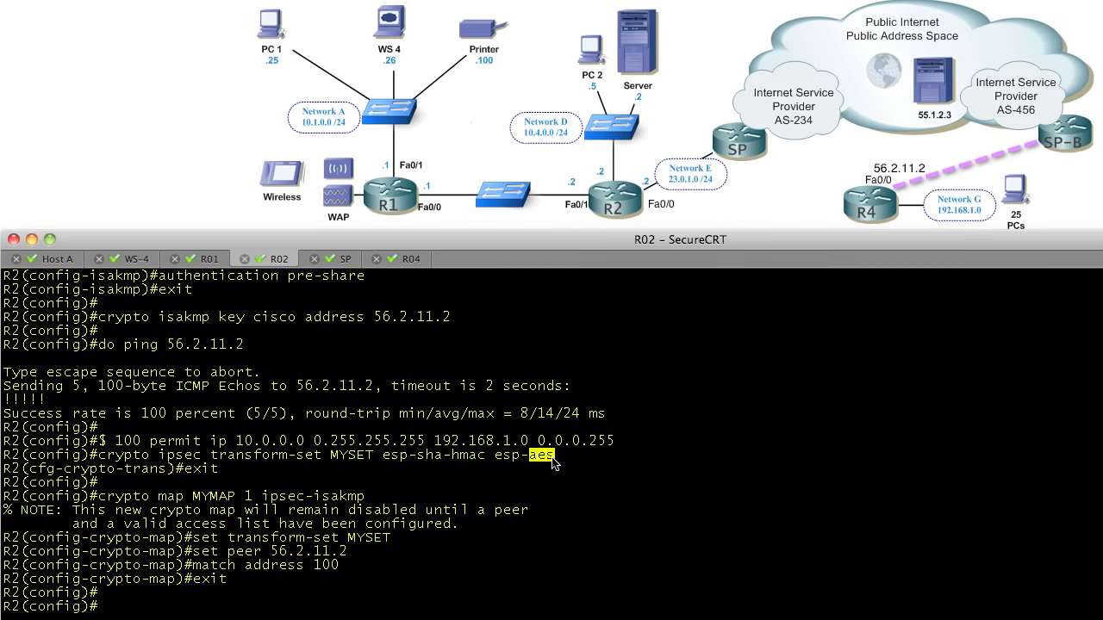
pyautogui.moveTo(430, 468)
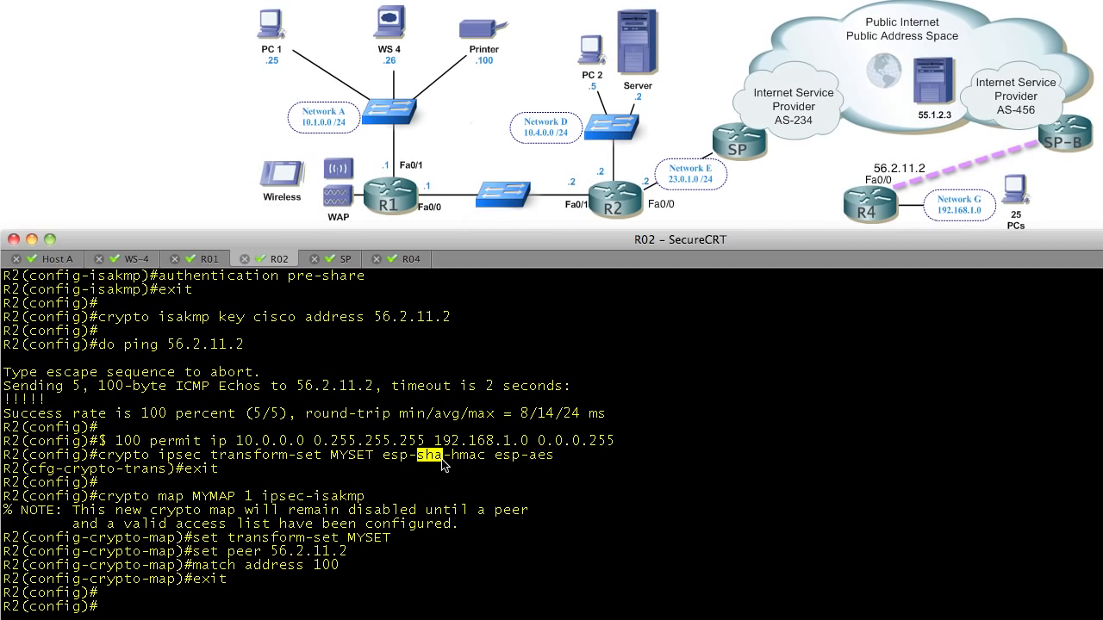
pyautogui.moveTo(443, 466)
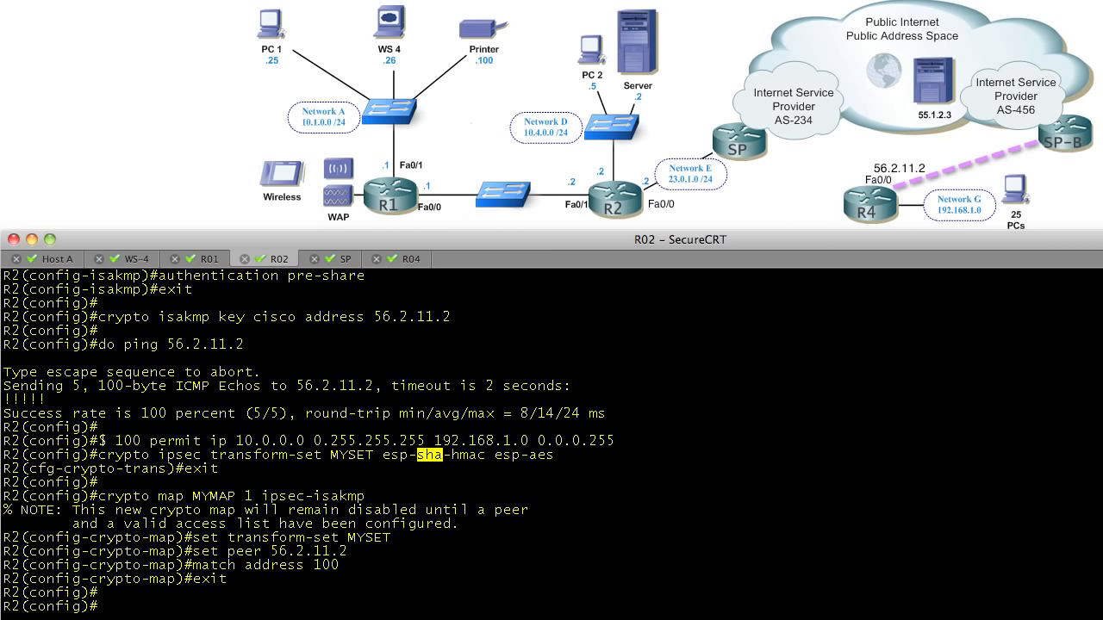
pyautogui.moveTo(645, 207)
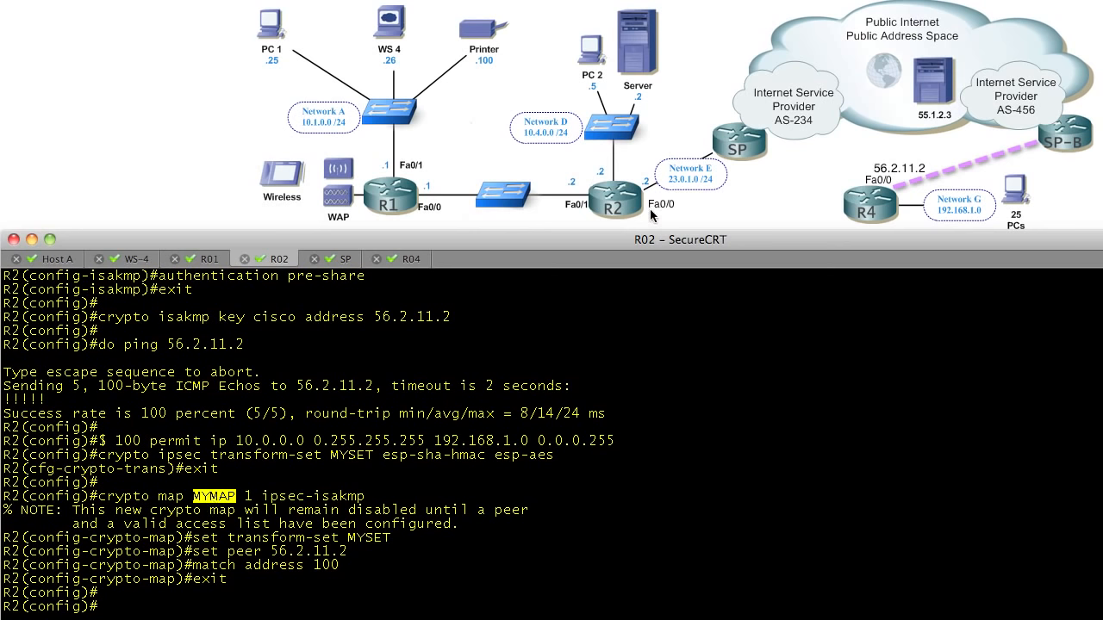
pyautogui.moveTo(652, 215)
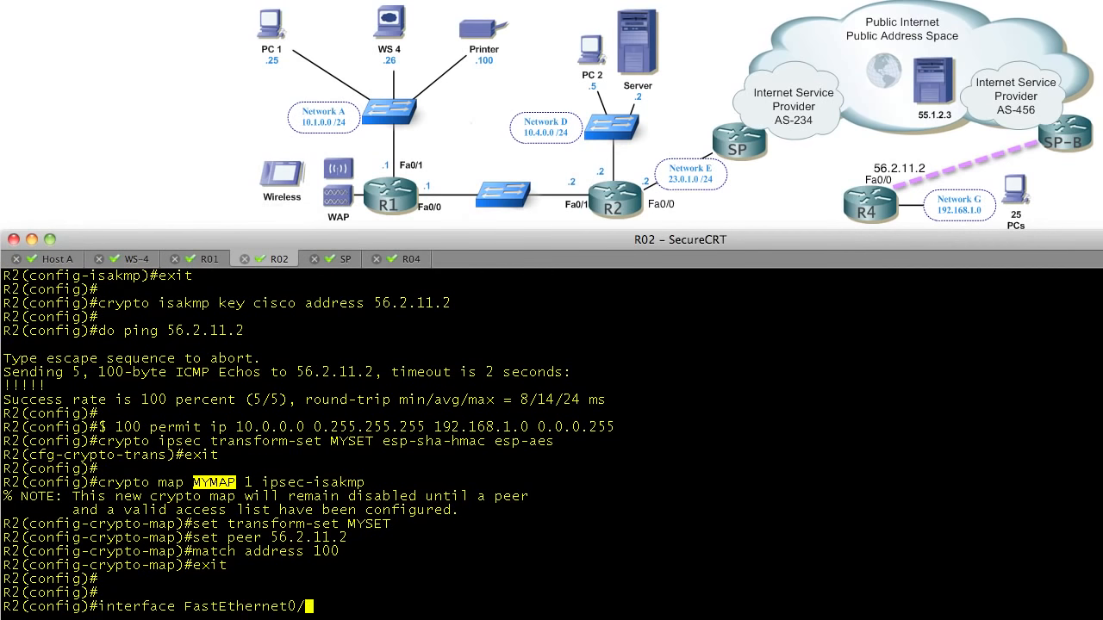
# Apply crypto map MYMAP on FastEthernet0/0, then highlight the 192.168.1 destination network
pyautogui.write('crypto map MYMAP')
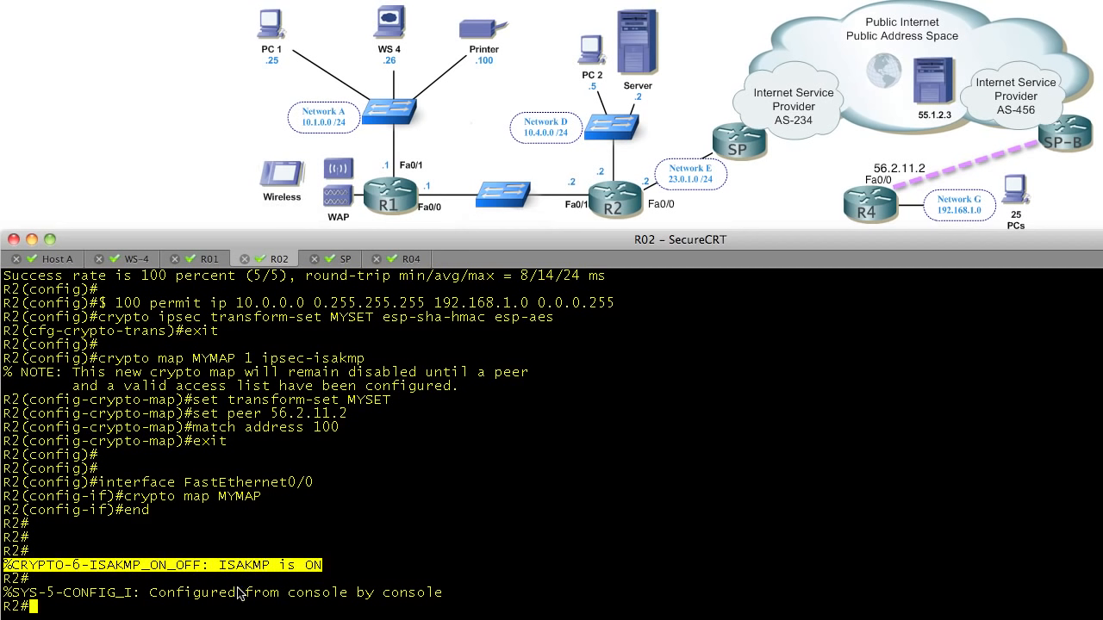
pyautogui.moveTo(231, 586)
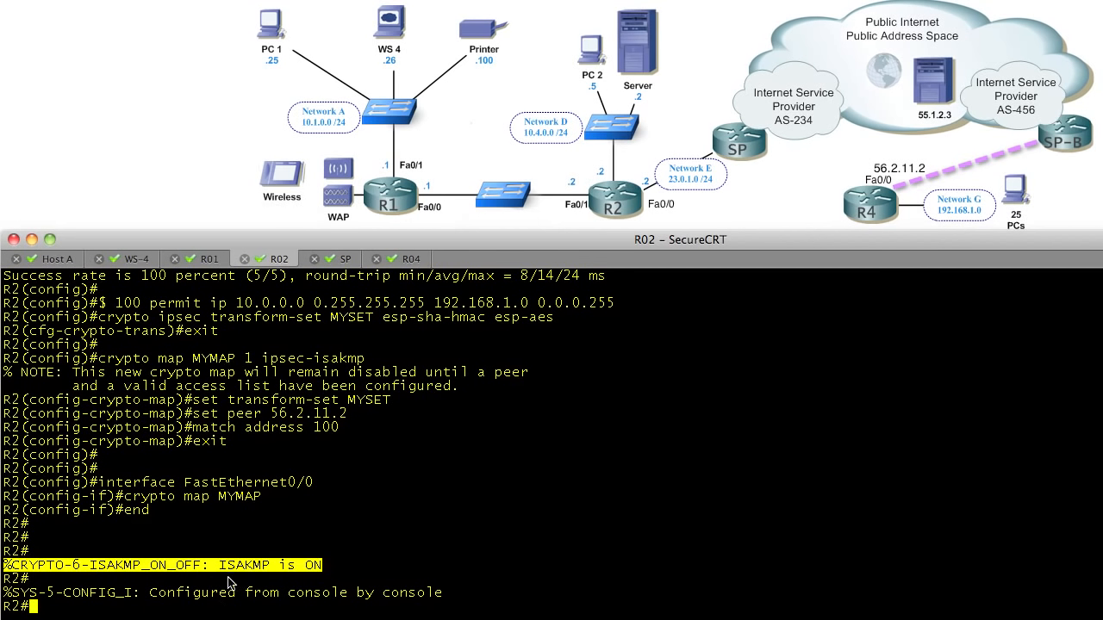
pyautogui.moveTo(257, 575)
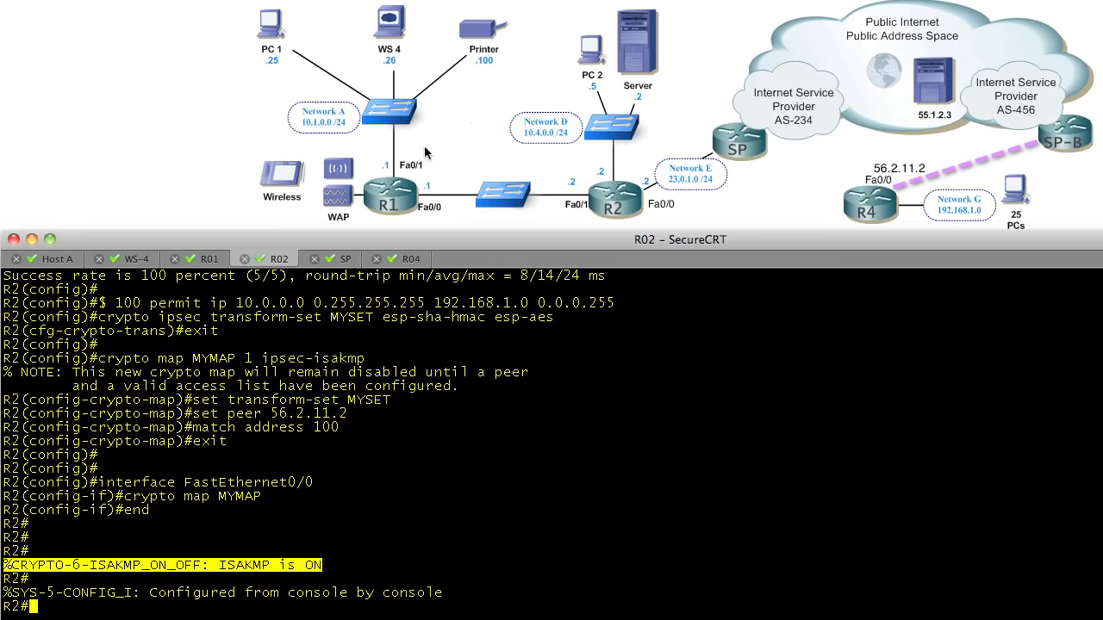
pyautogui.doubleClick(248, 303)
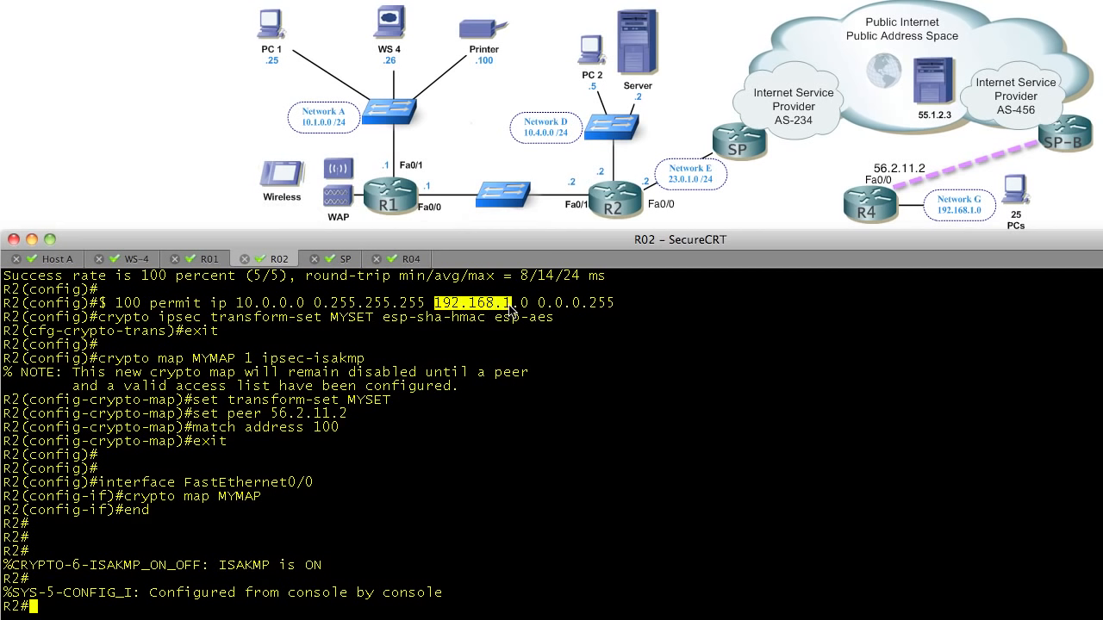
pyautogui.moveTo(869, 164)
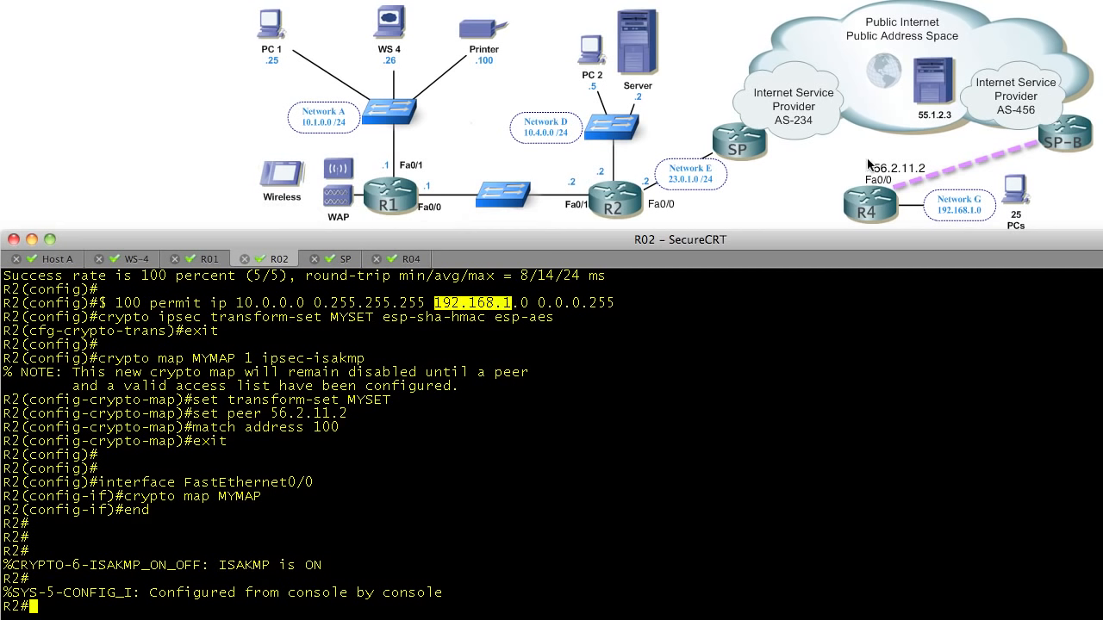
pyautogui.moveTo(881, 193)
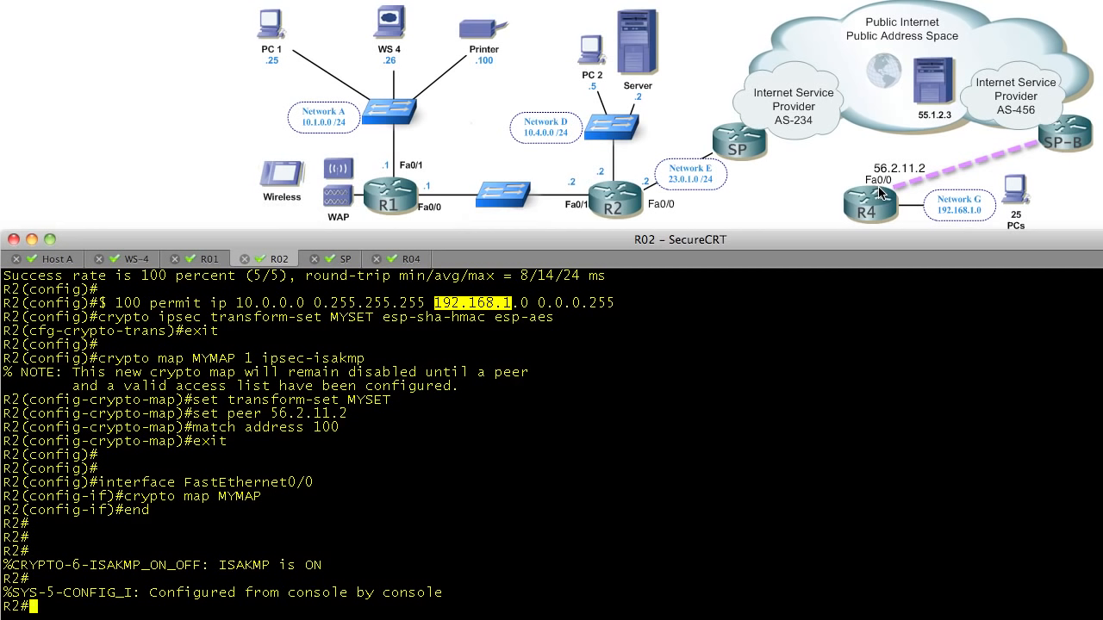
pyautogui.moveTo(736, 176)
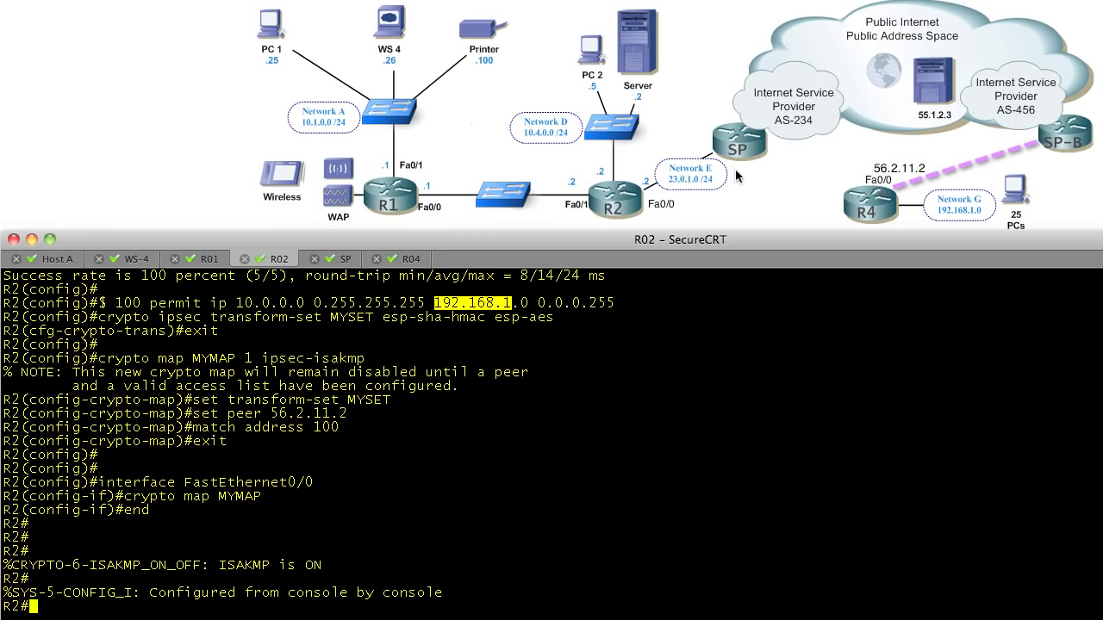
pyautogui.moveTo(689, 187)
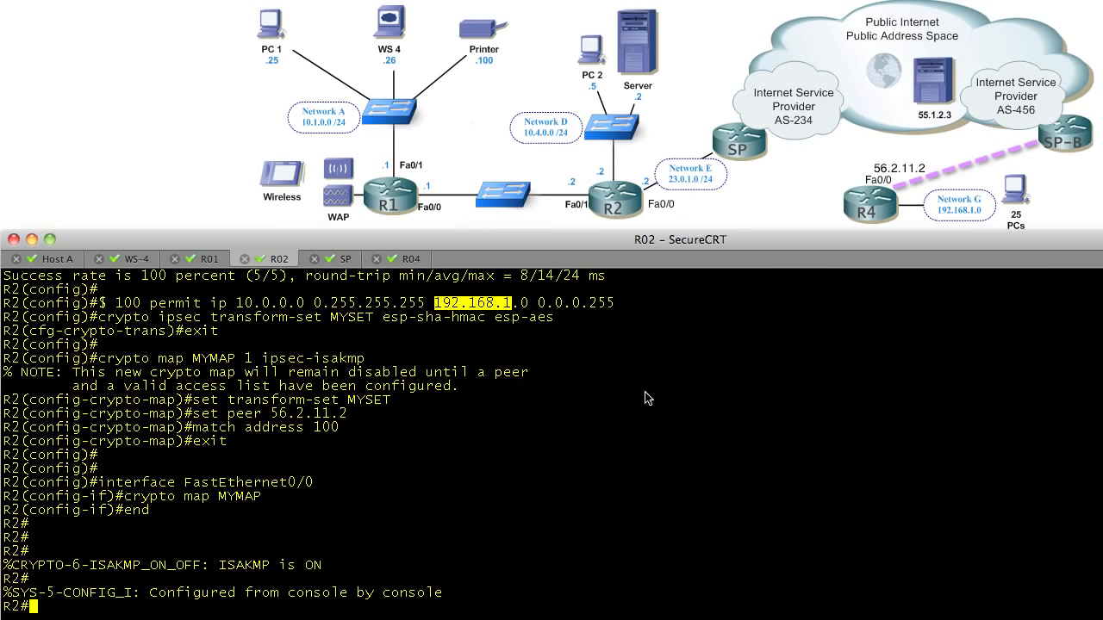
# Run show crypto map and highlight the access-list 100 and FastEthernet0/0 lines
pyautogui.write('show crypto map')
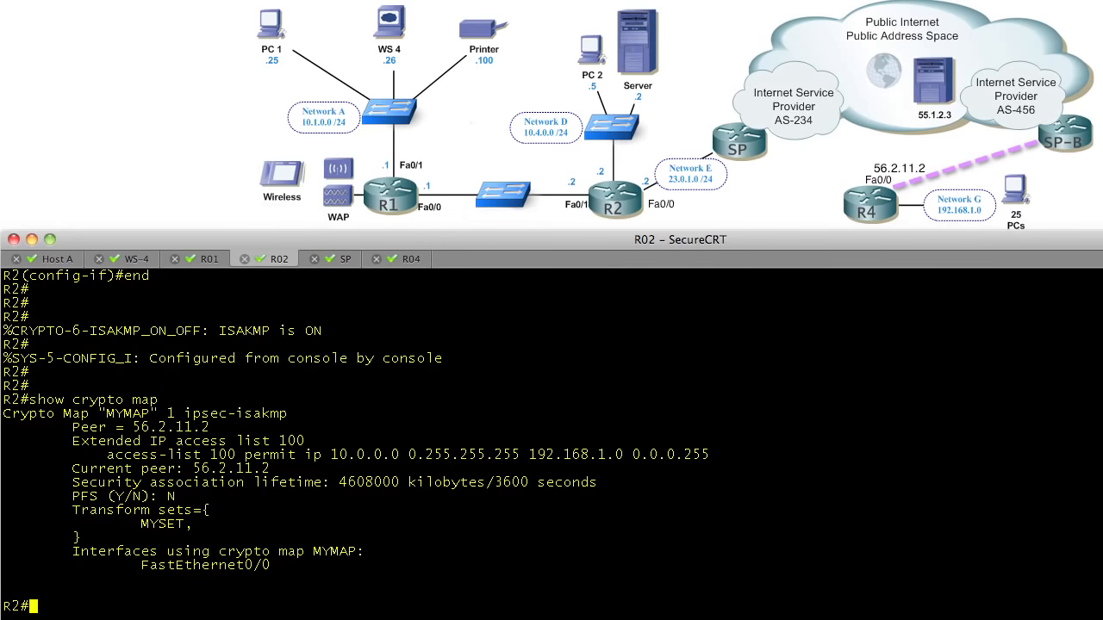
pyautogui.moveTo(633, 398)
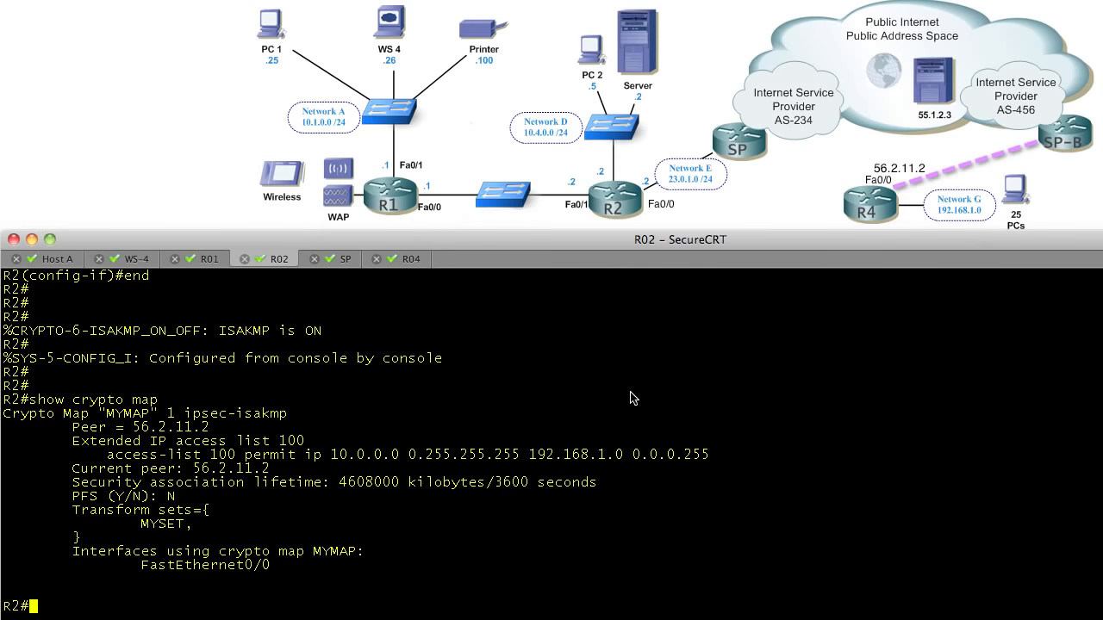
pyautogui.moveTo(336, 512)
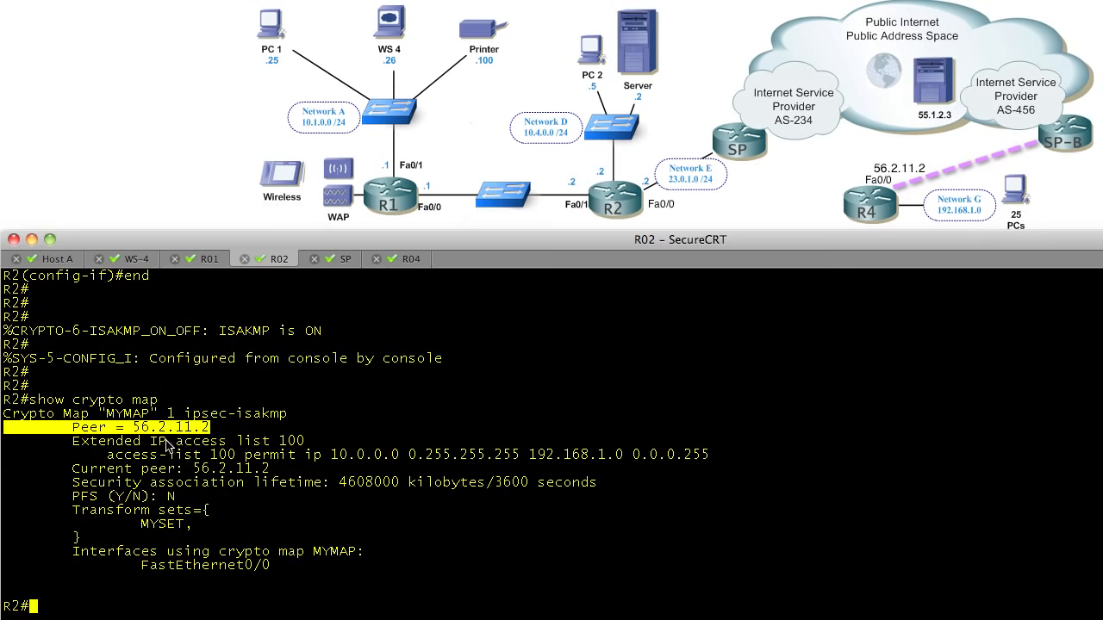
pyautogui.doubleClick(181, 455)
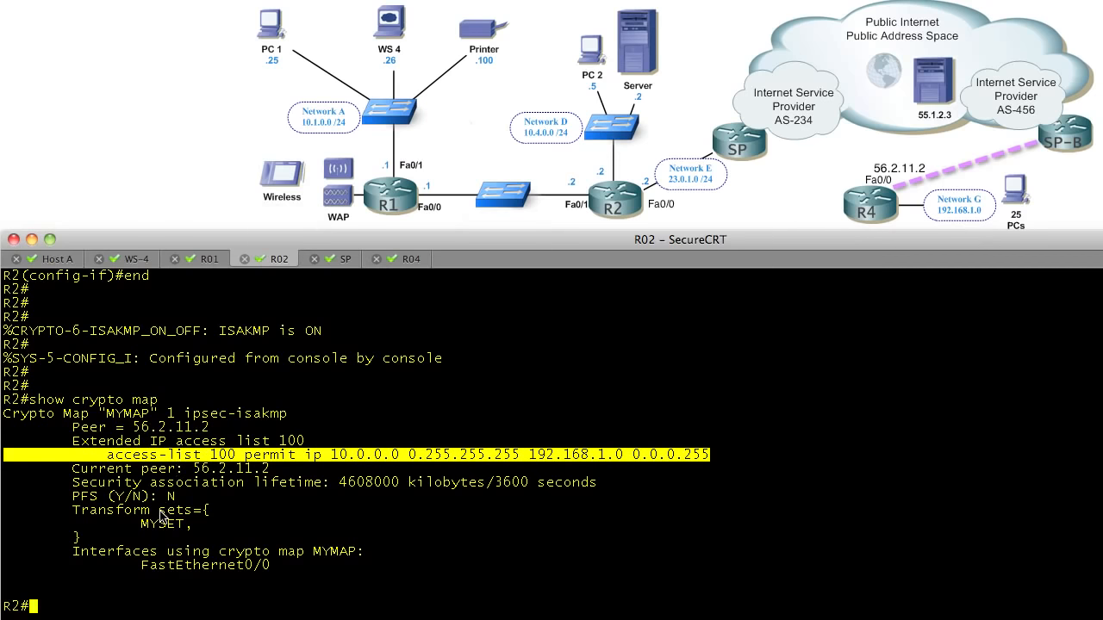
pyautogui.doubleClick(164, 525)
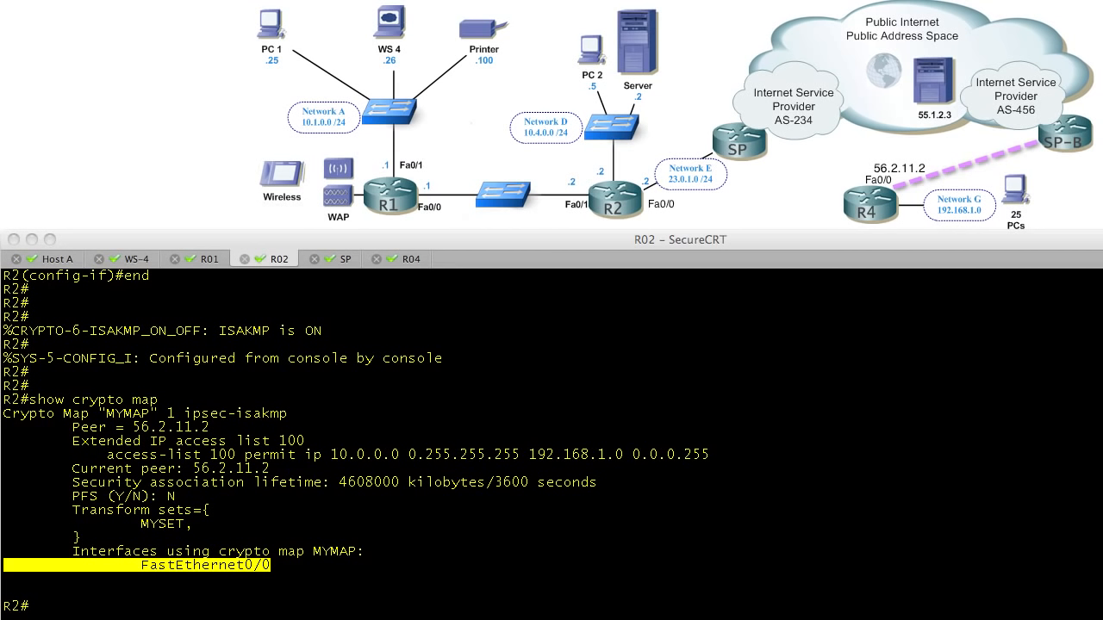
pyautogui.moveTo(420, 277)
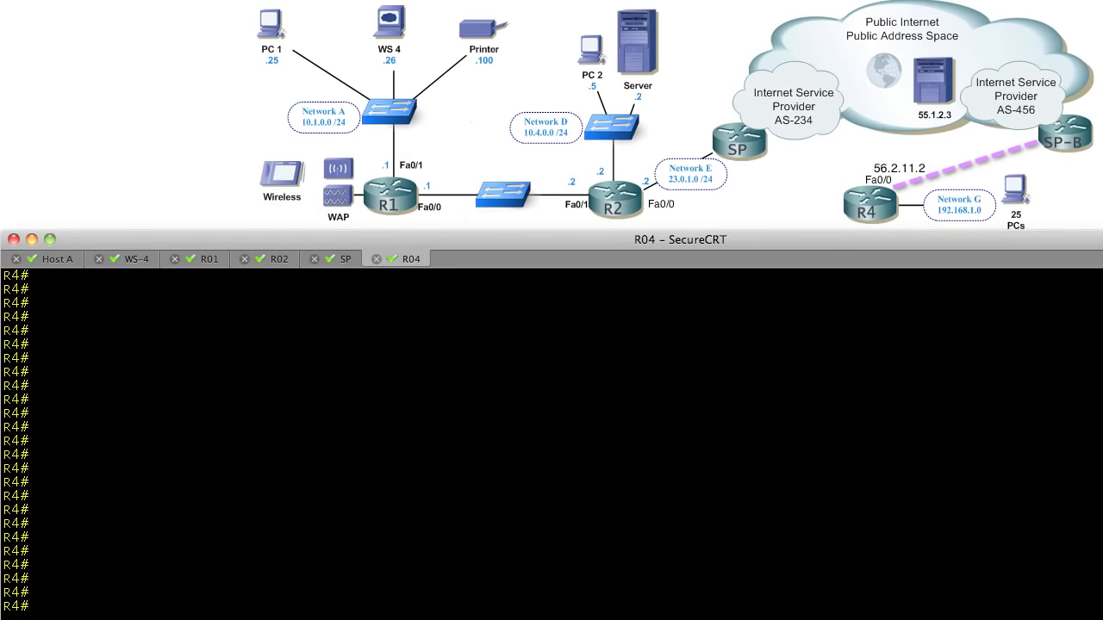
pyautogui.write('crypto')
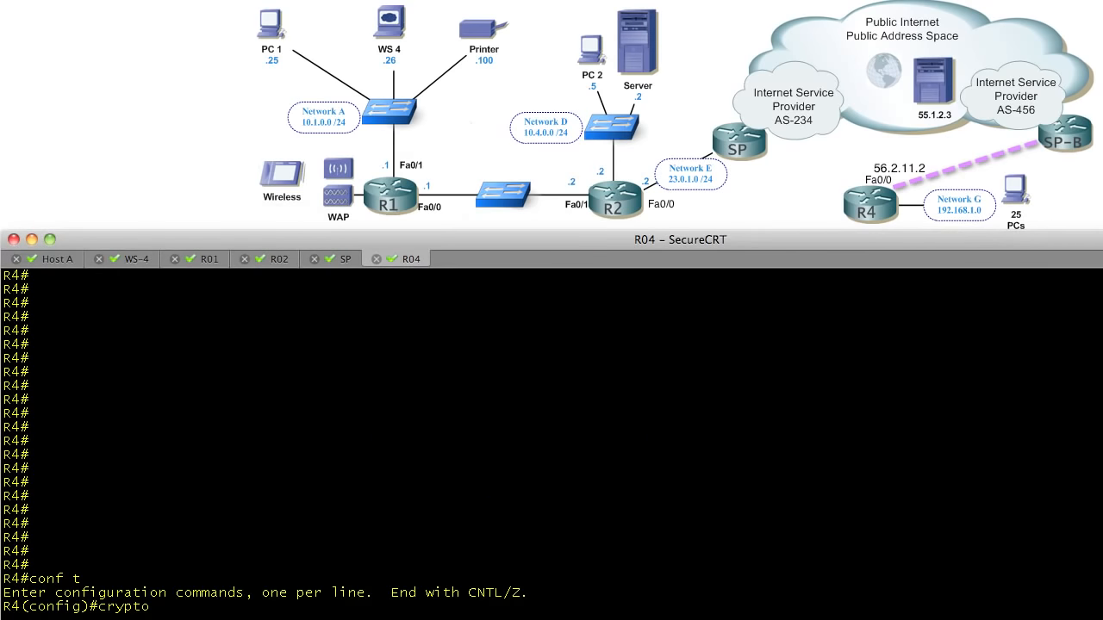
pyautogui.write('isakmp policy 1')
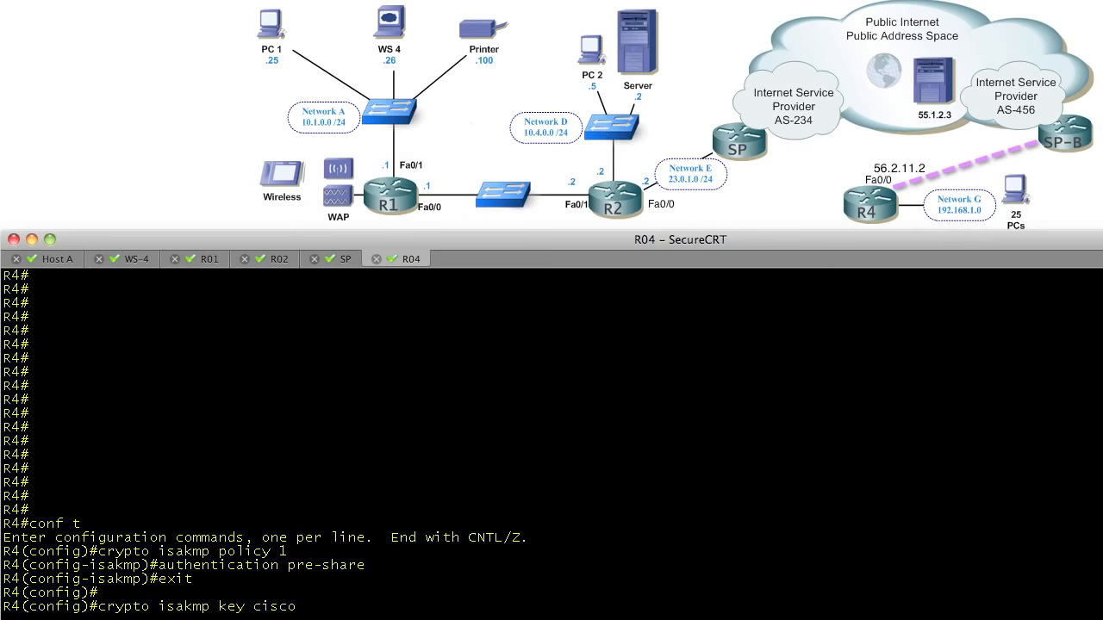
pyautogui.write('address 23.0.1.2')
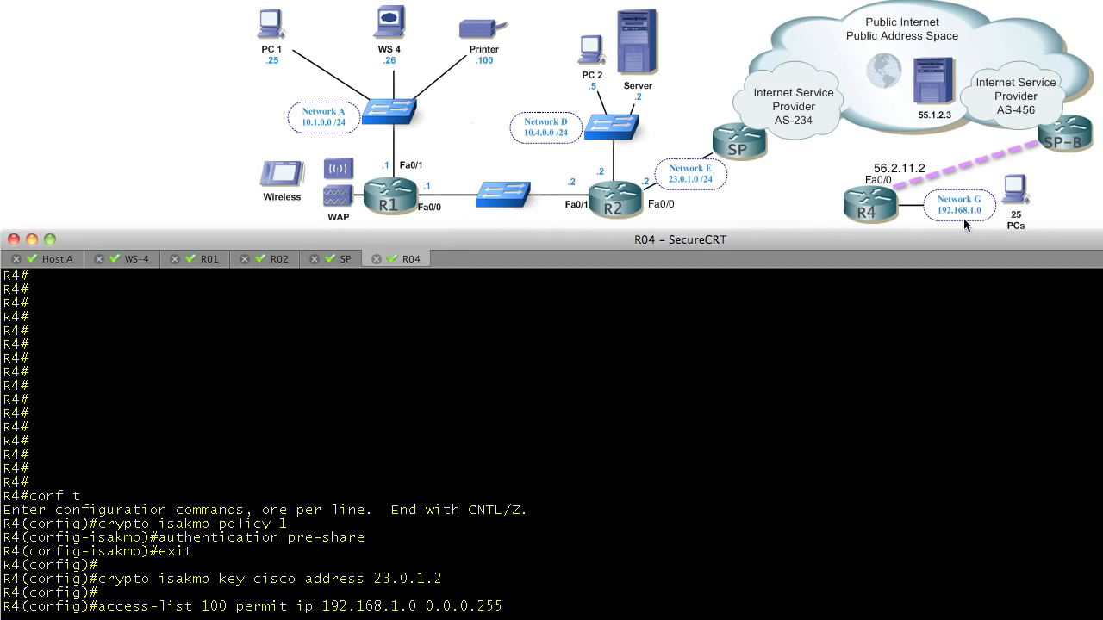
pyautogui.write('10.0.0.0 0.255.255.255')
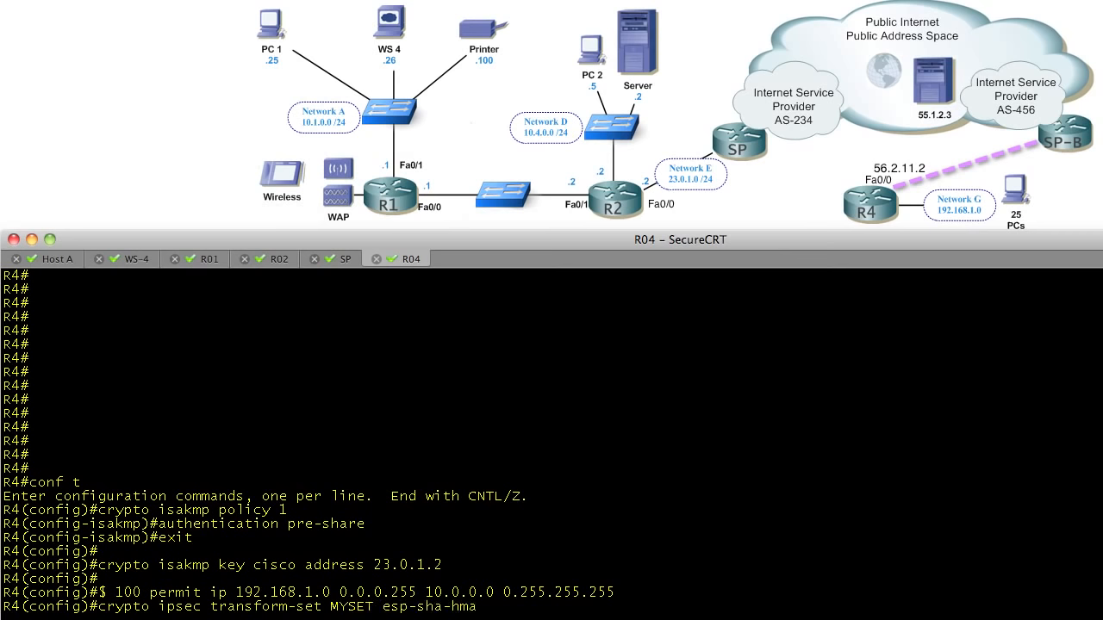
# On R4, add transform set MYSET (esp-aes) and crypto map MYMAP with peer 23.0.1.2, applied to FastEthernet0/0
pyautogui.write('esp-aes')
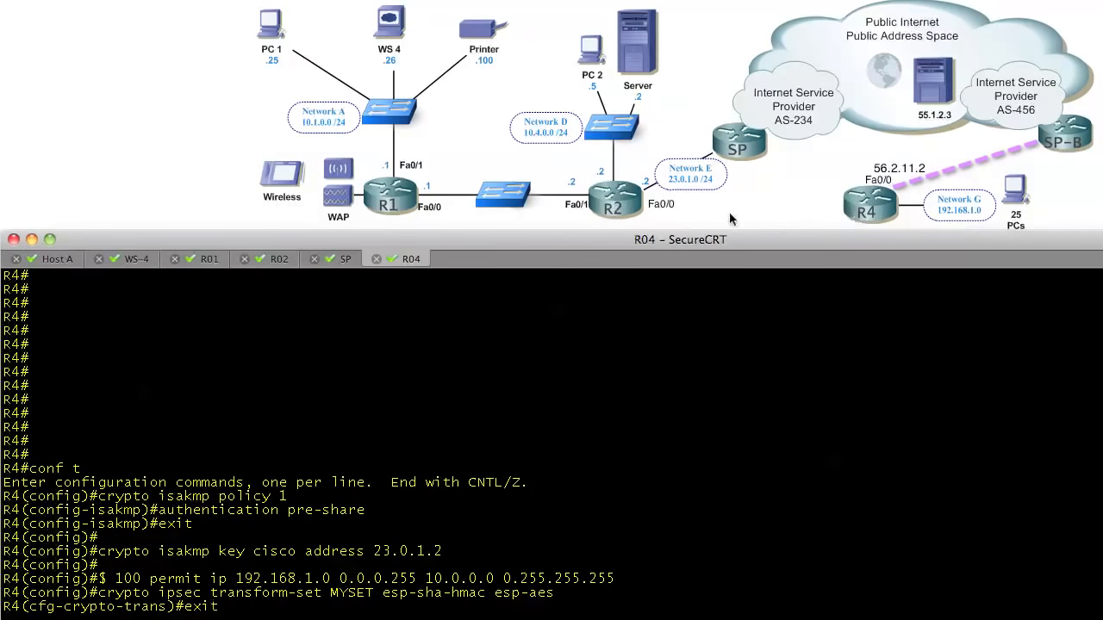
pyautogui.write('crypto map MYMAP 1 ipsec-isakmp')
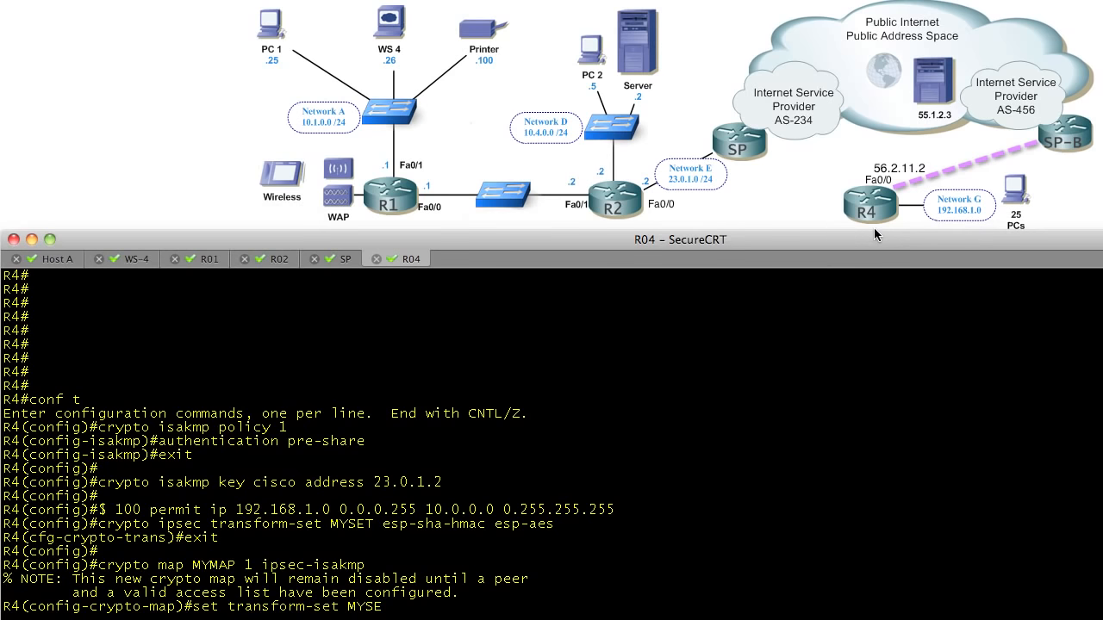
pyautogui.write('set peer 23.0.1.2')
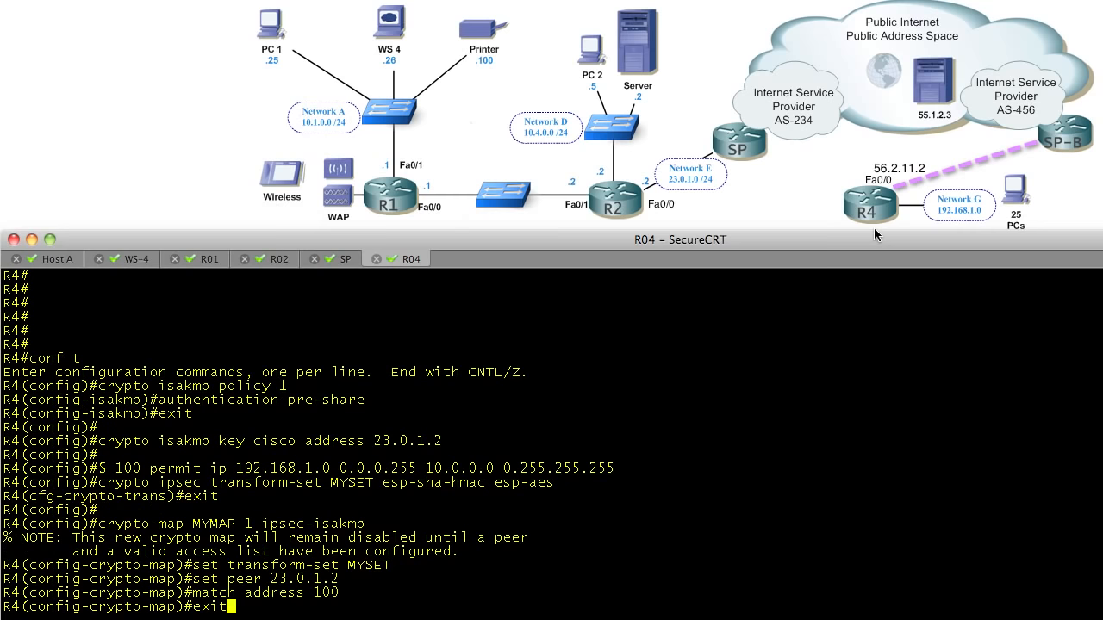
pyautogui.write('interface FastEthernet0/0')
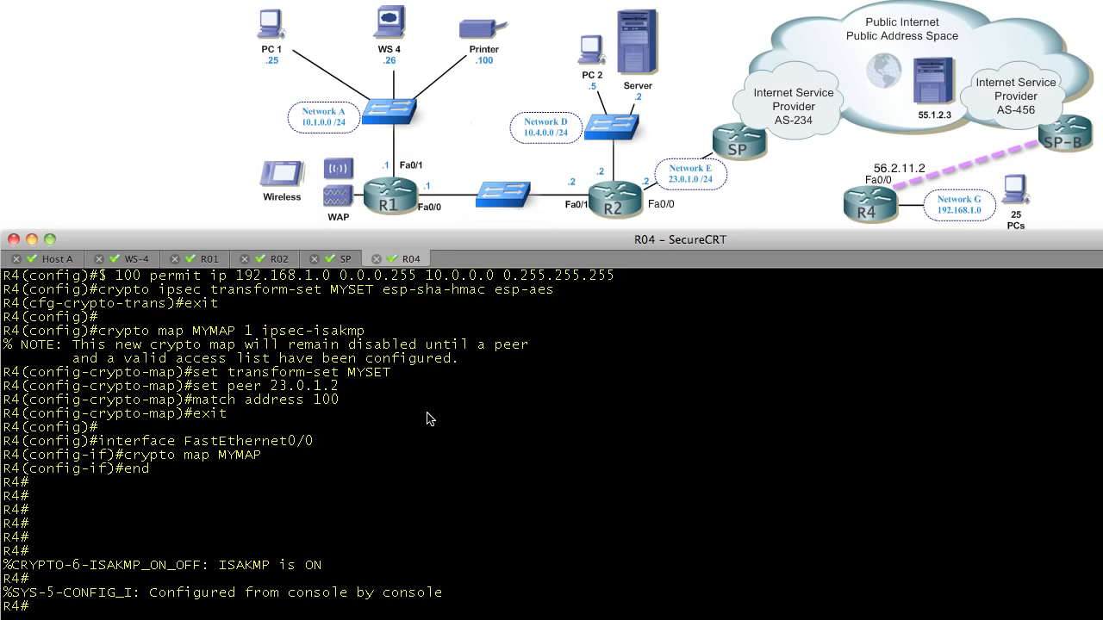
pyautogui.moveTo(659, 158)
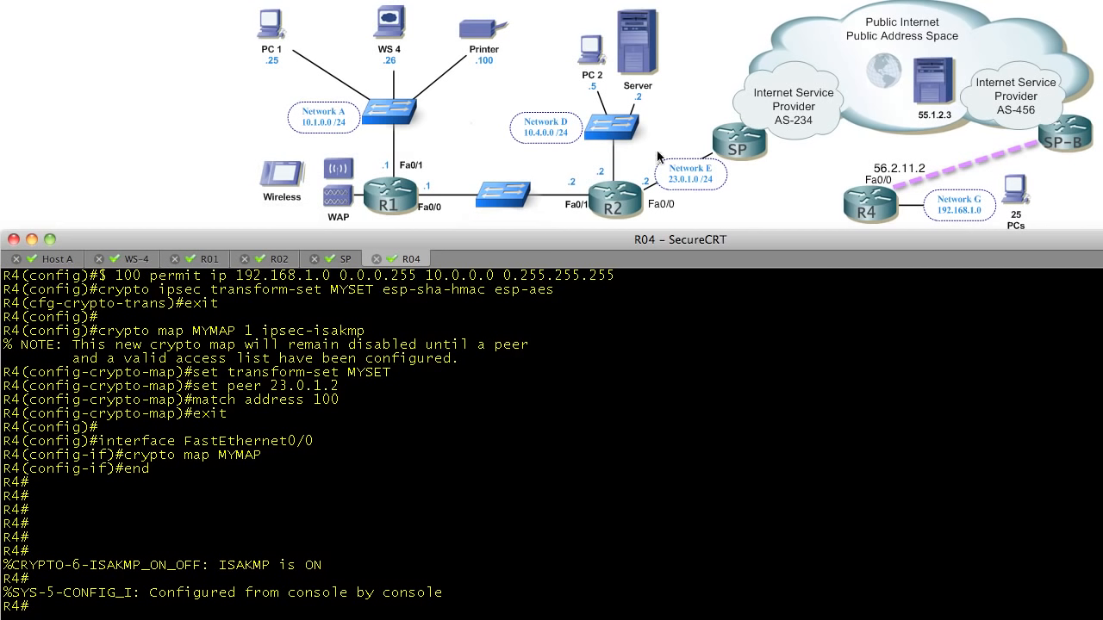
pyautogui.moveTo(691, 181)
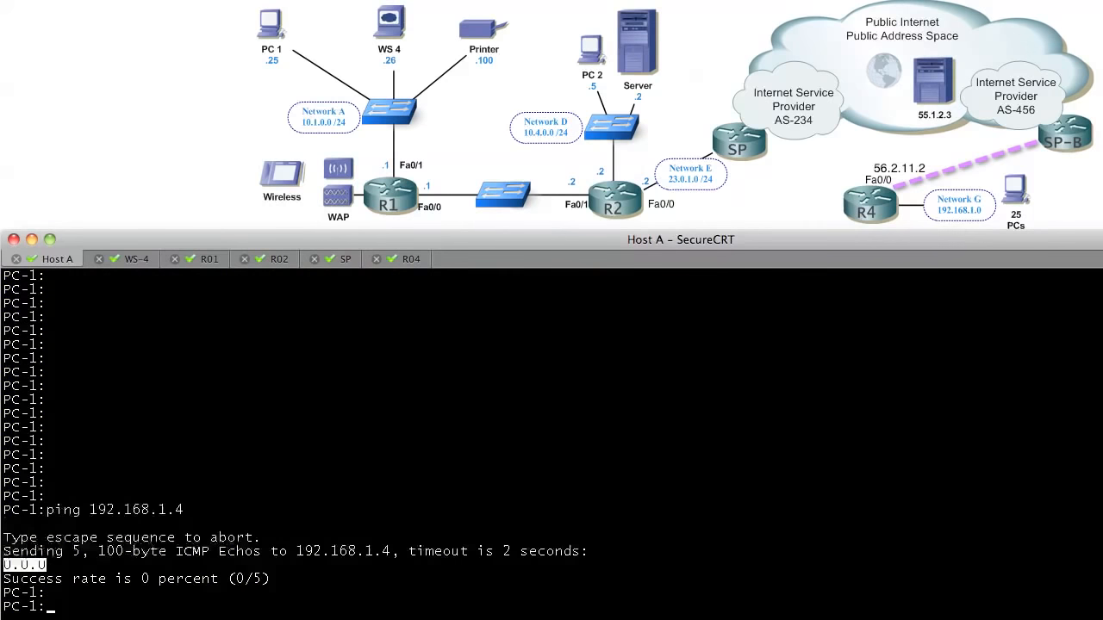
# Ping 192.168.1.4 from Host A until 5/5 succeed, then show the R02 session
pyautogui.write('ping 192.168.1.4')
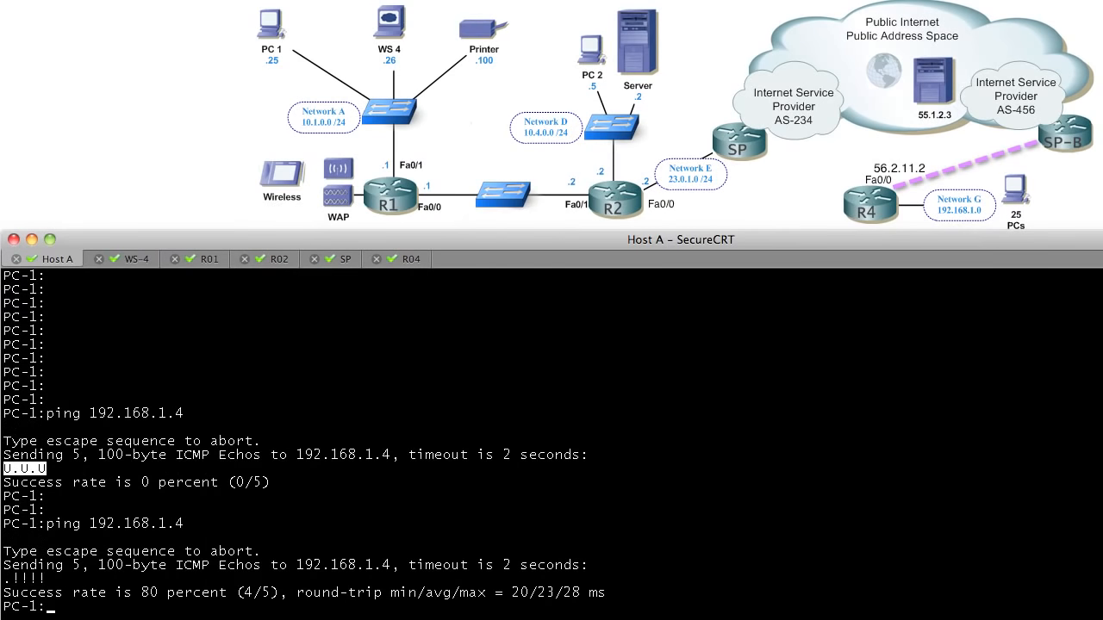
pyautogui.moveTo(301, 568)
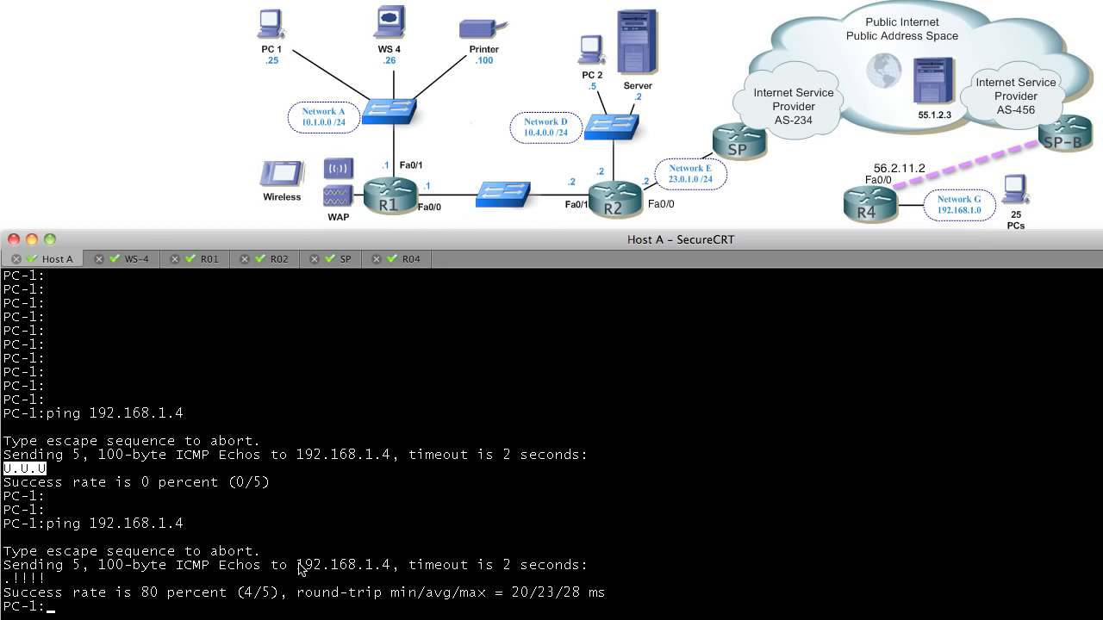
pyautogui.moveTo(10, 593)
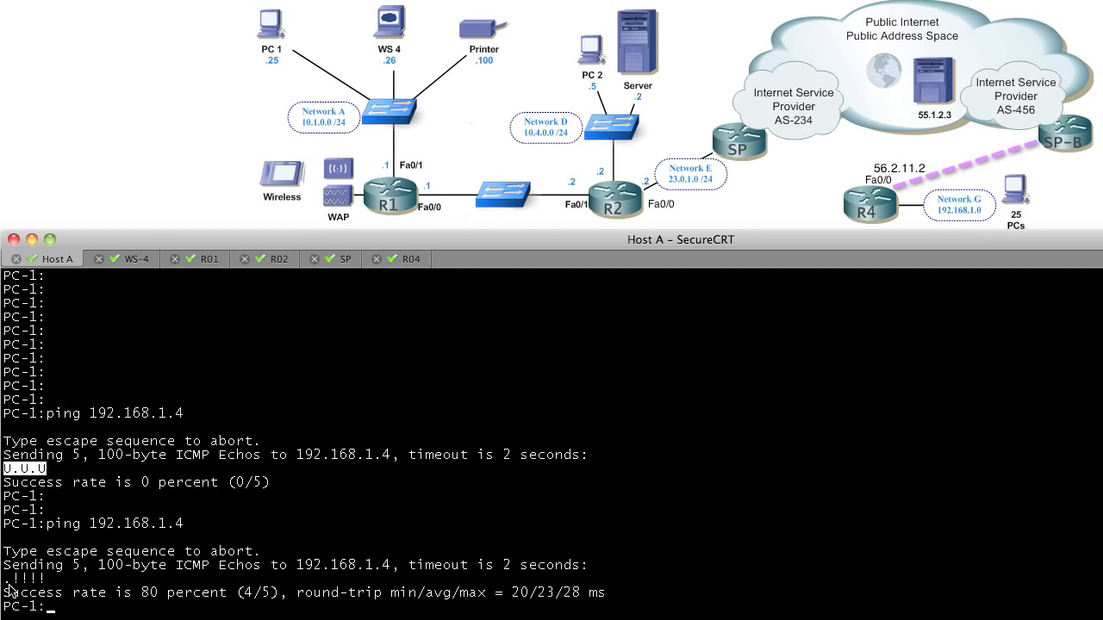
pyautogui.moveTo(121, 592)
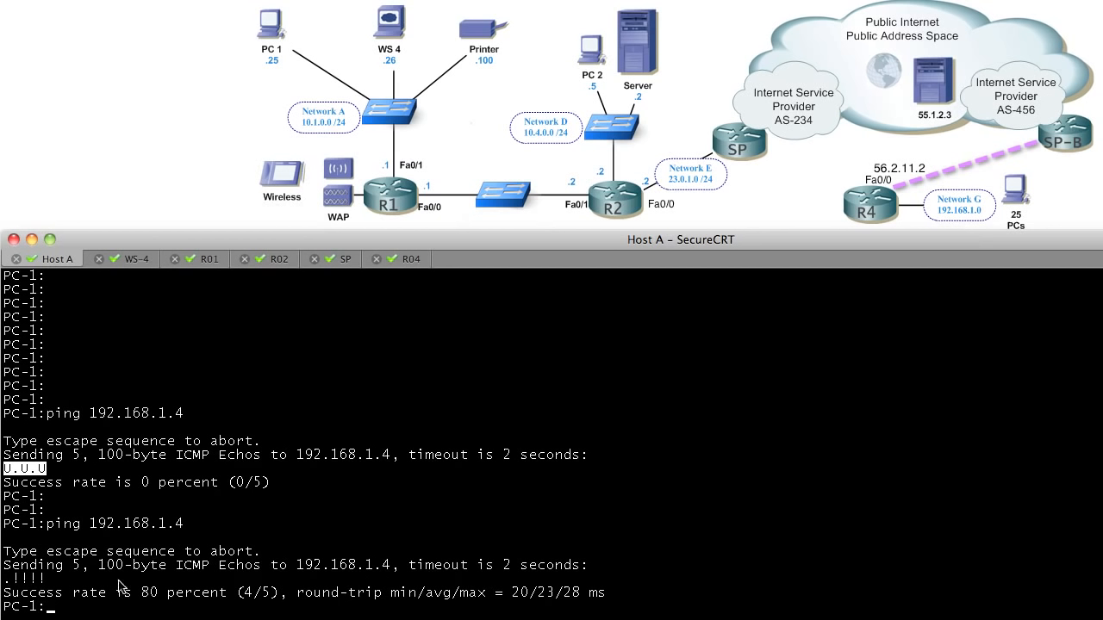
pyautogui.moveTo(634, 188)
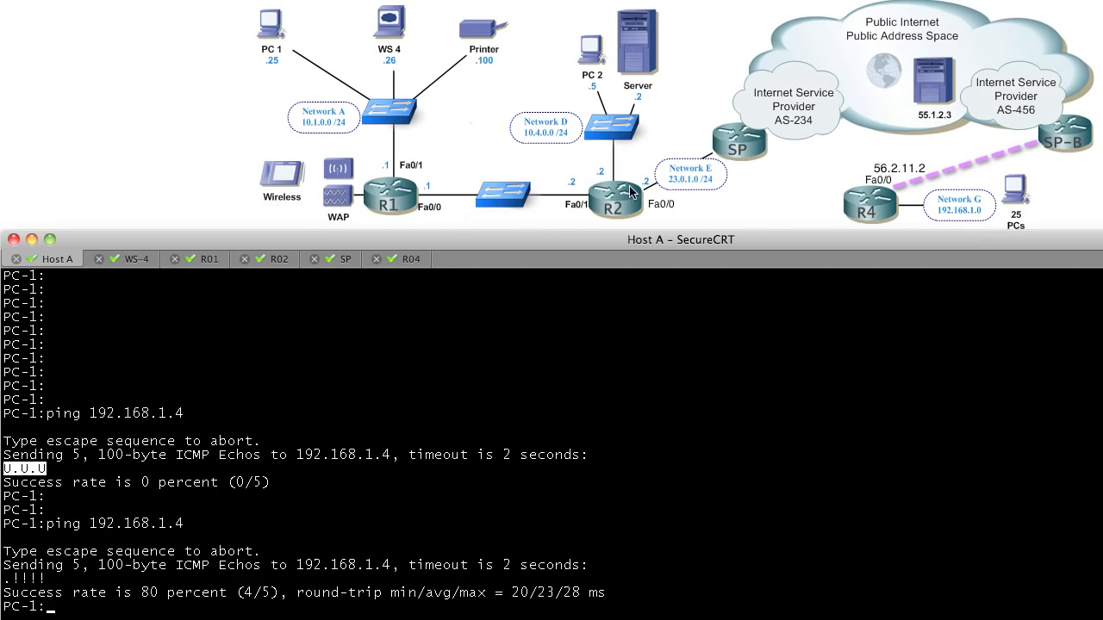
pyautogui.moveTo(720, 199)
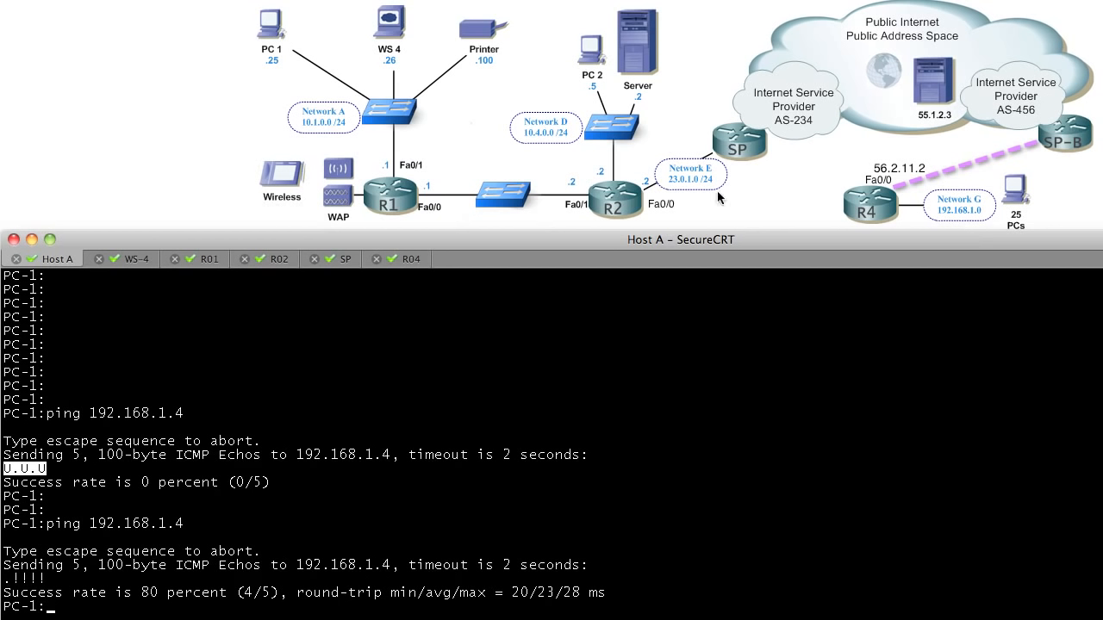
pyautogui.moveTo(851, 210)
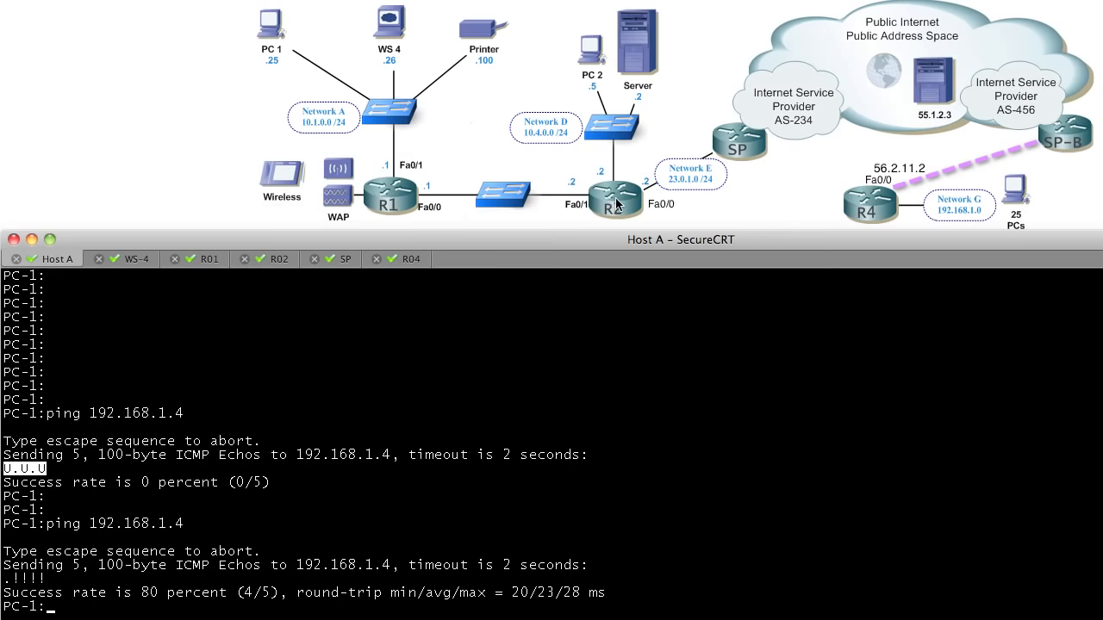
pyautogui.write('ping 192.168.1.4')
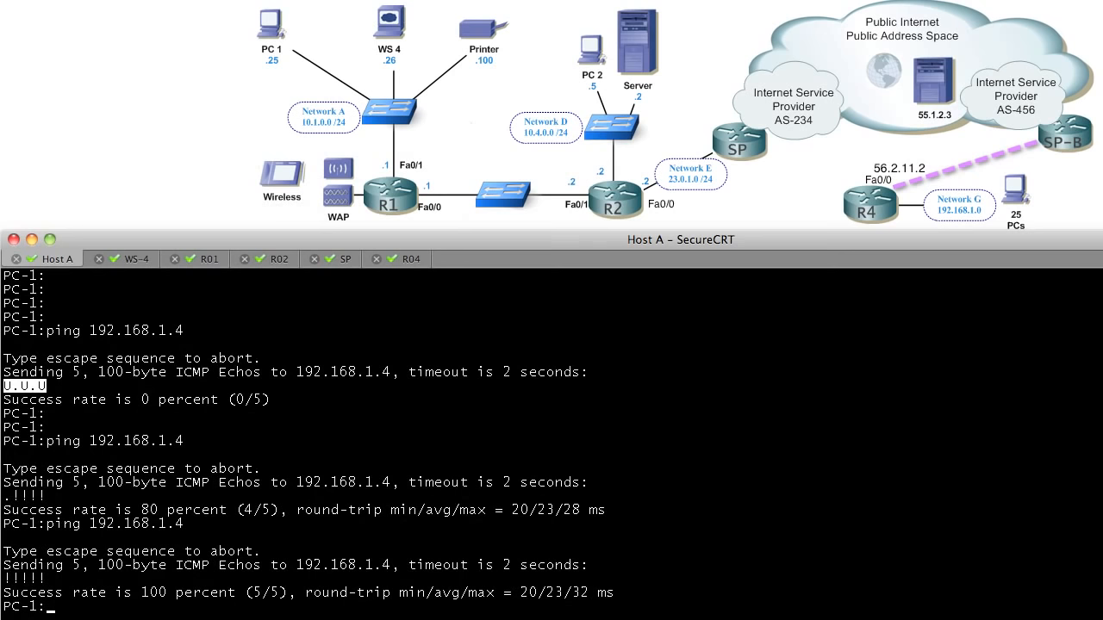
pyautogui.moveTo(274, 269)
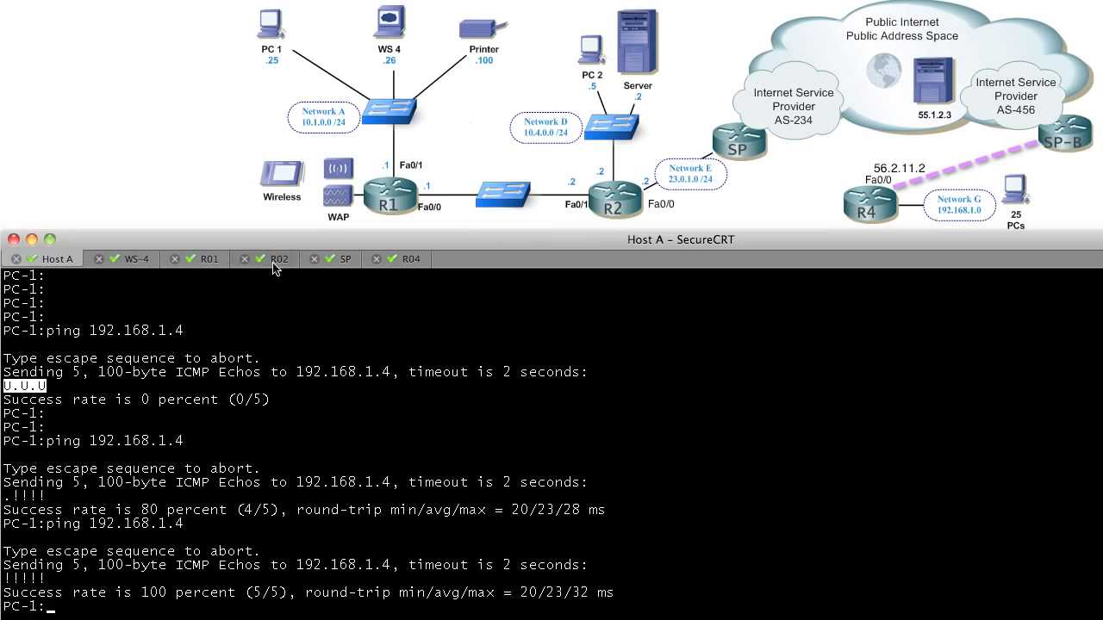
pyautogui.click(279, 259)
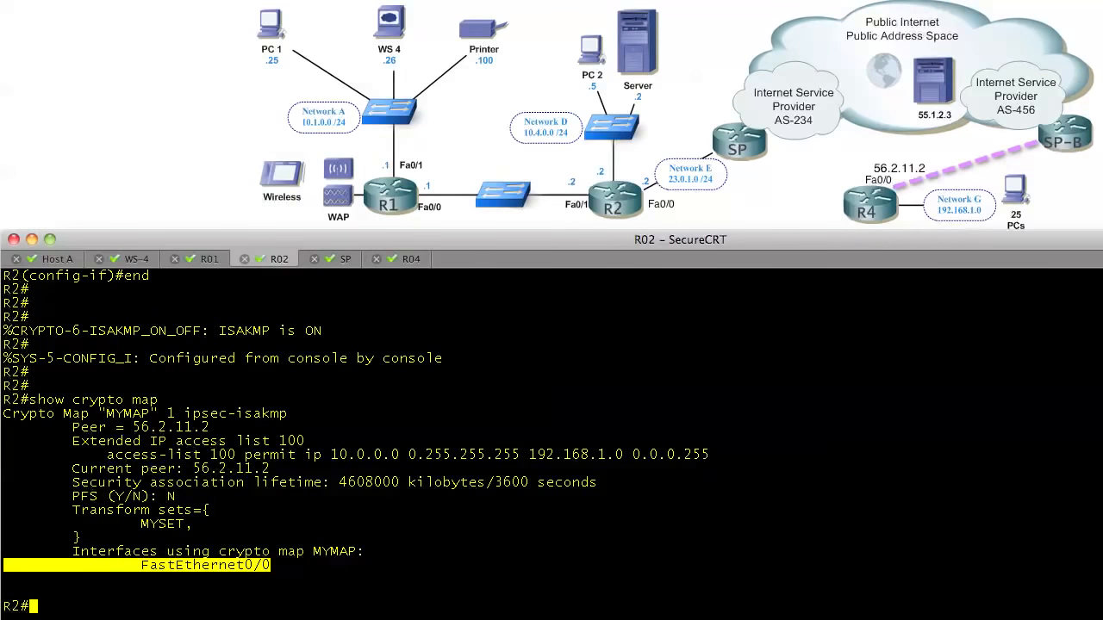
# Run show crypto ipsec sa on R2
pyautogui.write('sho')
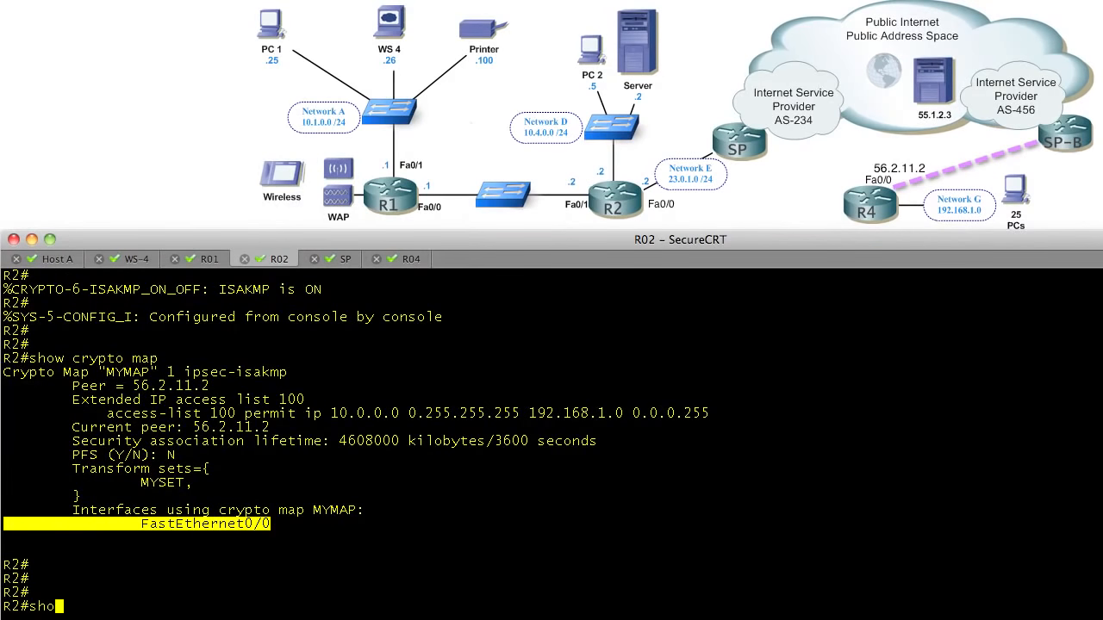
pyautogui.write('show crypto i')
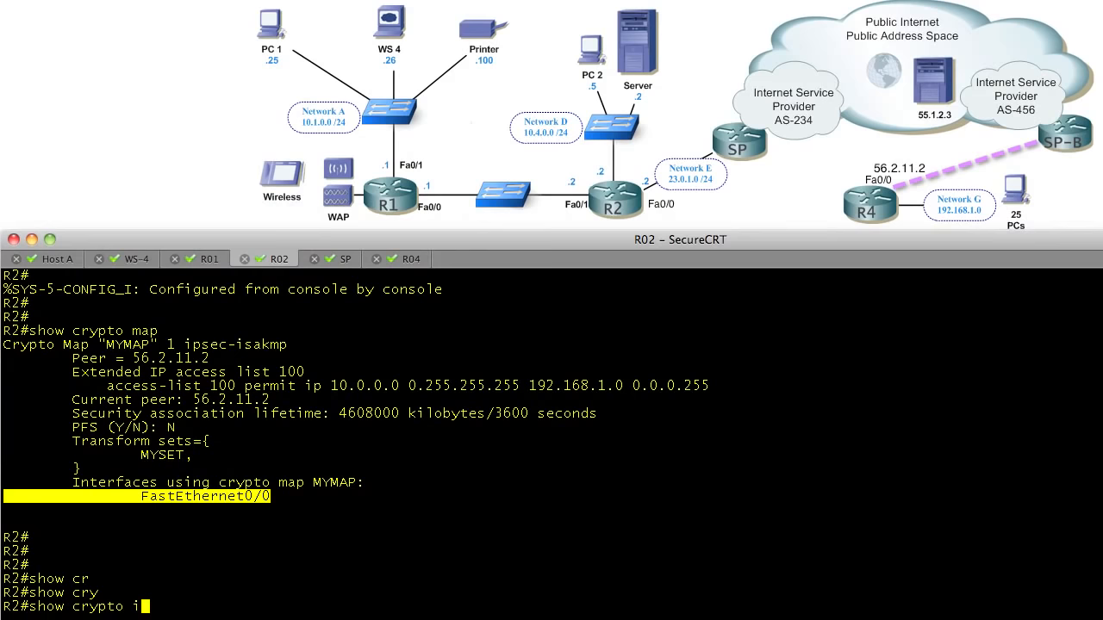
pyautogui.write('psec sa')
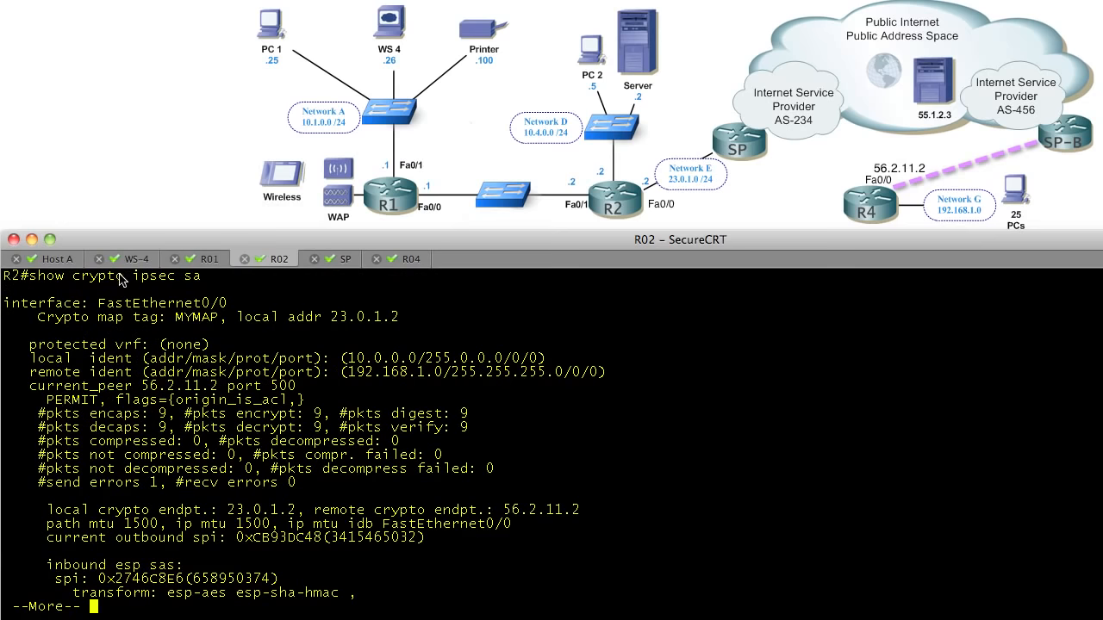
# Highlight the 9 encrypted/decrypted packet counts and the 23.0.1.2–56.2.11.2 endpoints line
pyautogui.tripleClick(102, 275)
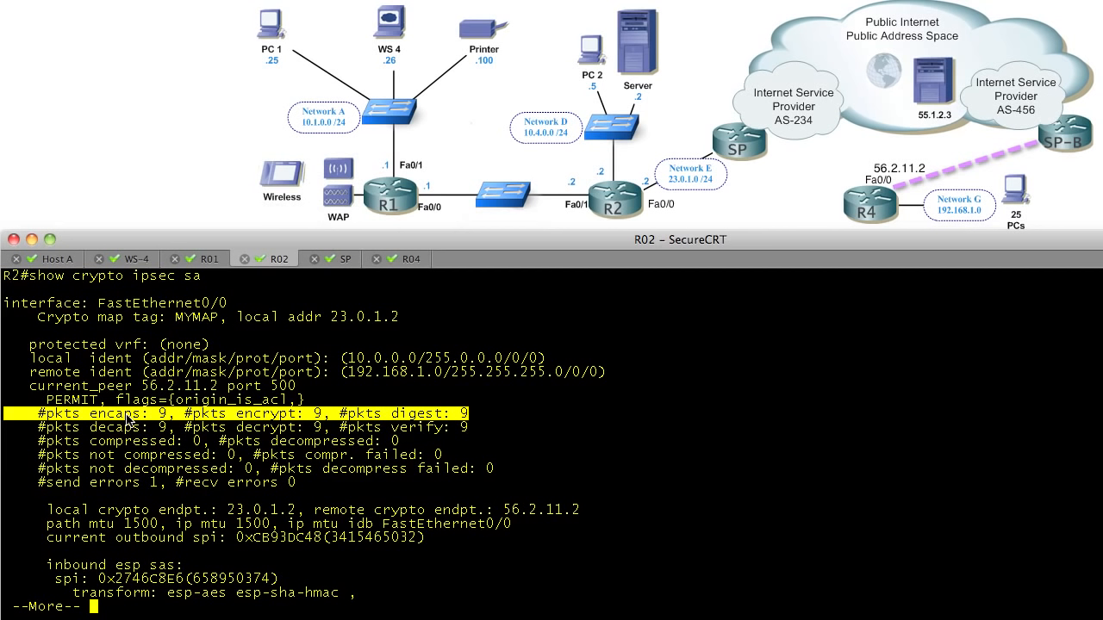
pyautogui.moveTo(965, 390)
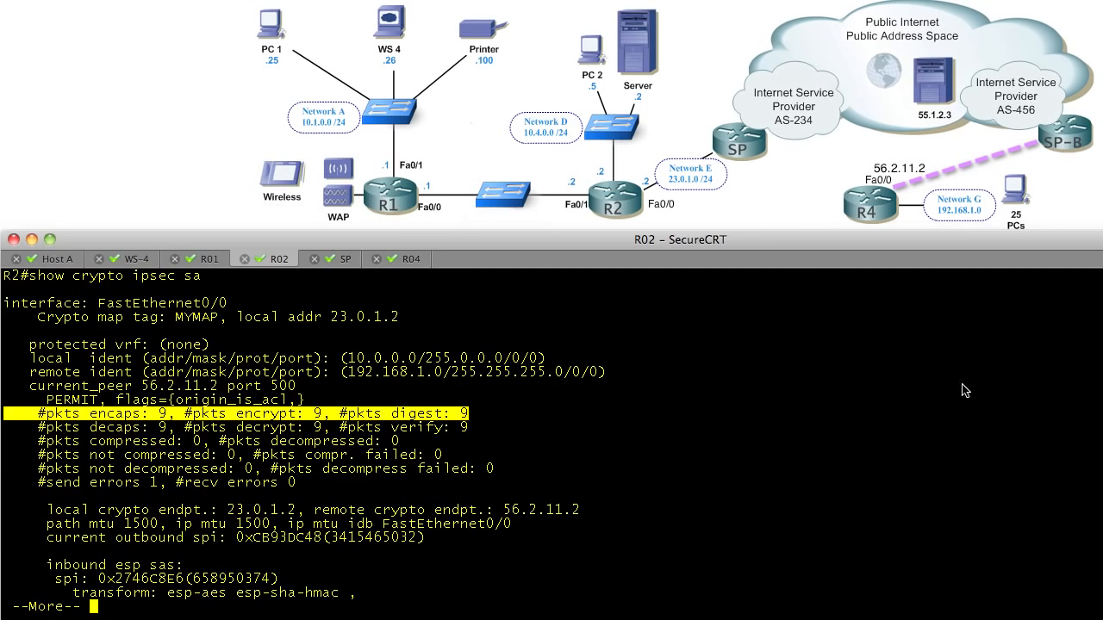
pyautogui.moveTo(929, 209)
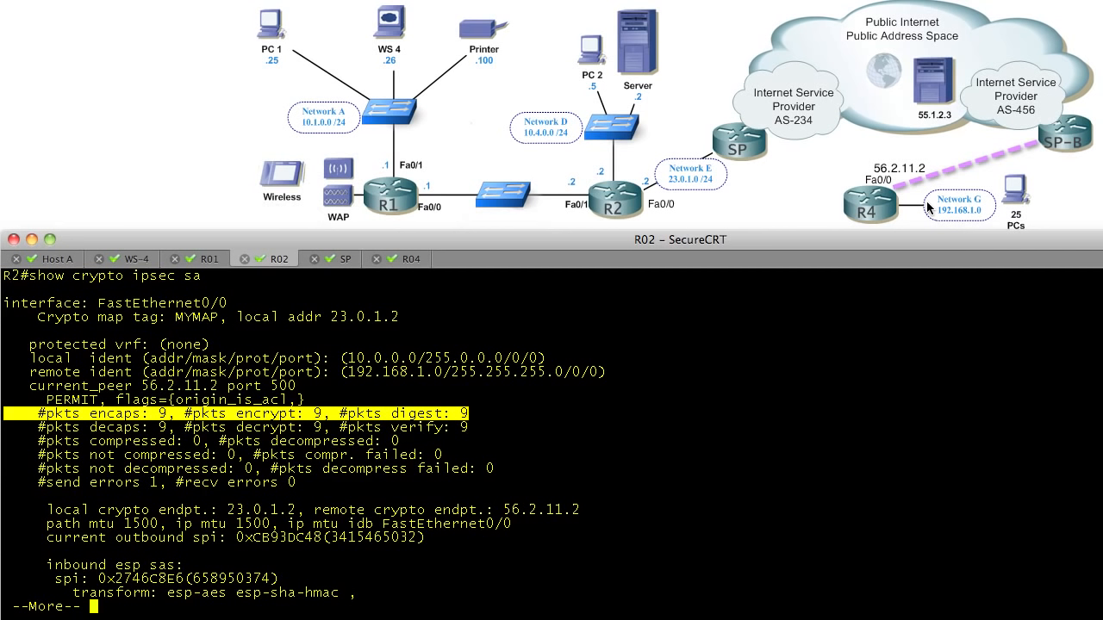
pyautogui.moveTo(405, 373)
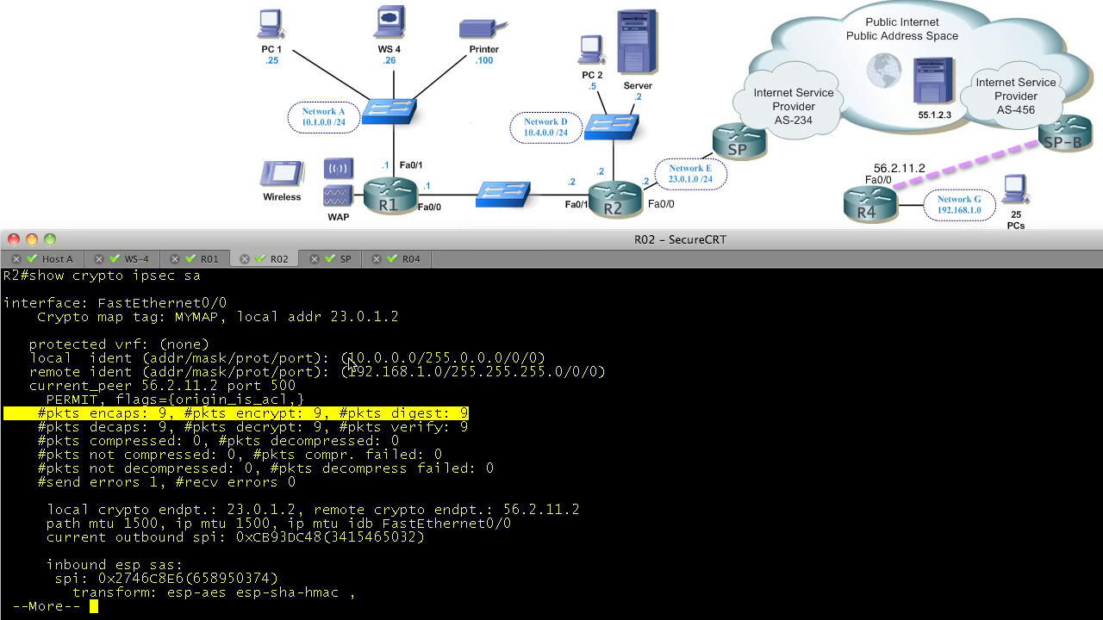
pyautogui.doubleClick(356, 358)
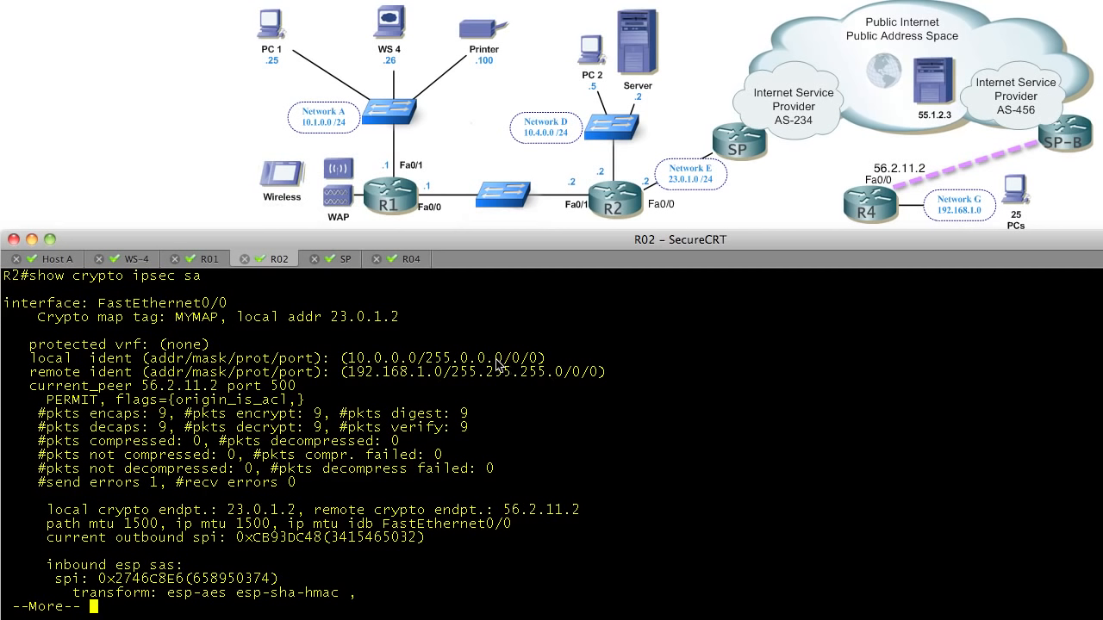
pyautogui.moveTo(506, 475)
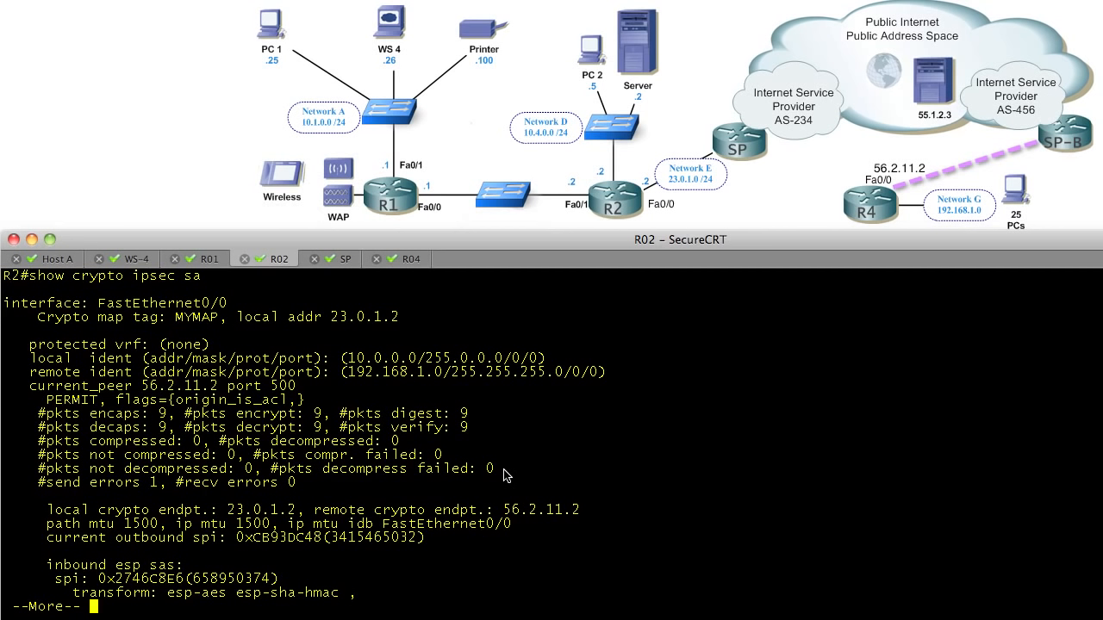
pyautogui.moveTo(350, 480)
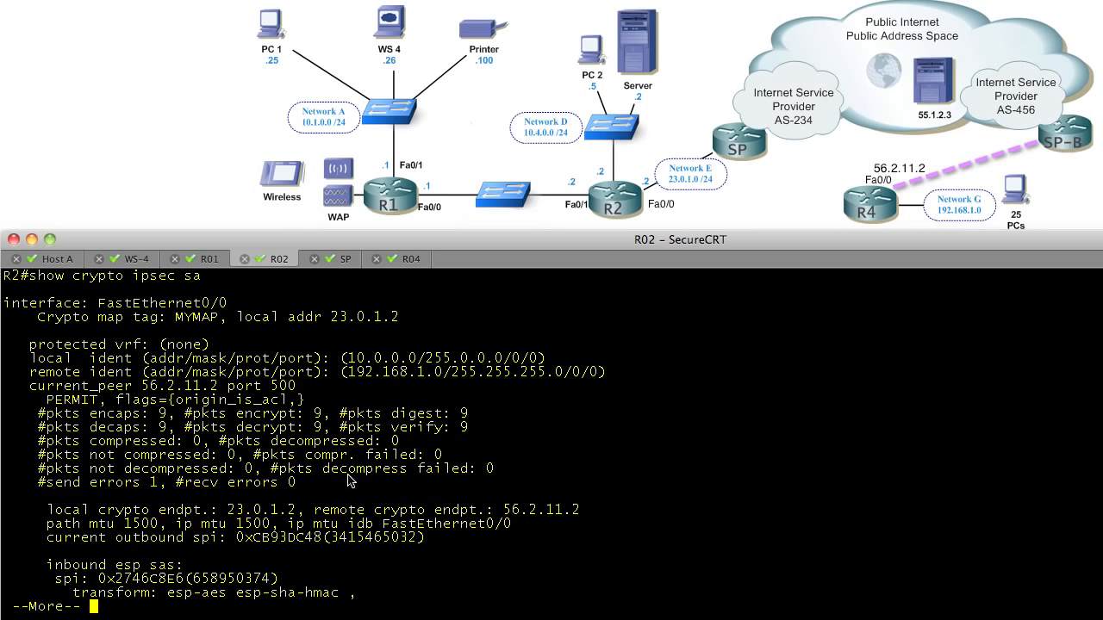
pyautogui.doubleClick(234, 509)
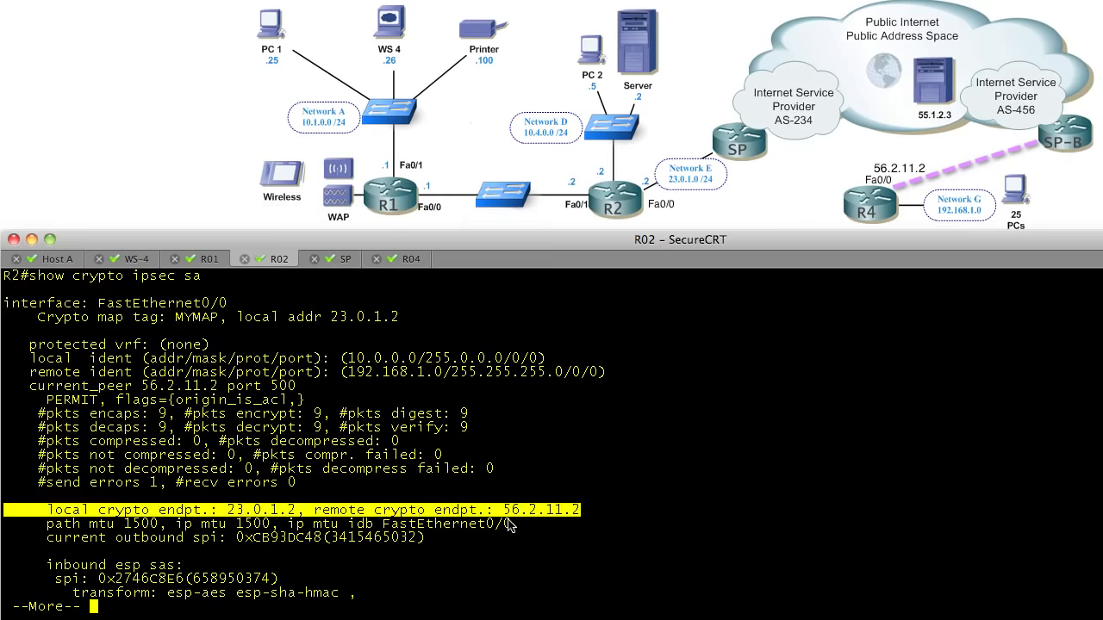
pyautogui.moveTo(527, 519)
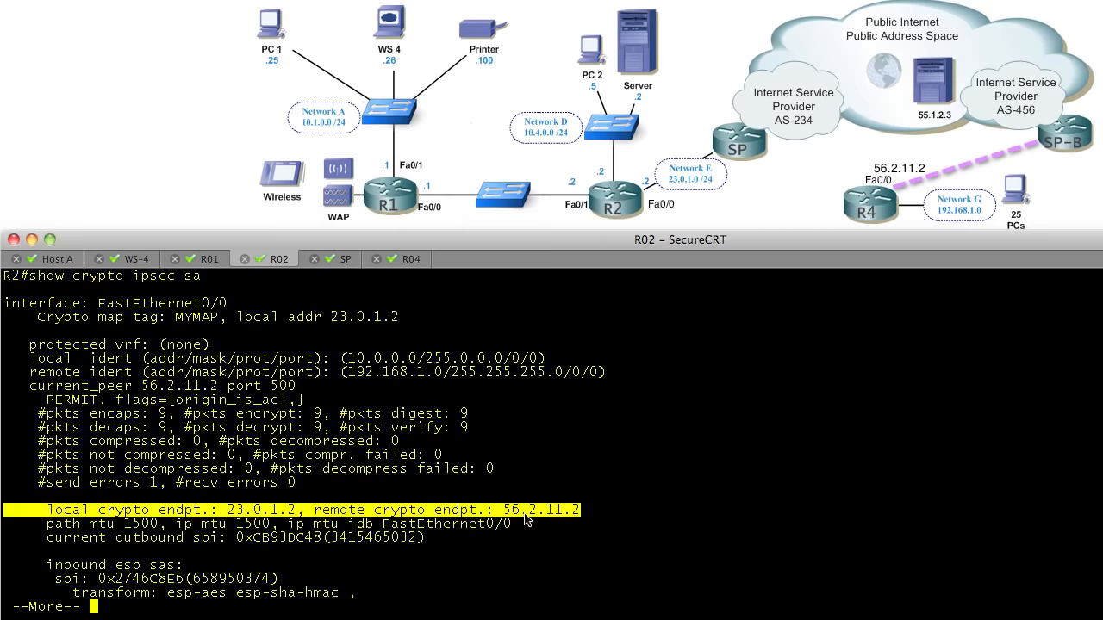
pyautogui.moveTo(172, 506)
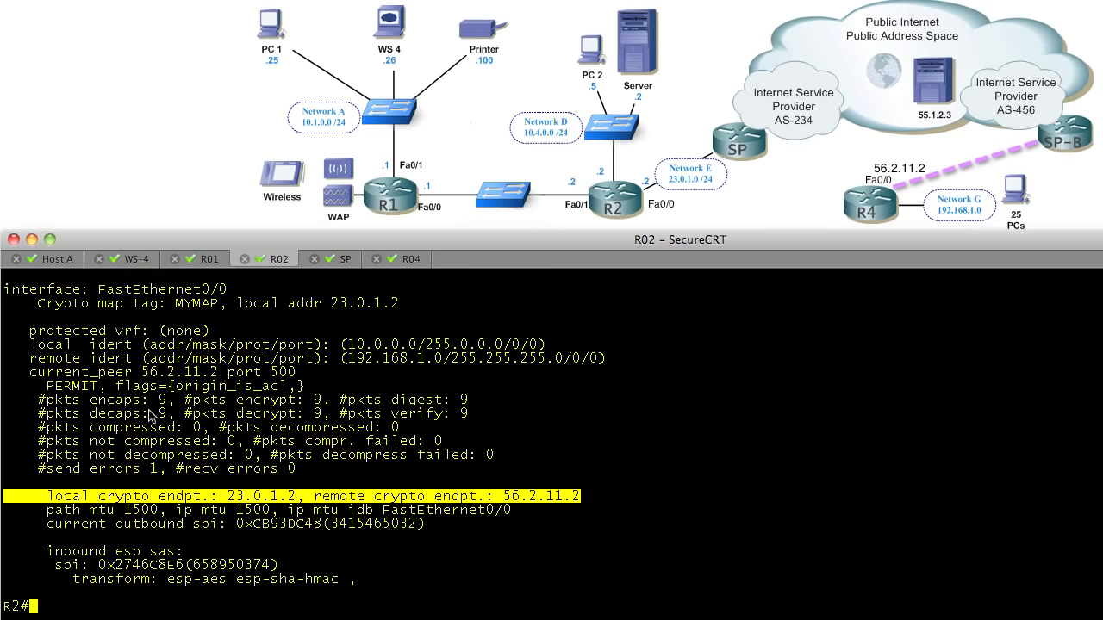
pyautogui.click(50, 258)
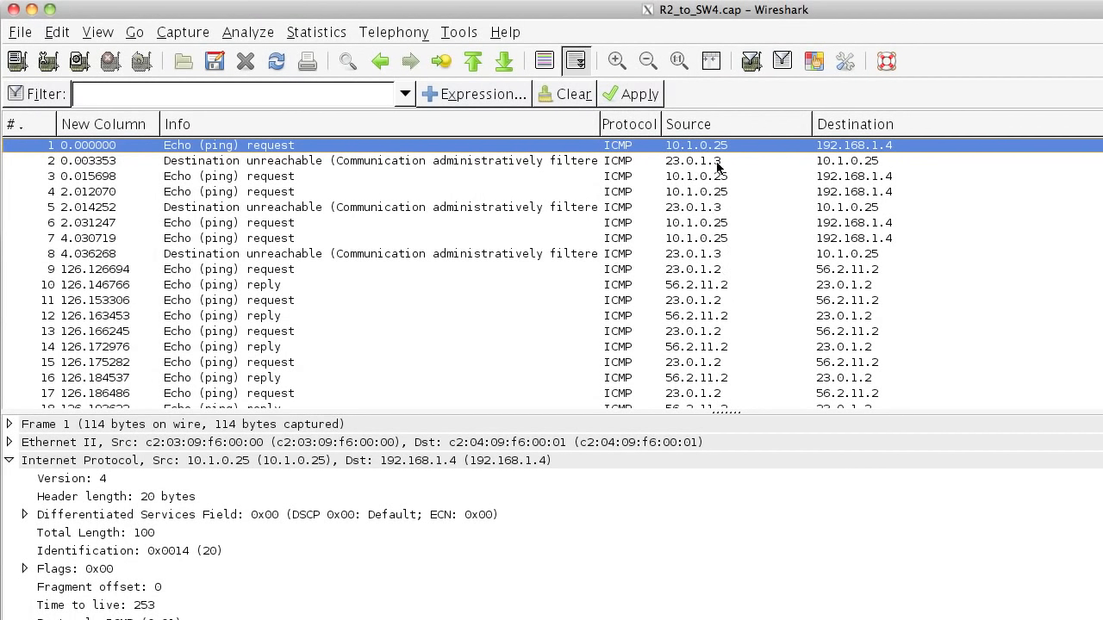
pyautogui.moveTo(830, 160)
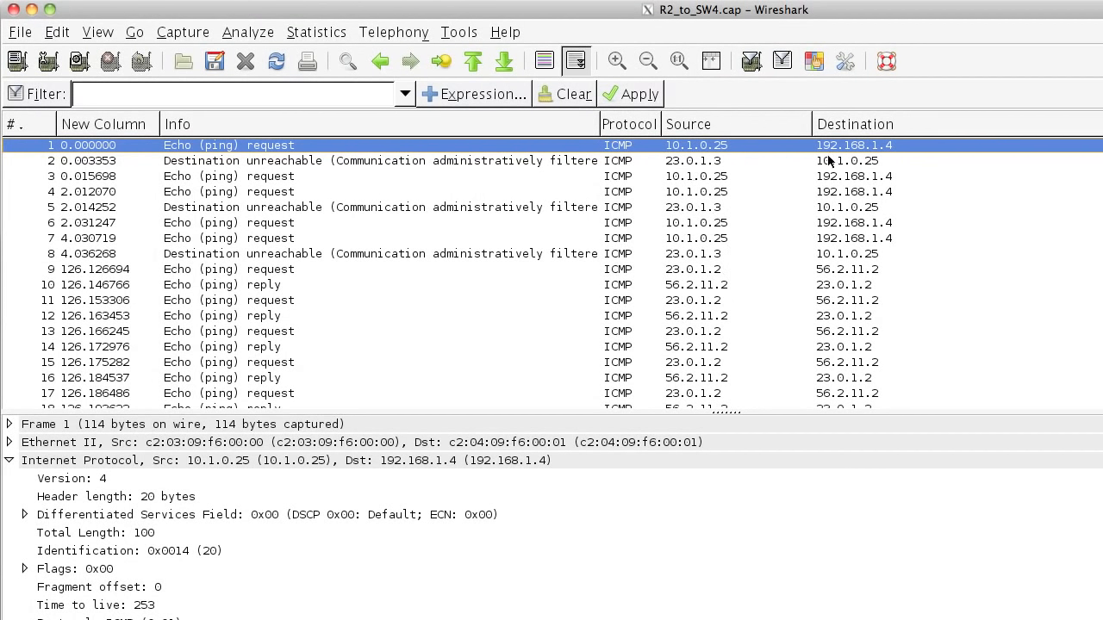
pyautogui.moveTo(853, 154)
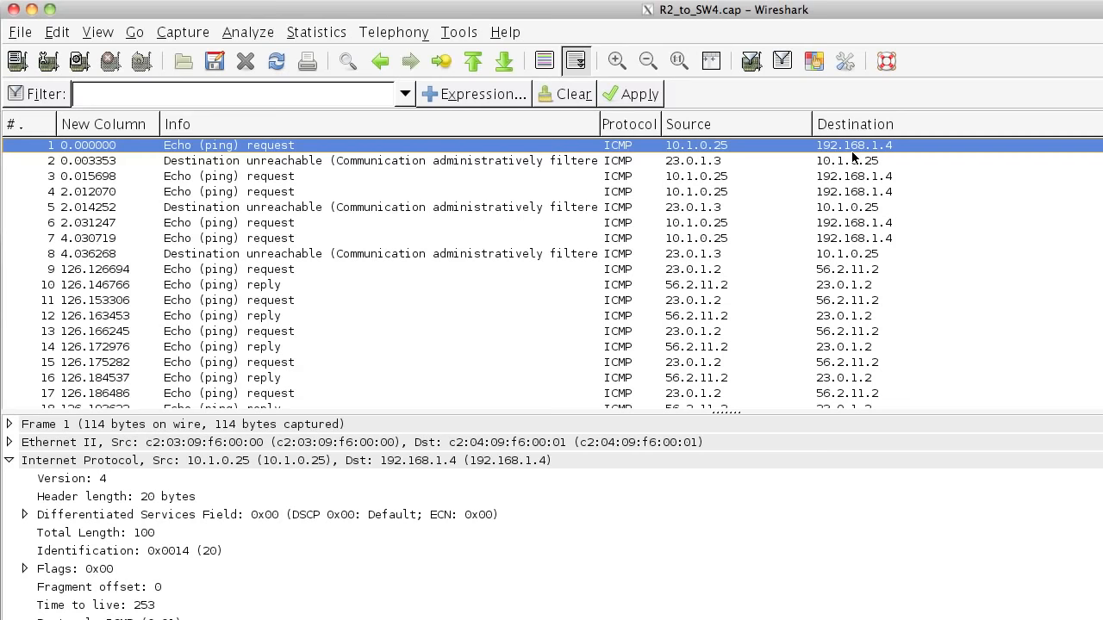
# Inspect the two destination unreachable replies, then the first echo request to 56.2.11.2
pyautogui.click(344, 160)
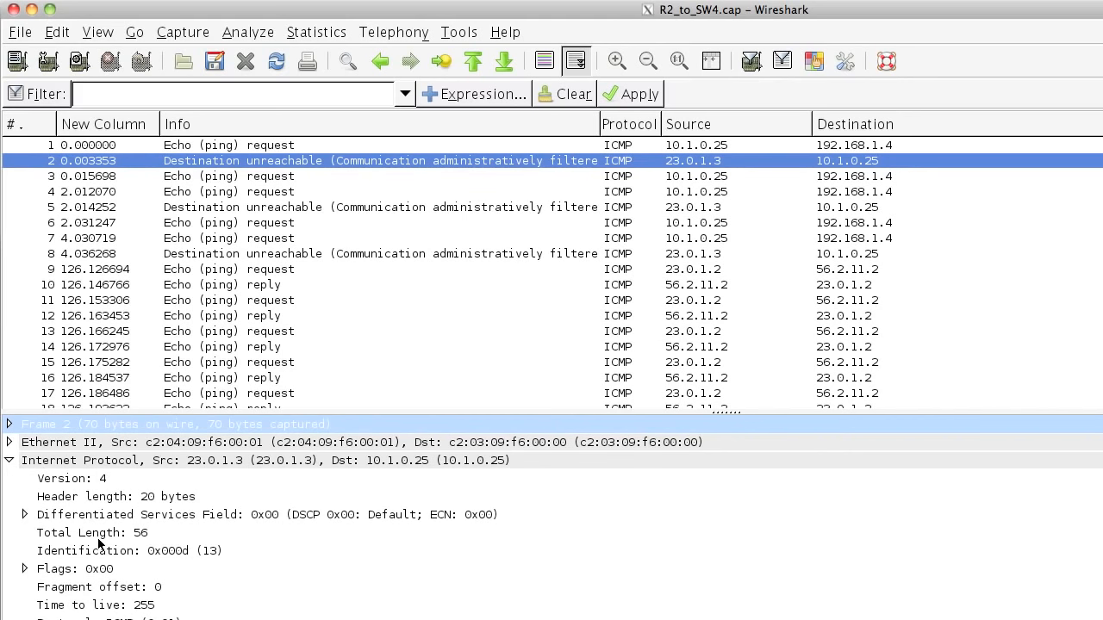
pyautogui.moveTo(627, 172)
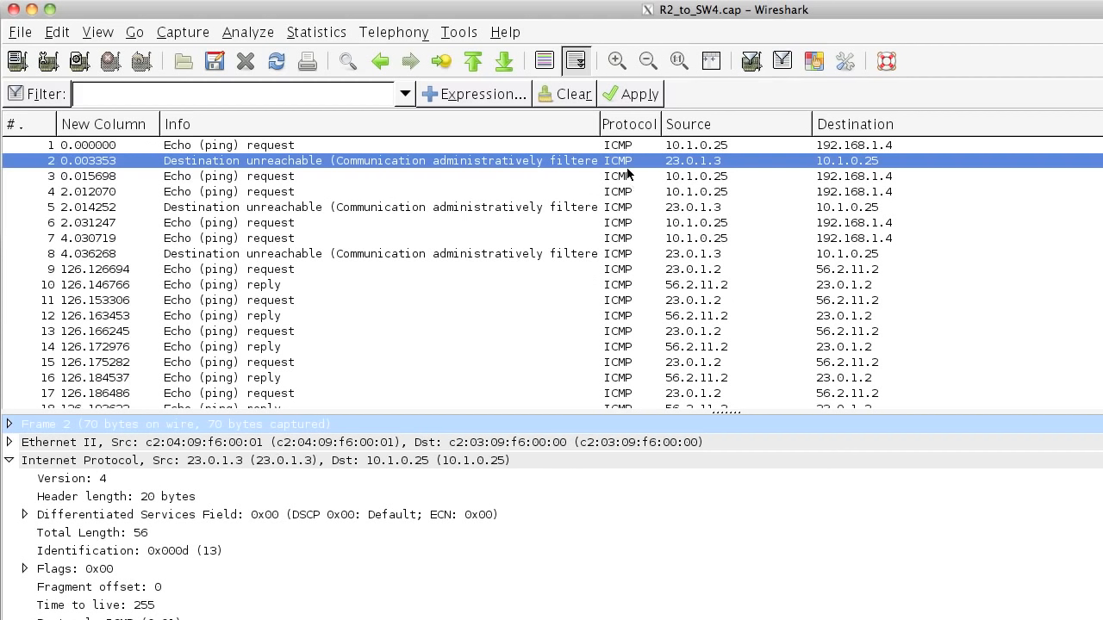
pyautogui.moveTo(422, 193)
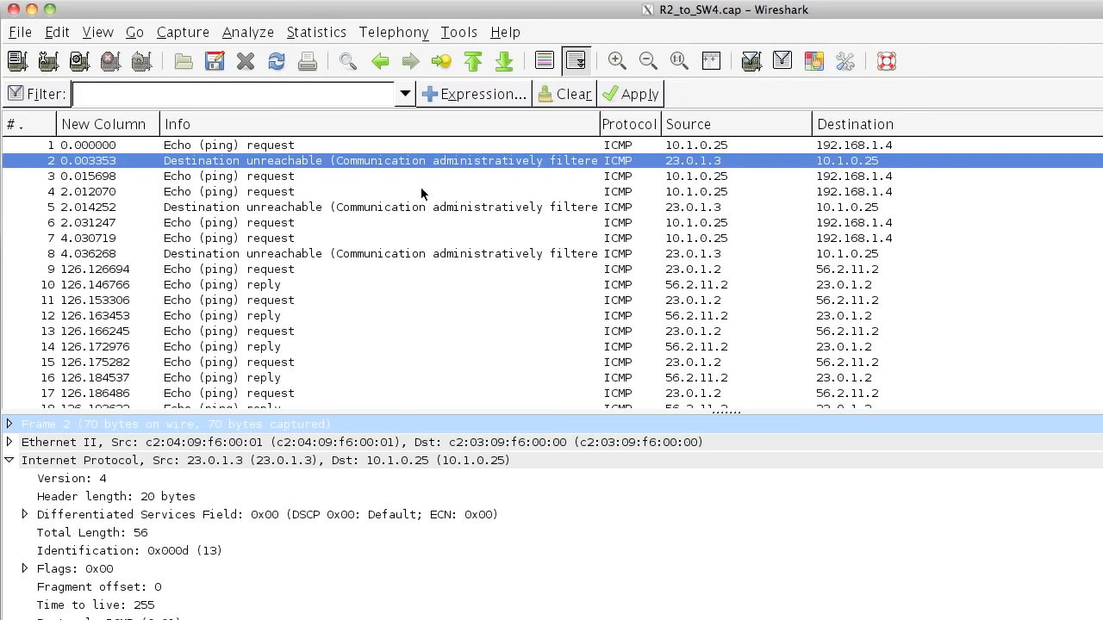
pyautogui.click(396, 253)
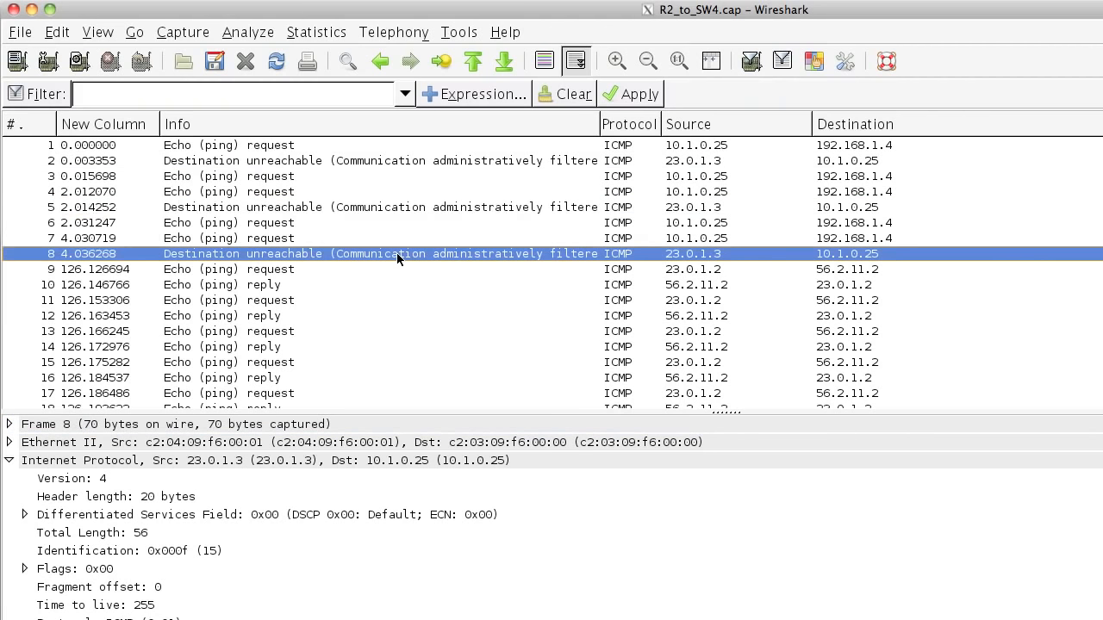
pyautogui.scroll(-3)
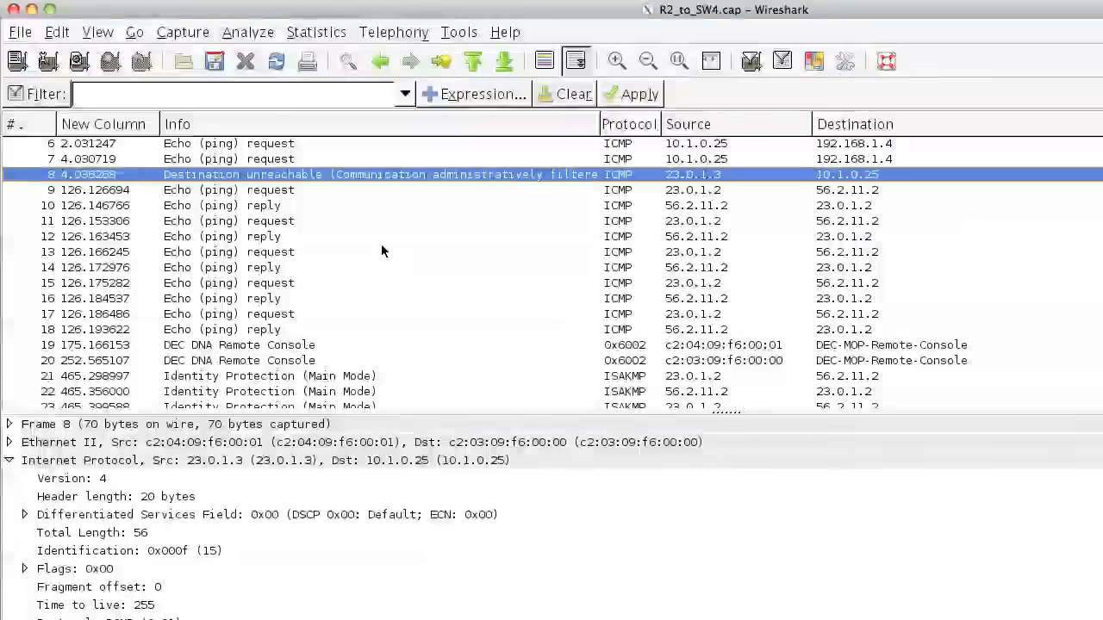
pyautogui.click(290, 190)
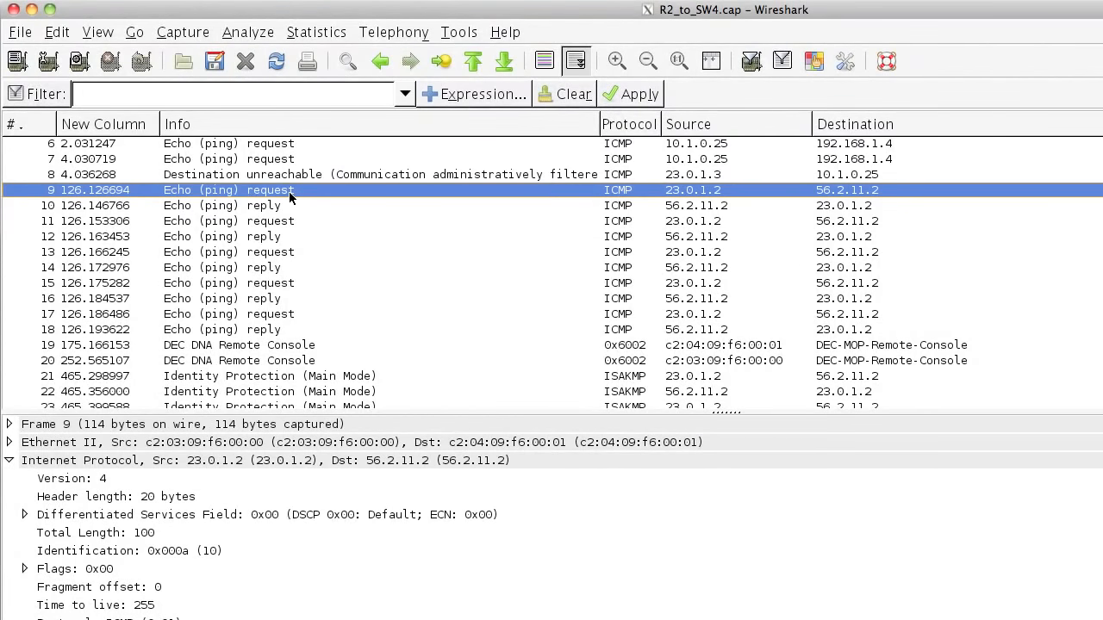
pyautogui.moveTo(697, 194)
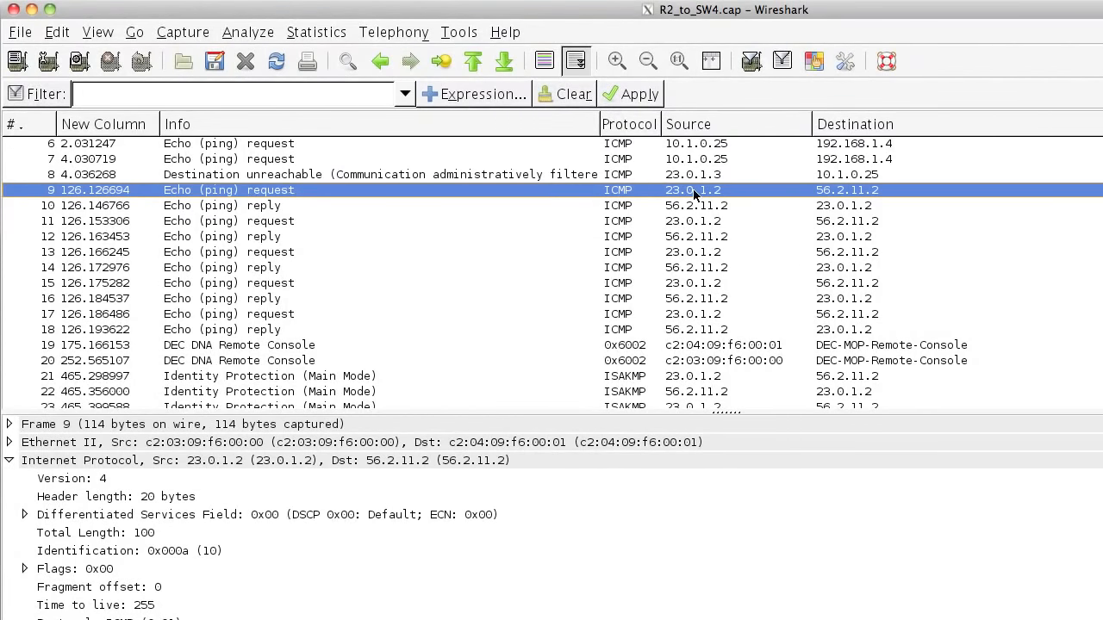
pyautogui.moveTo(835, 200)
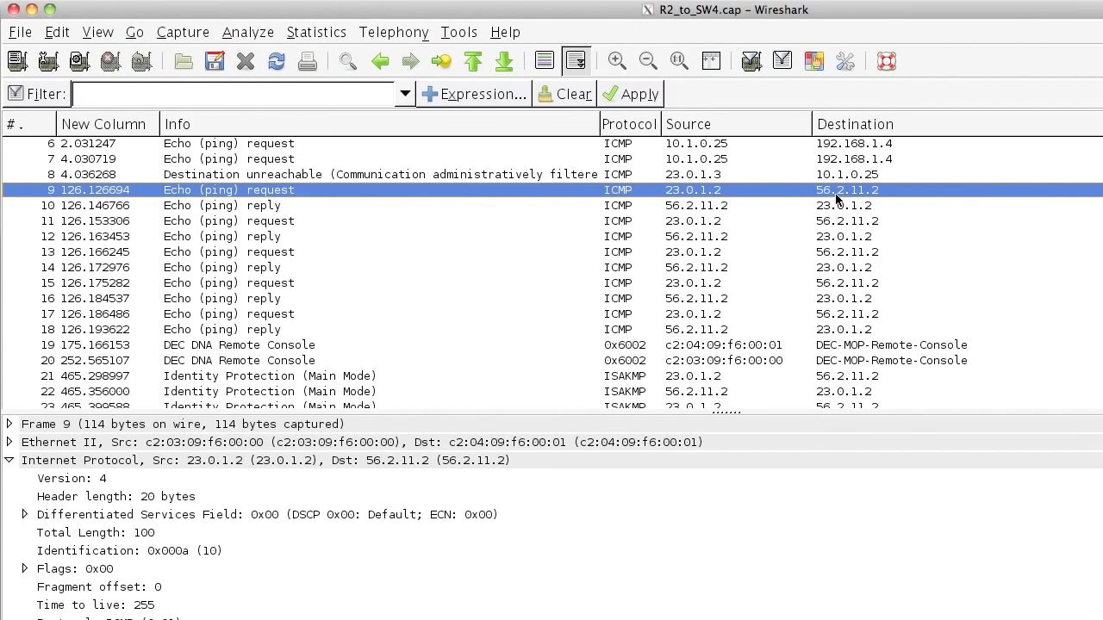
pyautogui.moveTo(847, 201)
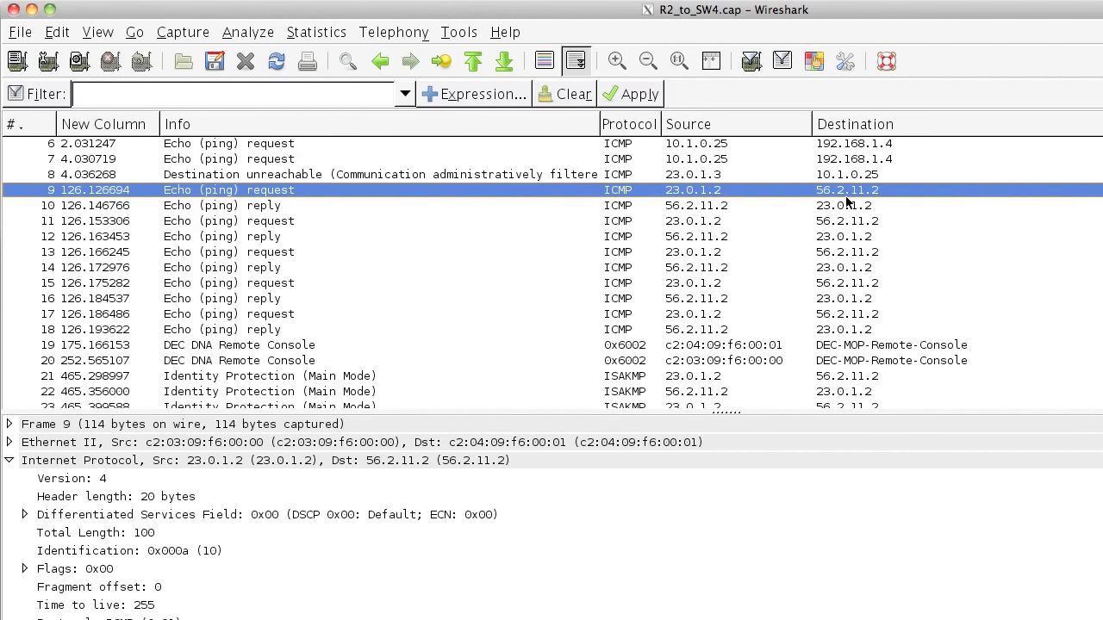
pyautogui.moveTo(10, 460)
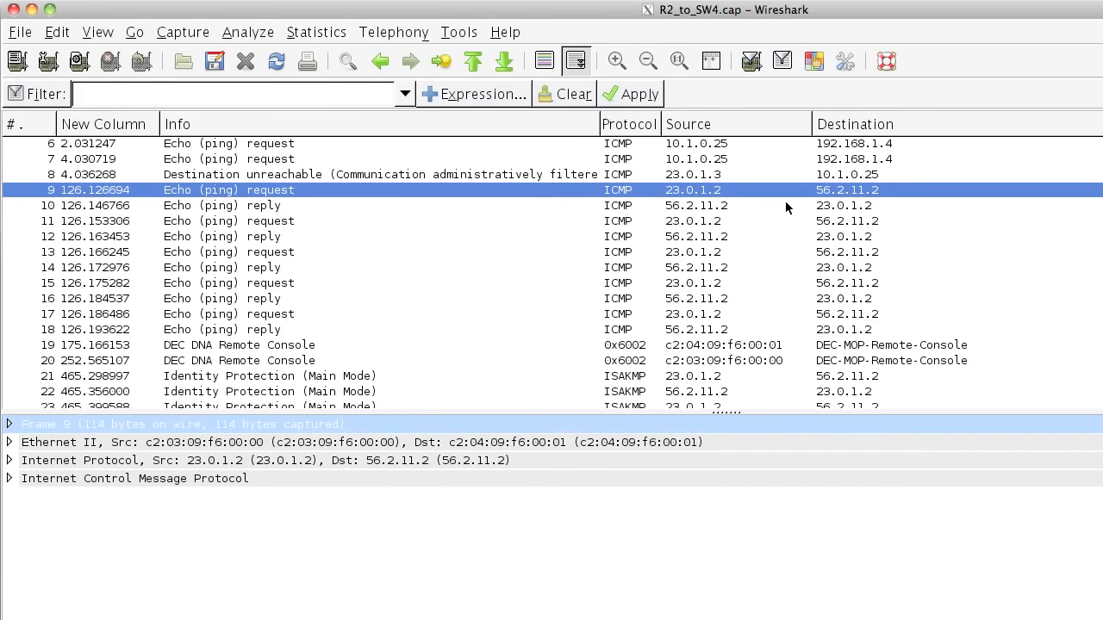
pyautogui.moveTo(250, 296)
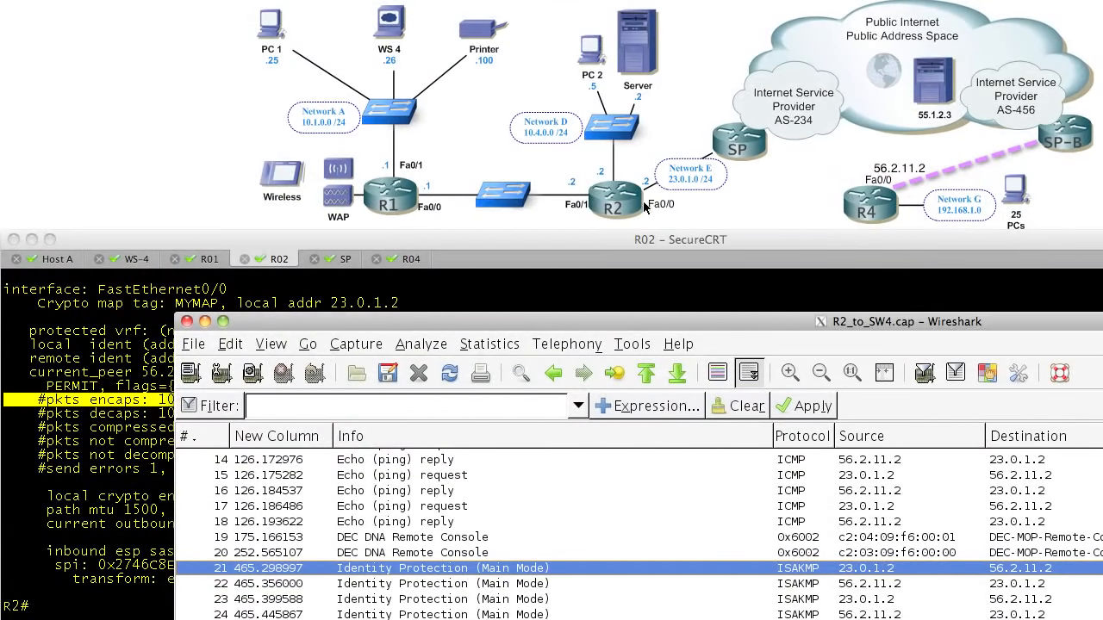
pyautogui.moveTo(648, 204)
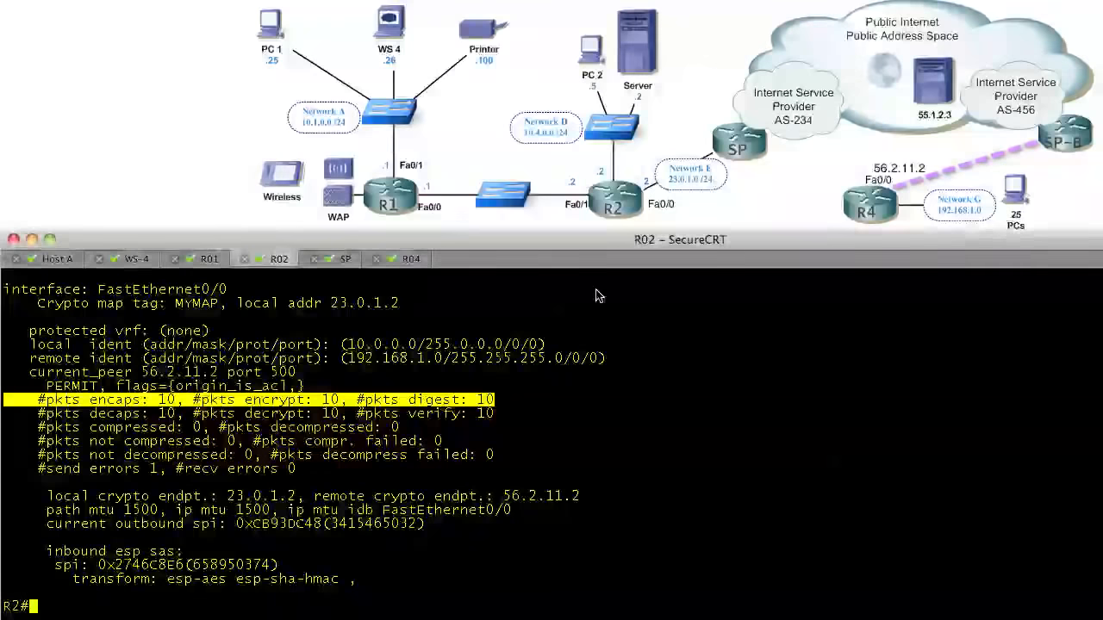
# Run show crypto map on R2 and mark the 192.168.1.0 destination network in the access list
pyautogui.write('show crypto map')
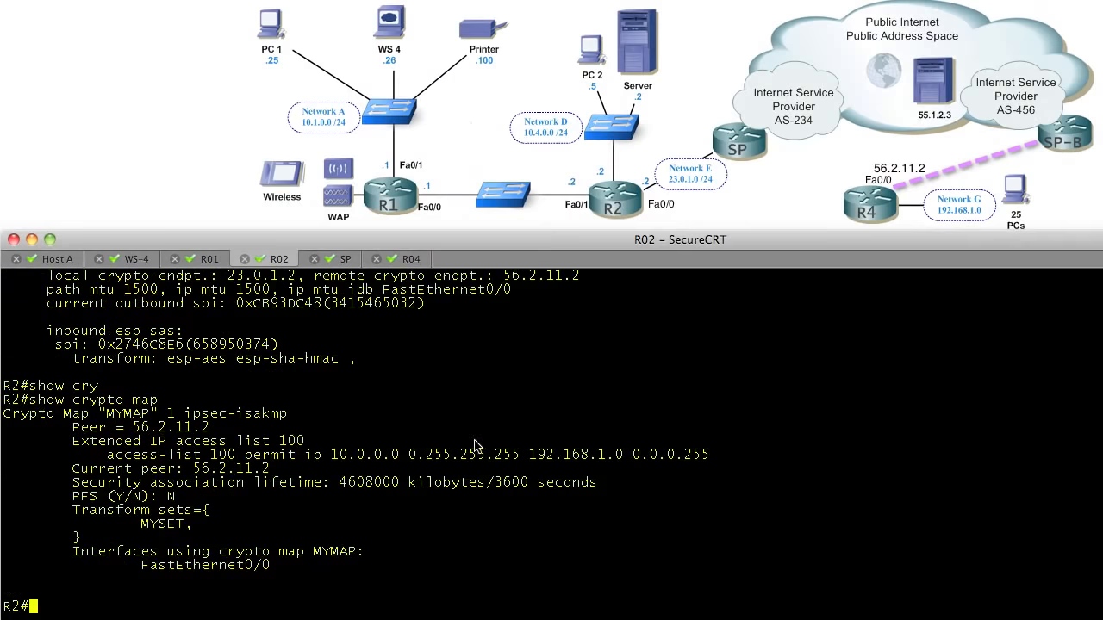
pyautogui.doubleClick(335, 454)
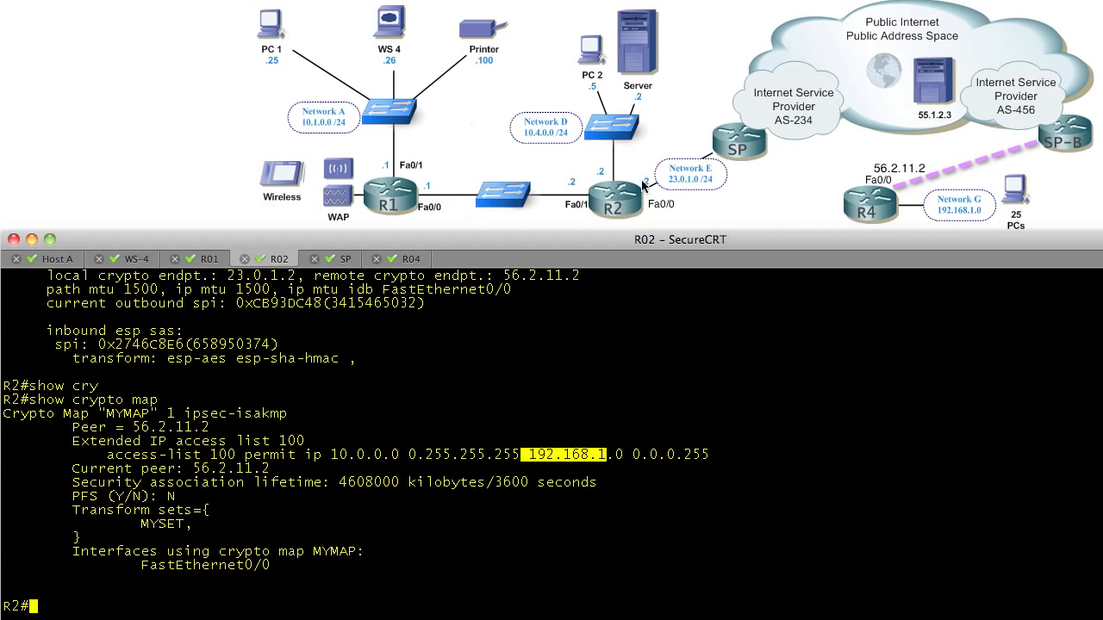
pyautogui.moveTo(844, 217)
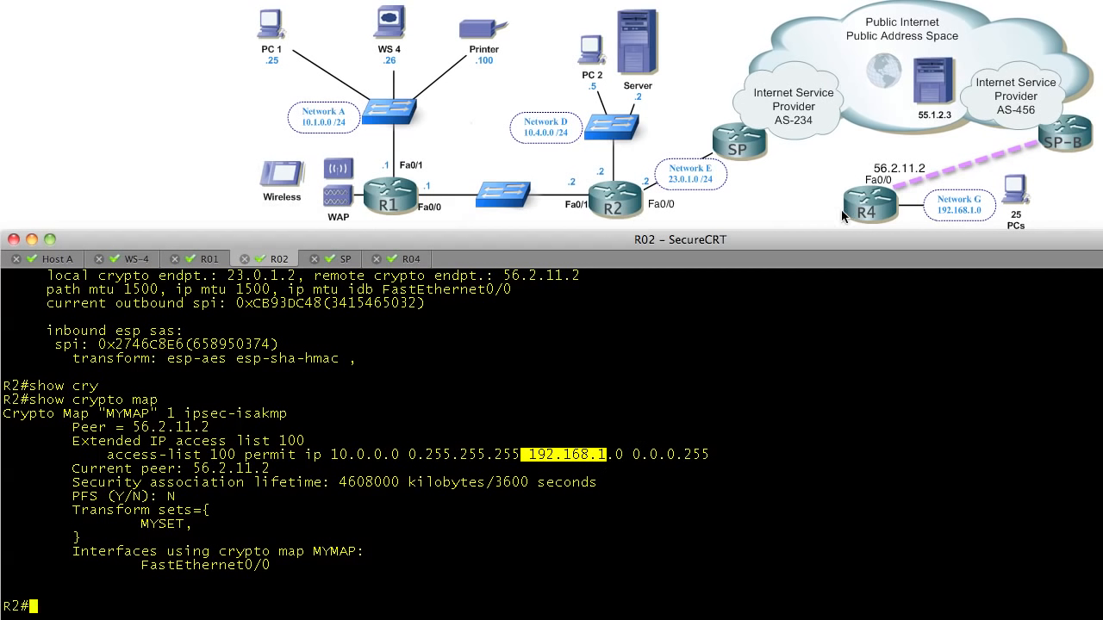
pyautogui.moveTo(625, 211)
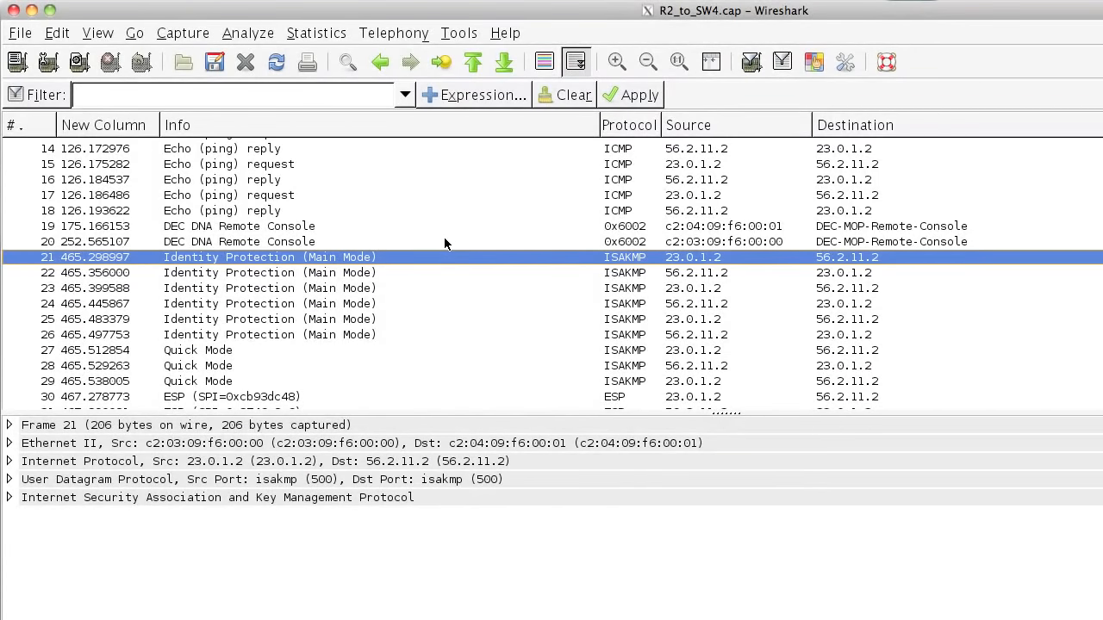
pyautogui.moveTo(330, 264)
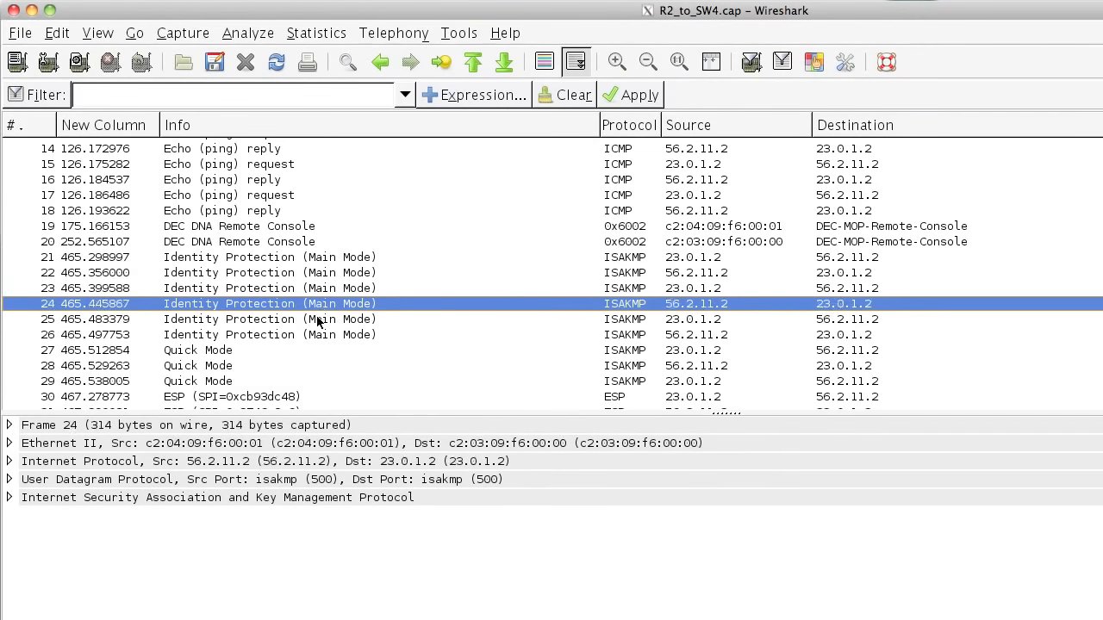
# Inspect Main Mode packet 24 from 56.2.11.2, then return to first Main Mode packet 21
pyautogui.click(259, 257)
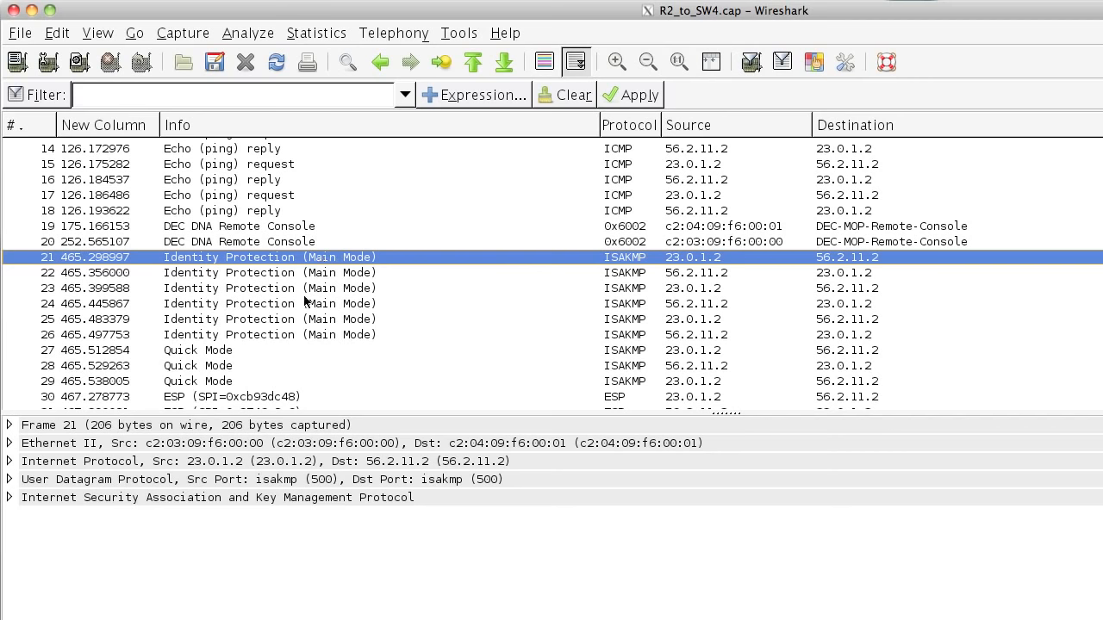
pyautogui.click(258, 334)
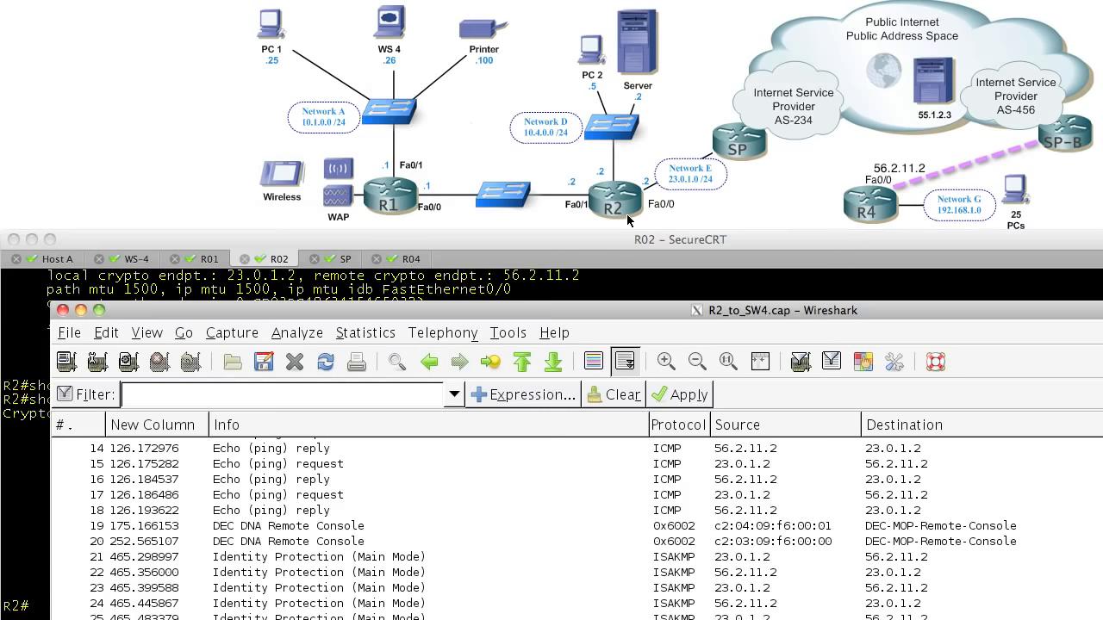
pyautogui.moveTo(263, 43)
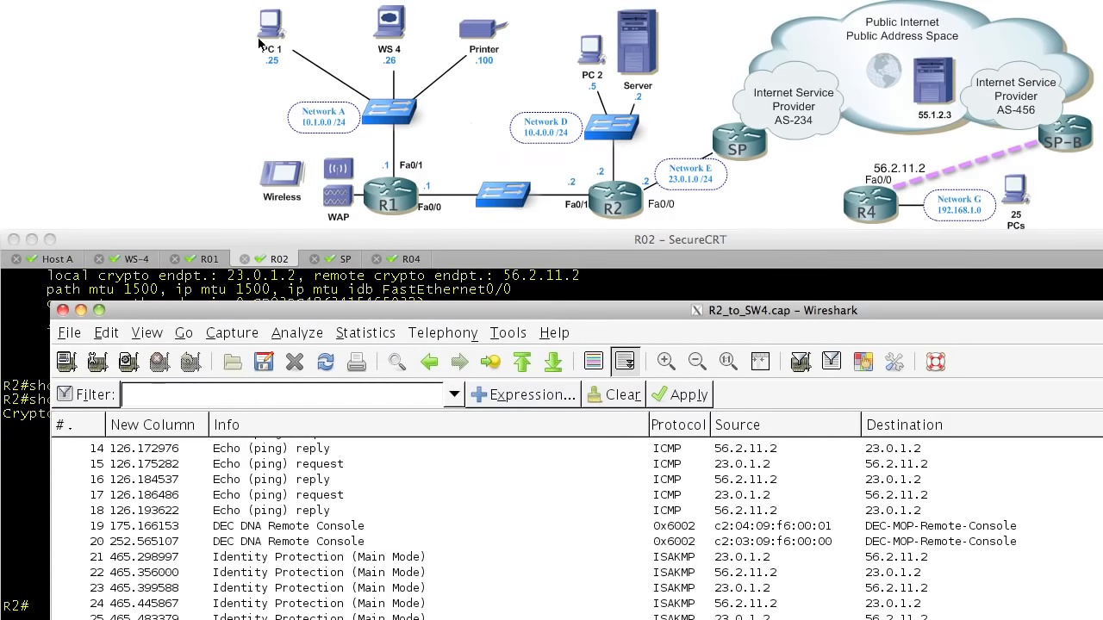
pyautogui.moveTo(722, 219)
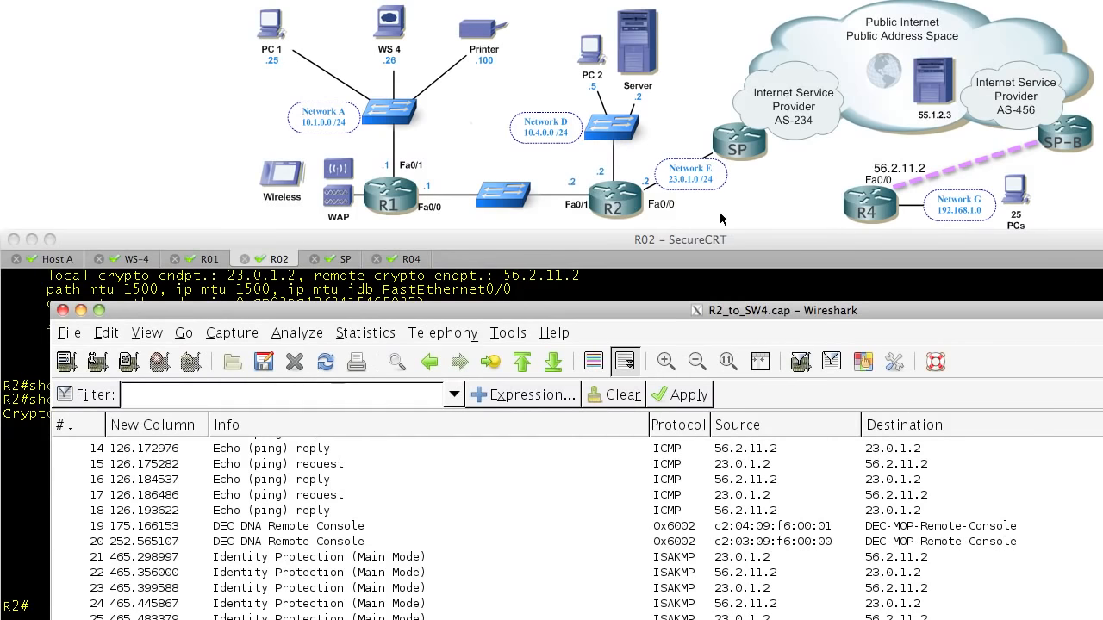
# Bring Wireshark to the front to view the first Quick Mode packet
pyautogui.click(258, 415)
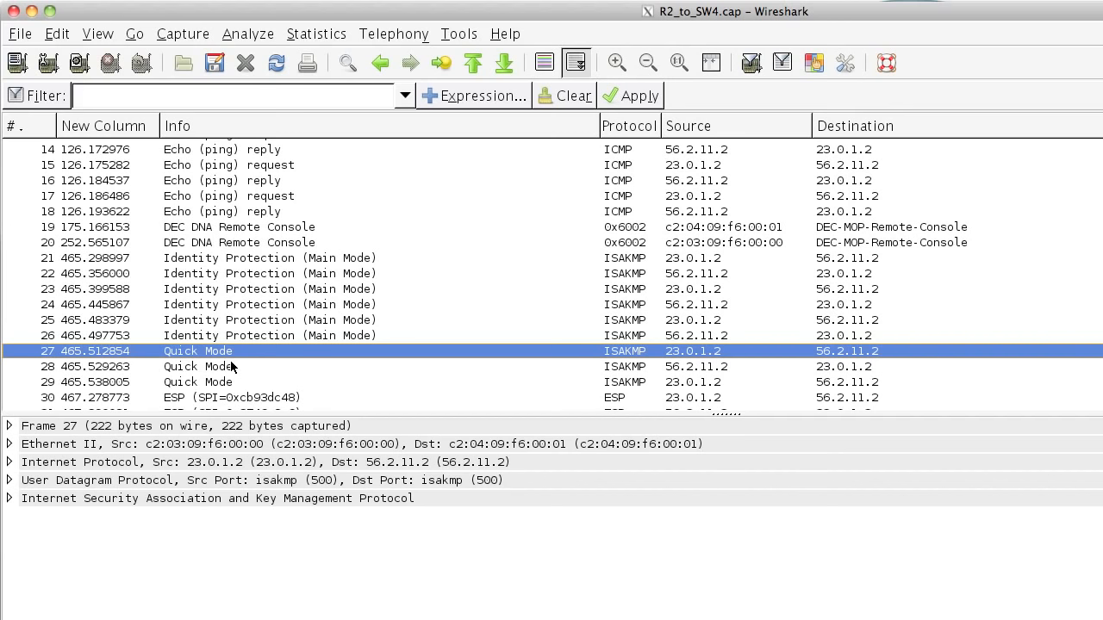
pyautogui.click(241, 397)
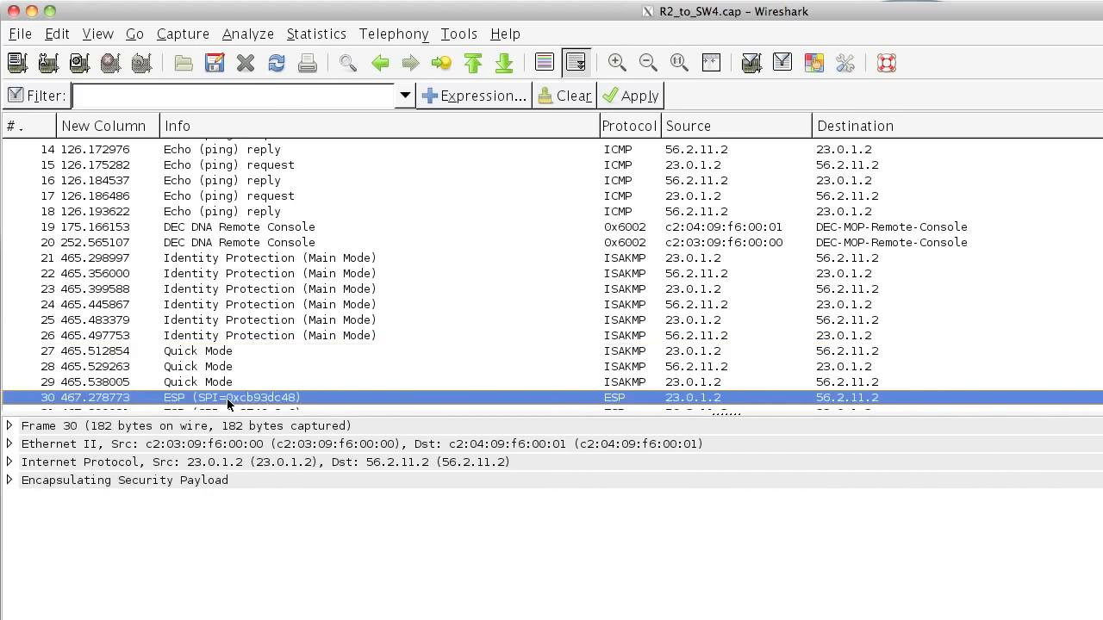
pyautogui.scroll(-3)
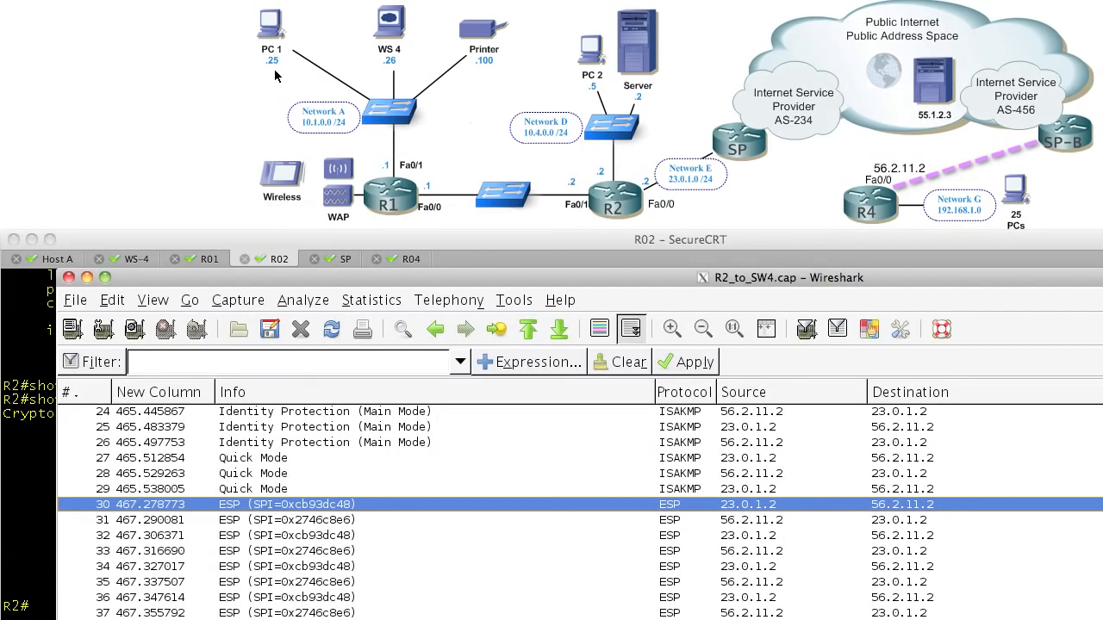
pyautogui.moveTo(933, 214)
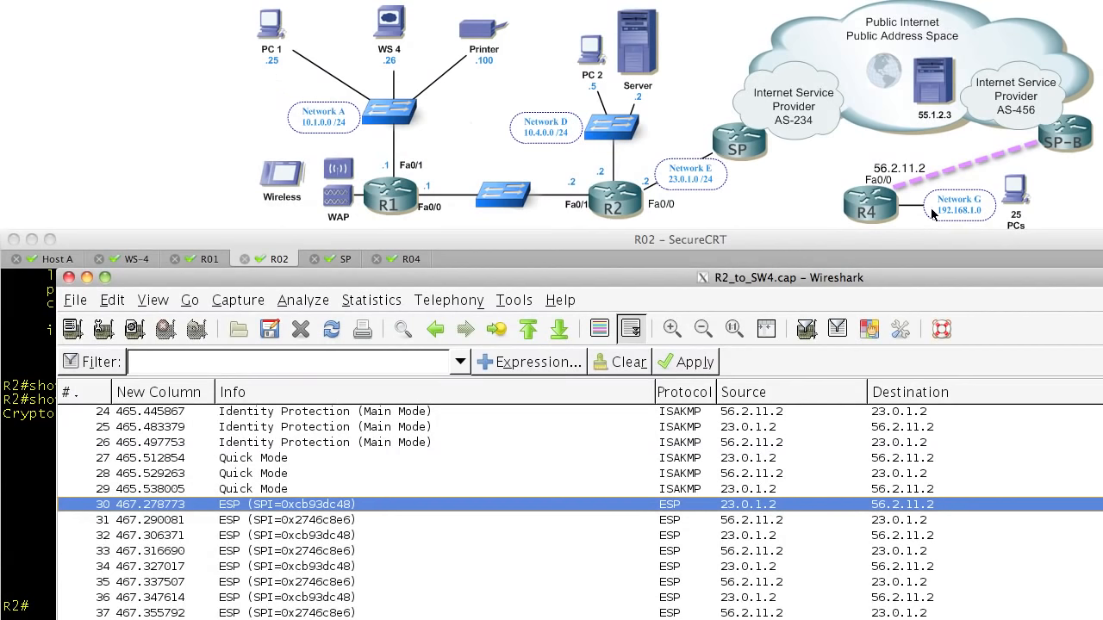
pyautogui.moveTo(969, 223)
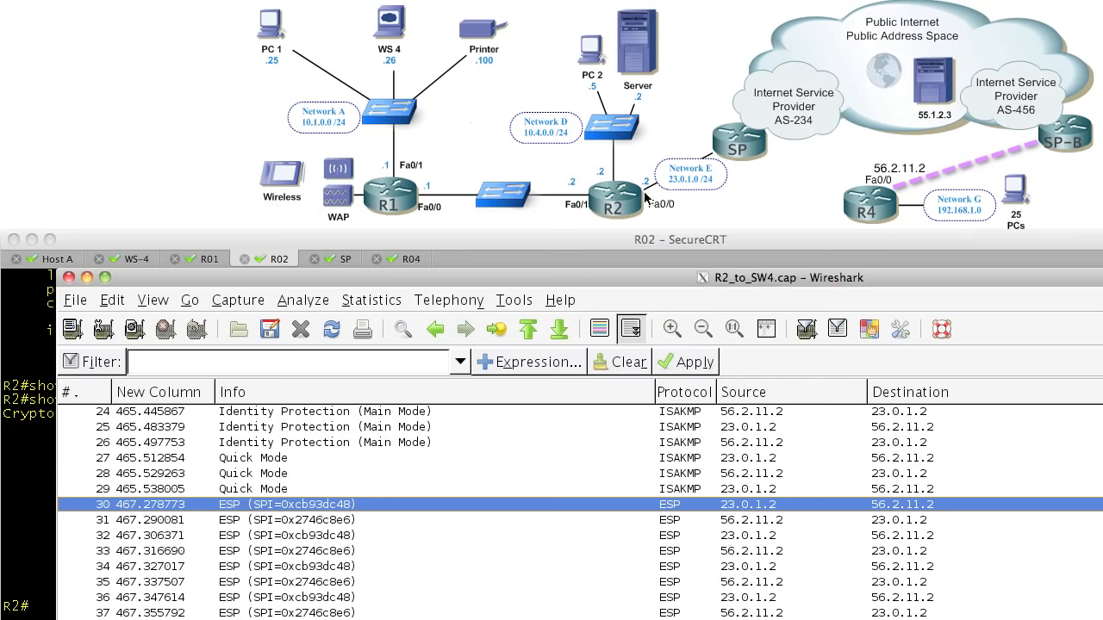
pyautogui.moveTo(215, 481)
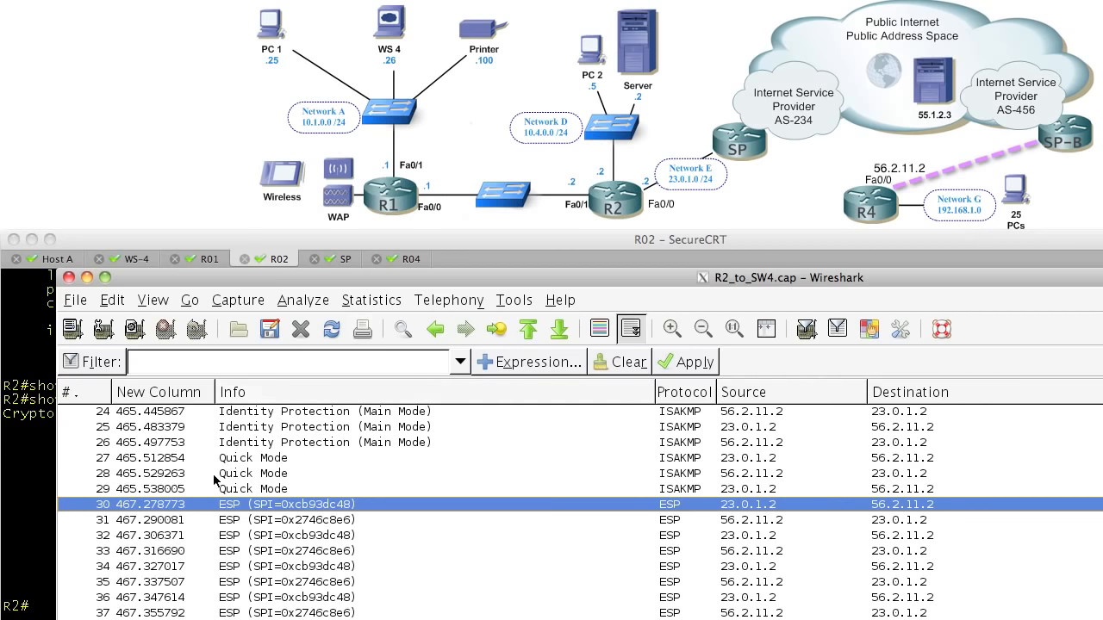
pyautogui.moveTo(241, 511)
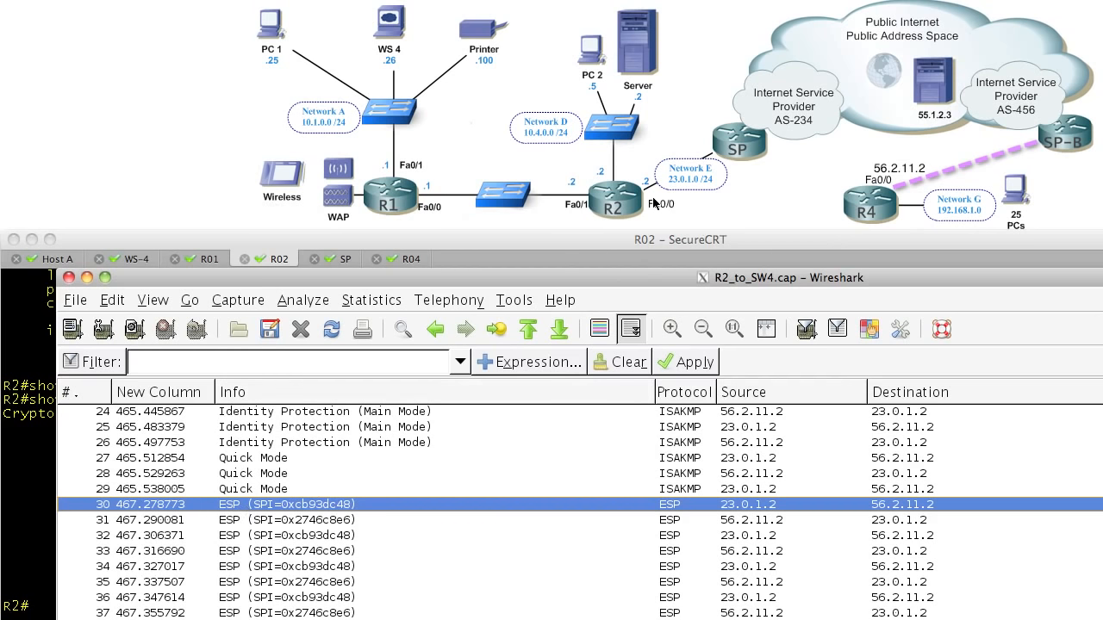
pyautogui.moveTo(836, 87)
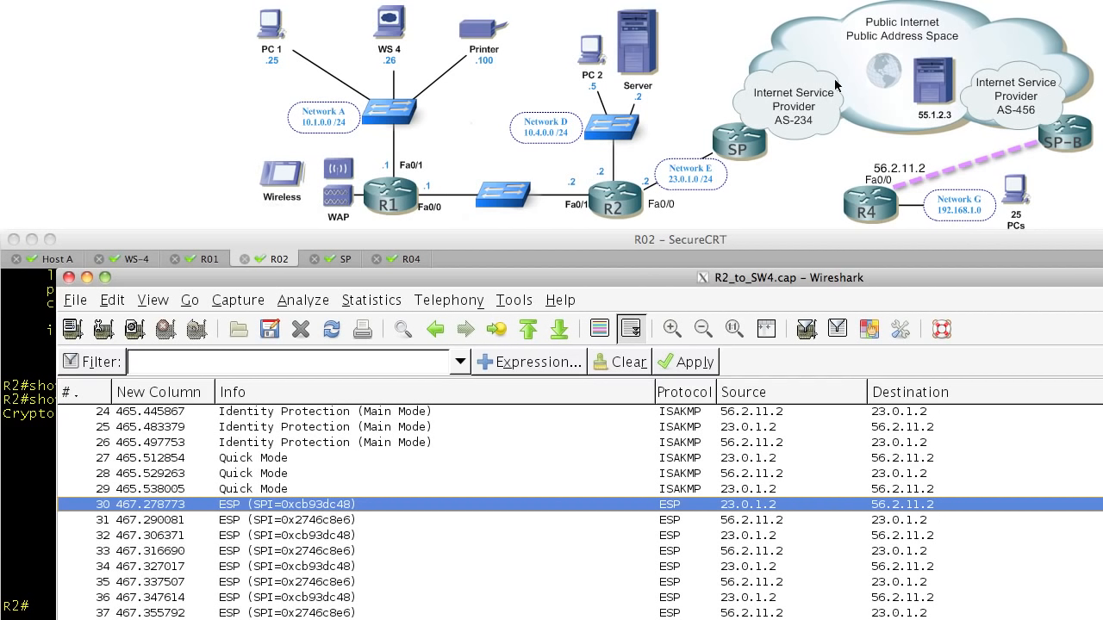
pyautogui.moveTo(883, 191)
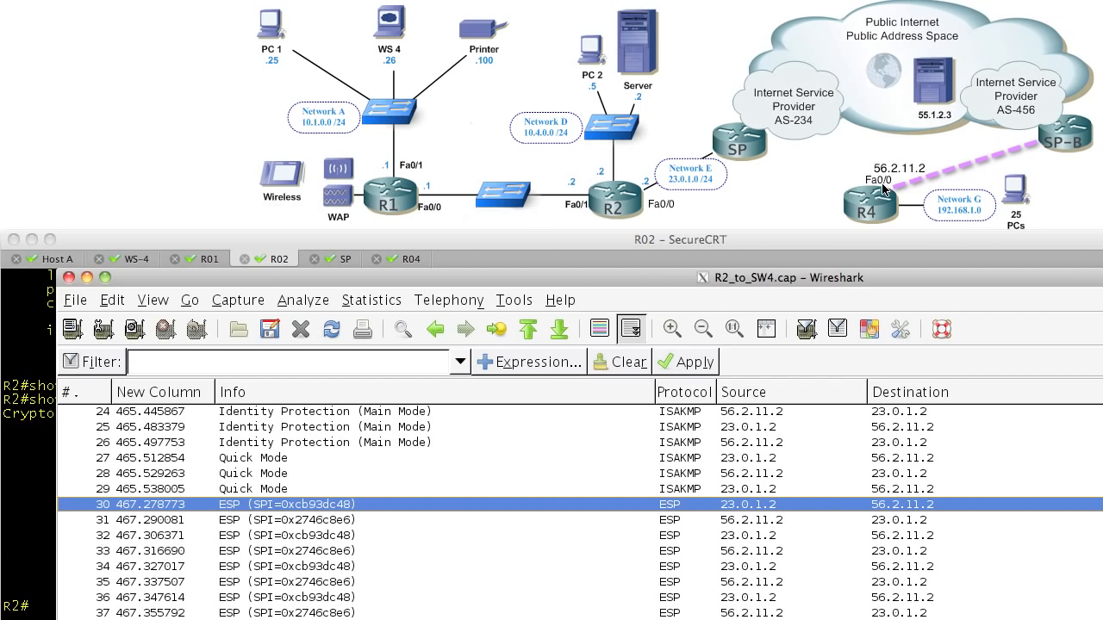
pyautogui.moveTo(972, 207)
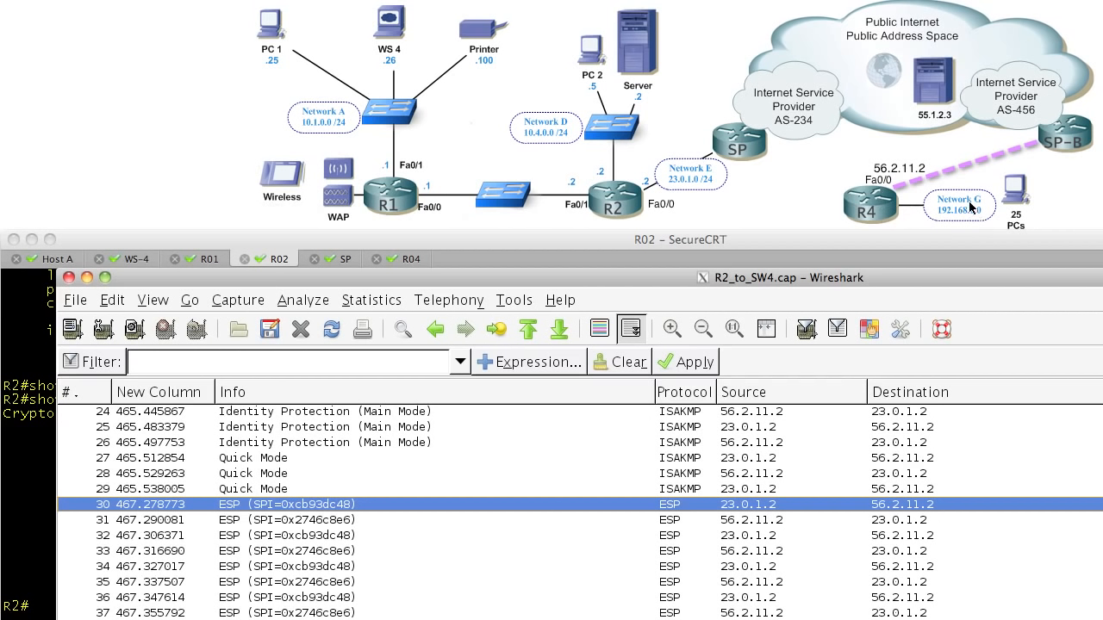
pyautogui.moveTo(978, 218)
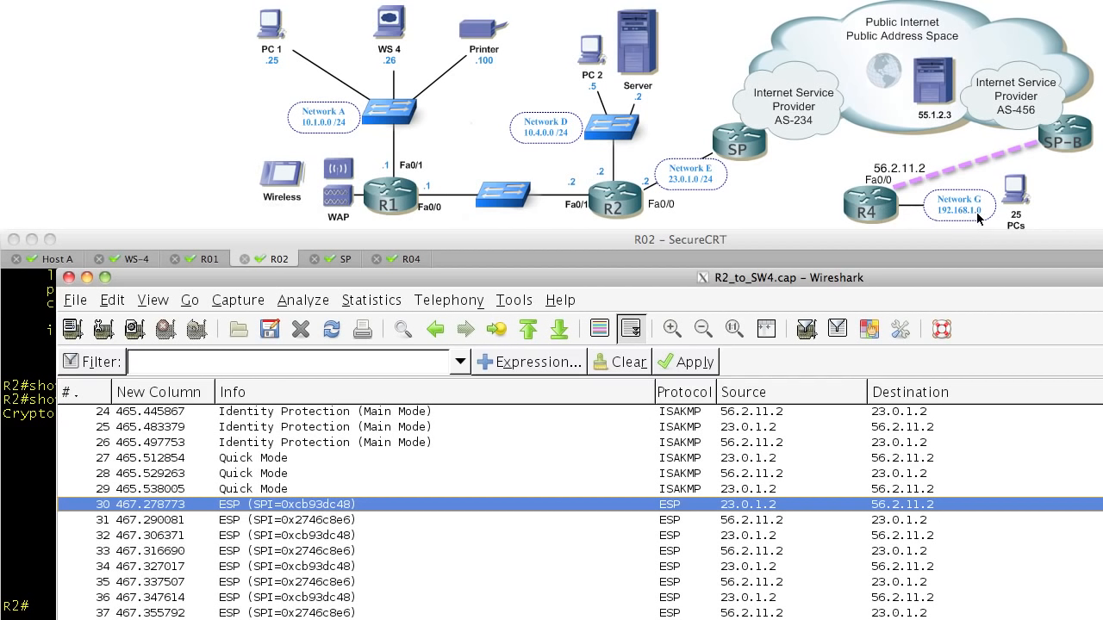
pyautogui.moveTo(285, 61)
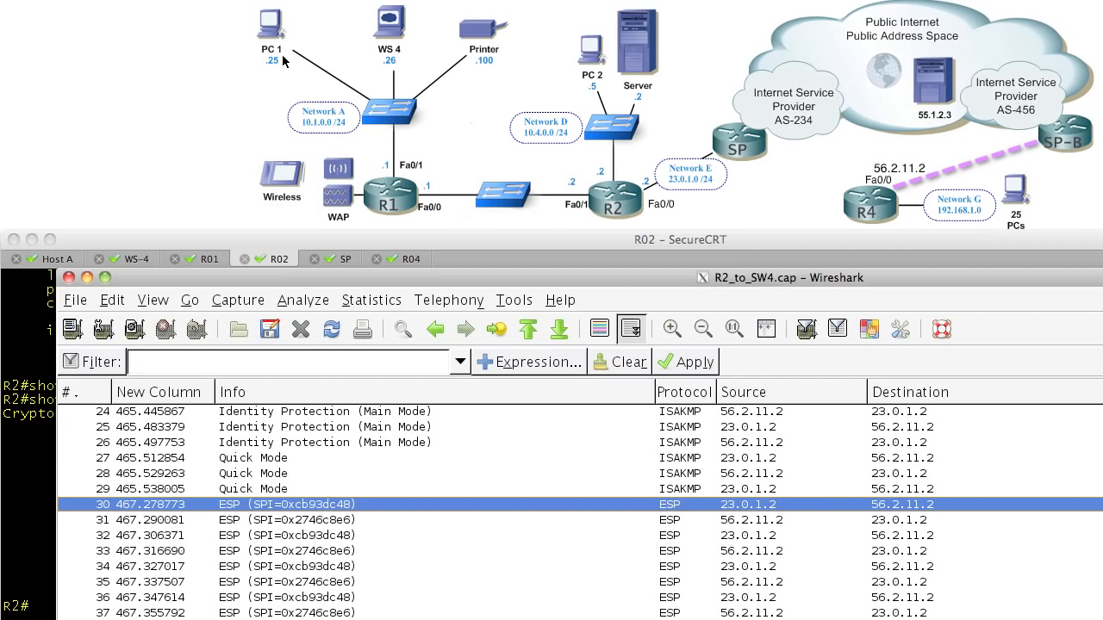
pyautogui.moveTo(980, 222)
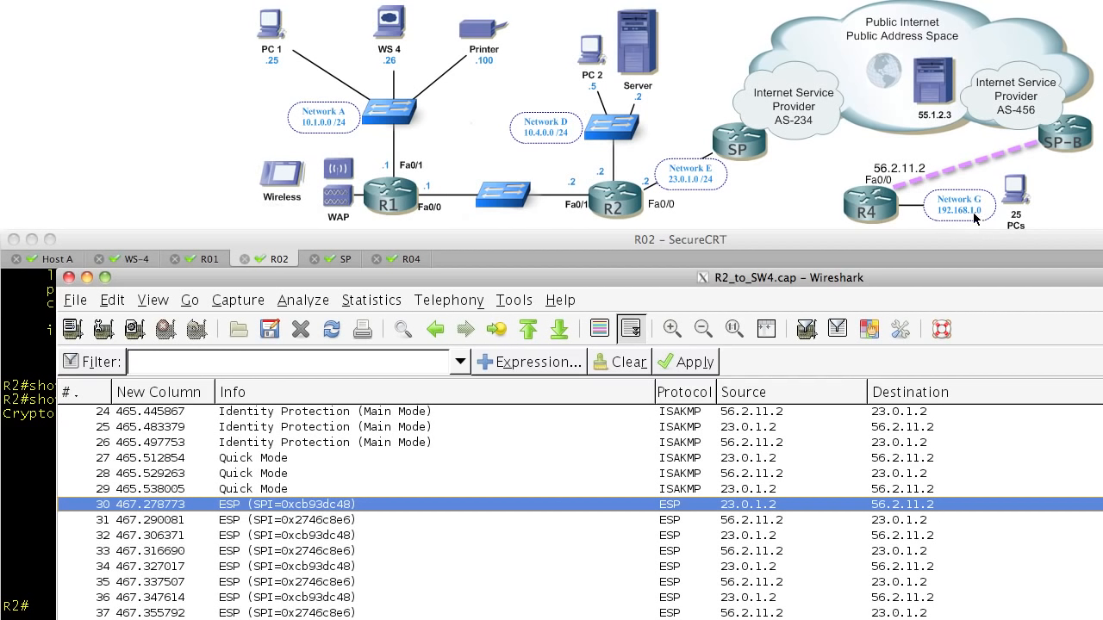
pyautogui.moveTo(702, 177)
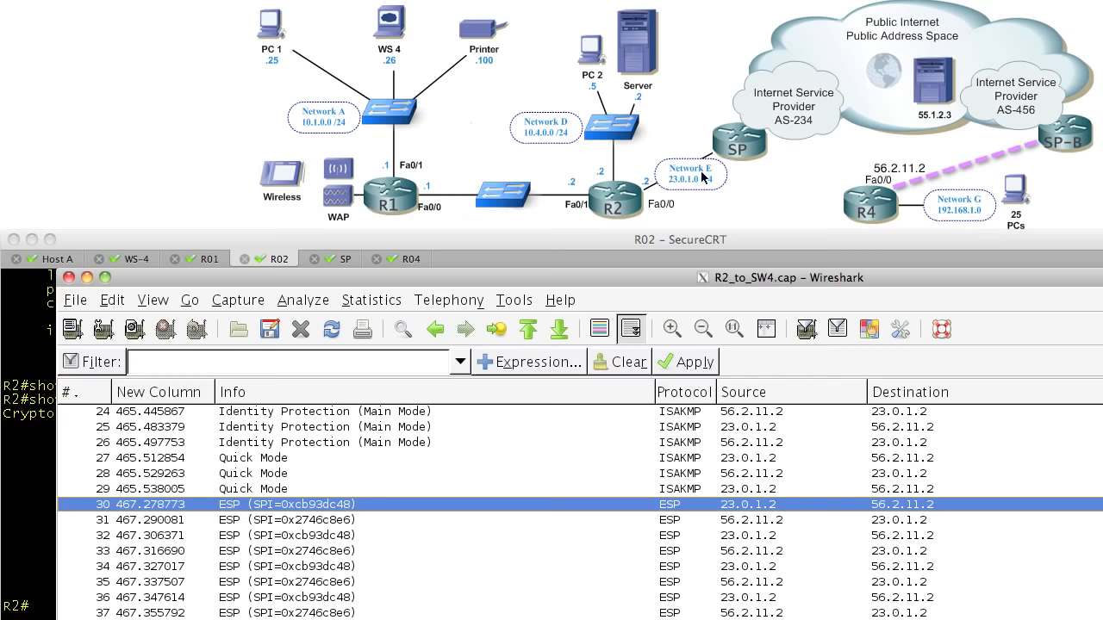
pyautogui.moveTo(567, 261)
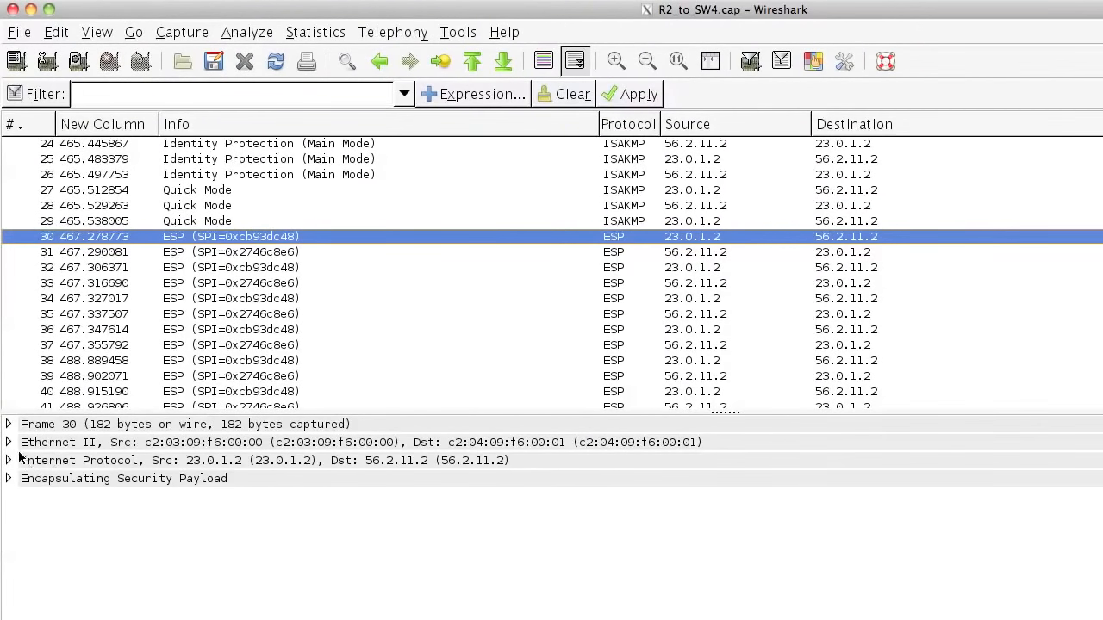
pyautogui.click(7, 442)
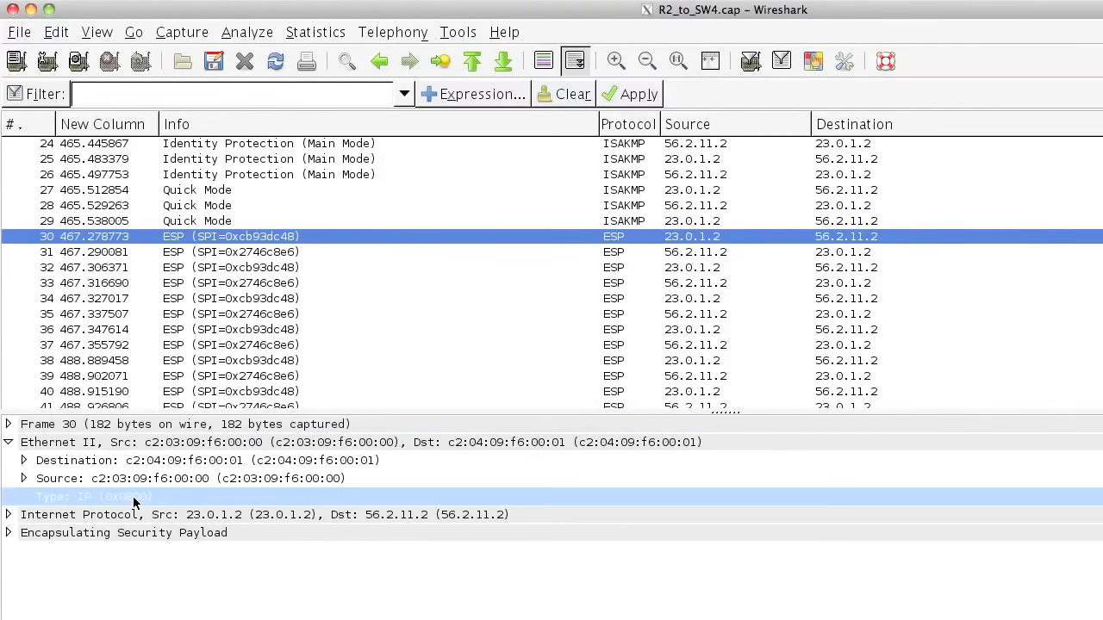
pyautogui.click(9, 442)
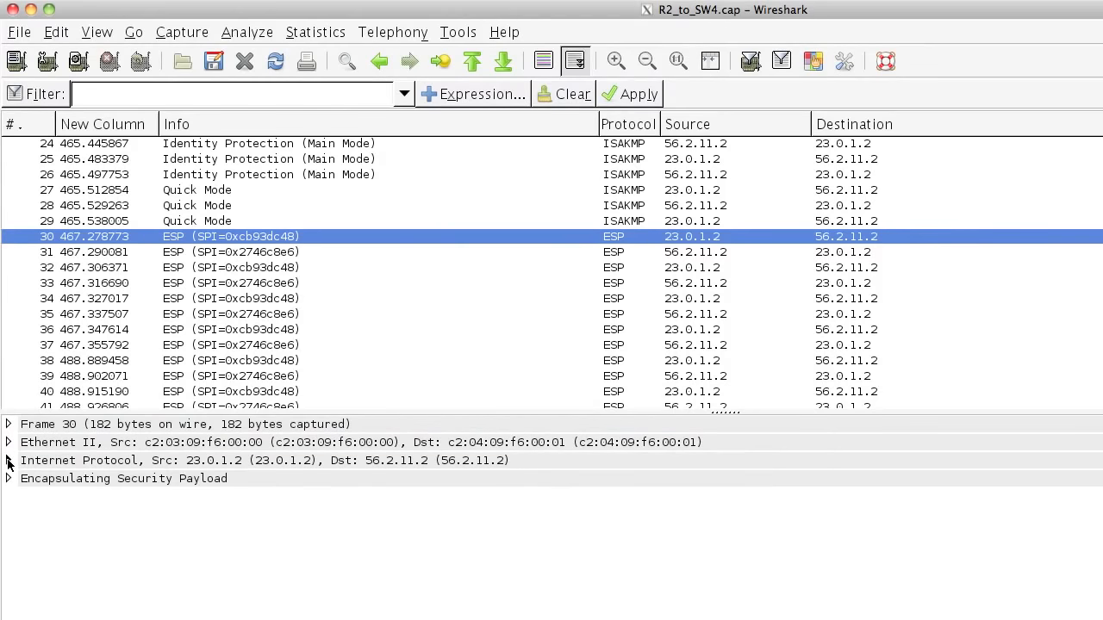
pyautogui.click(8, 460)
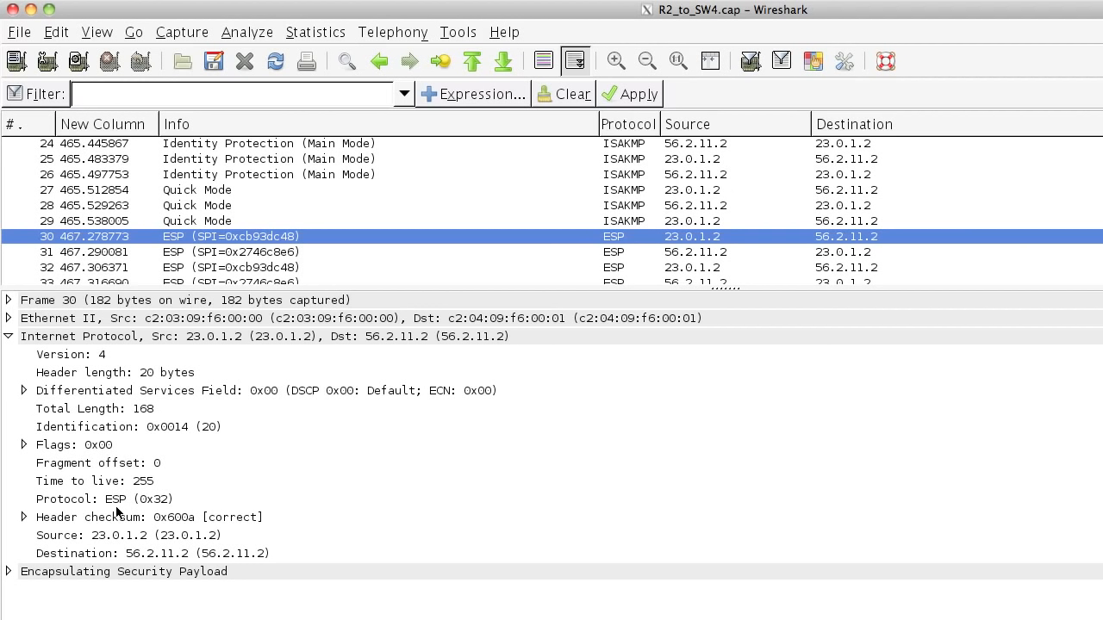
pyautogui.moveTo(135, 511)
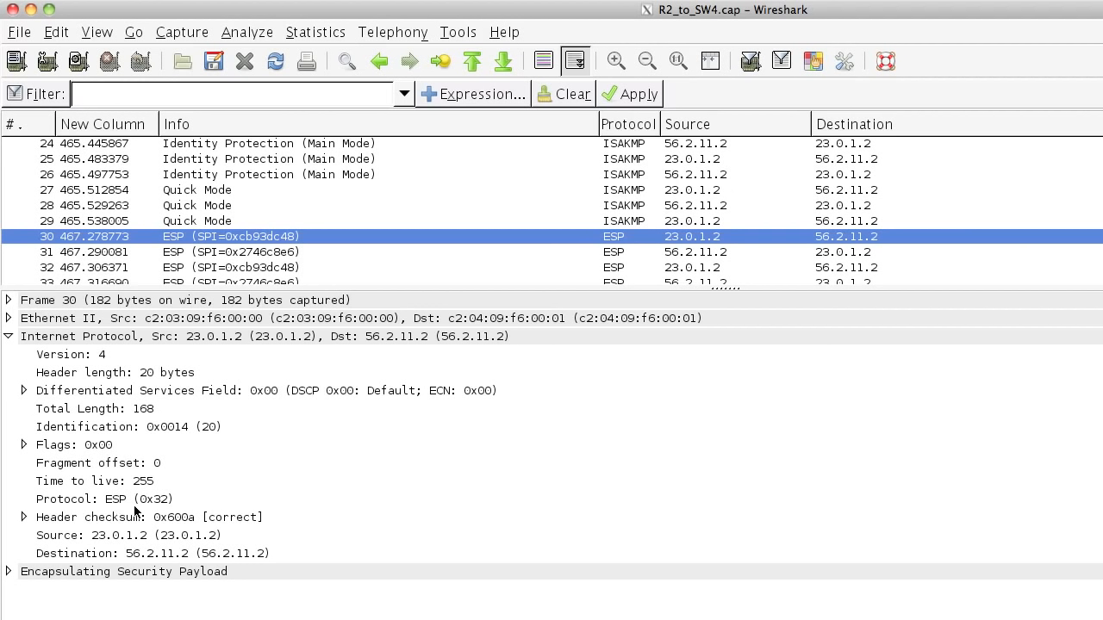
pyautogui.moveTo(155, 508)
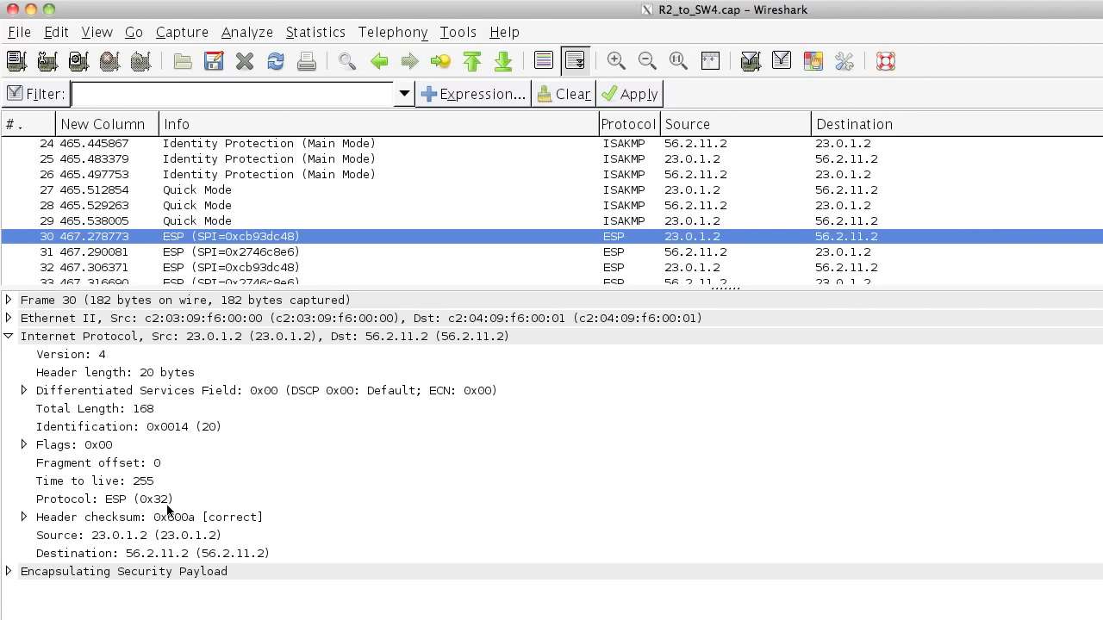
pyautogui.moveTo(351, 196)
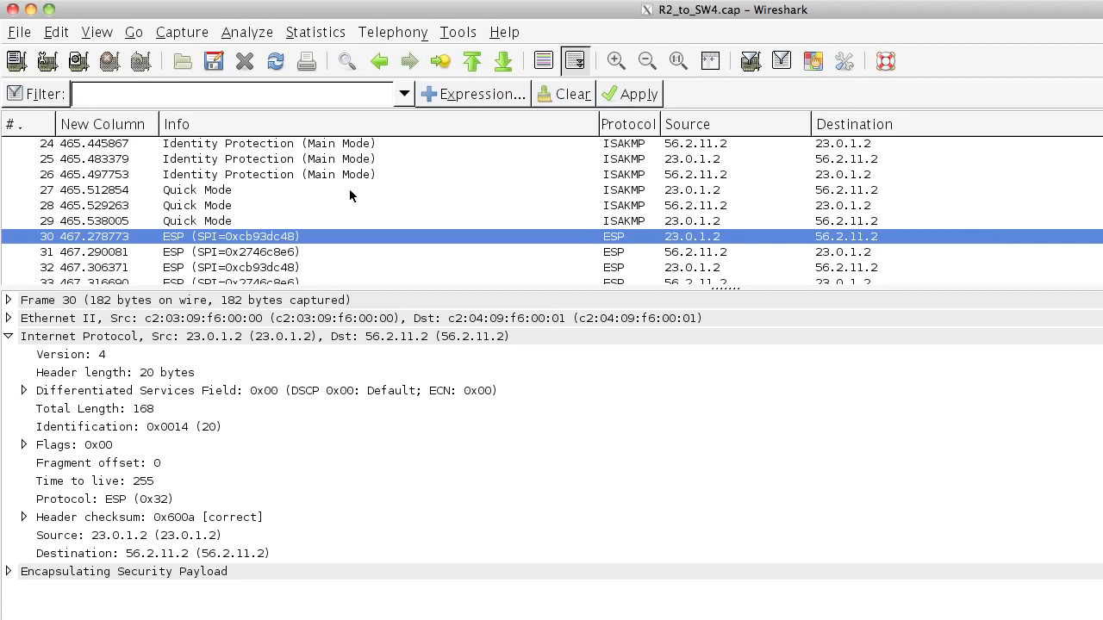
pyautogui.moveTo(195, 507)
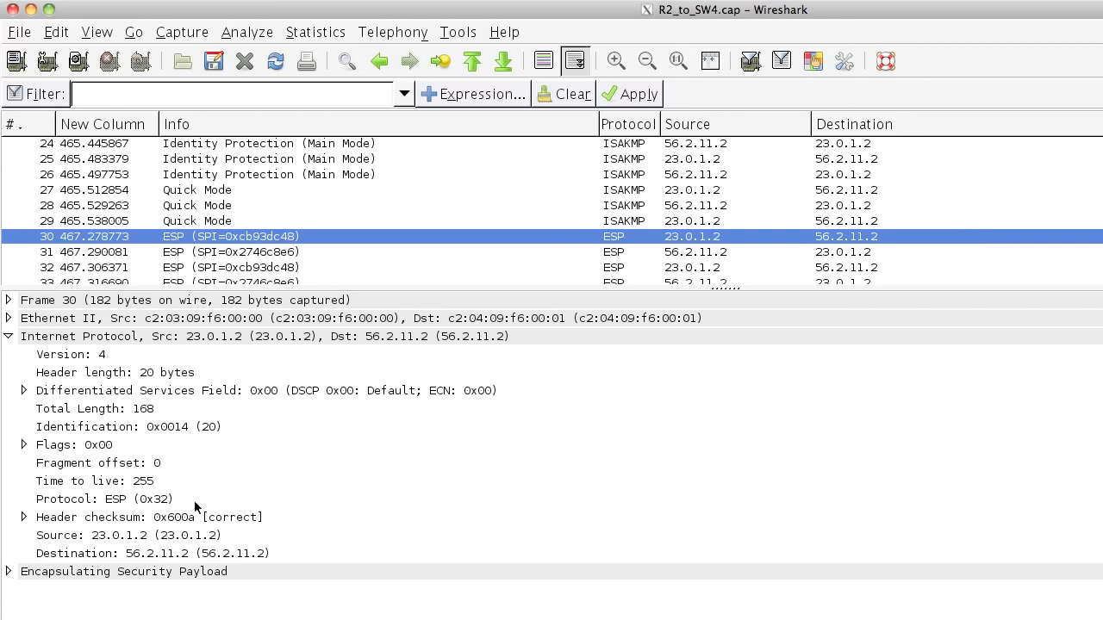
pyautogui.click(8, 336)
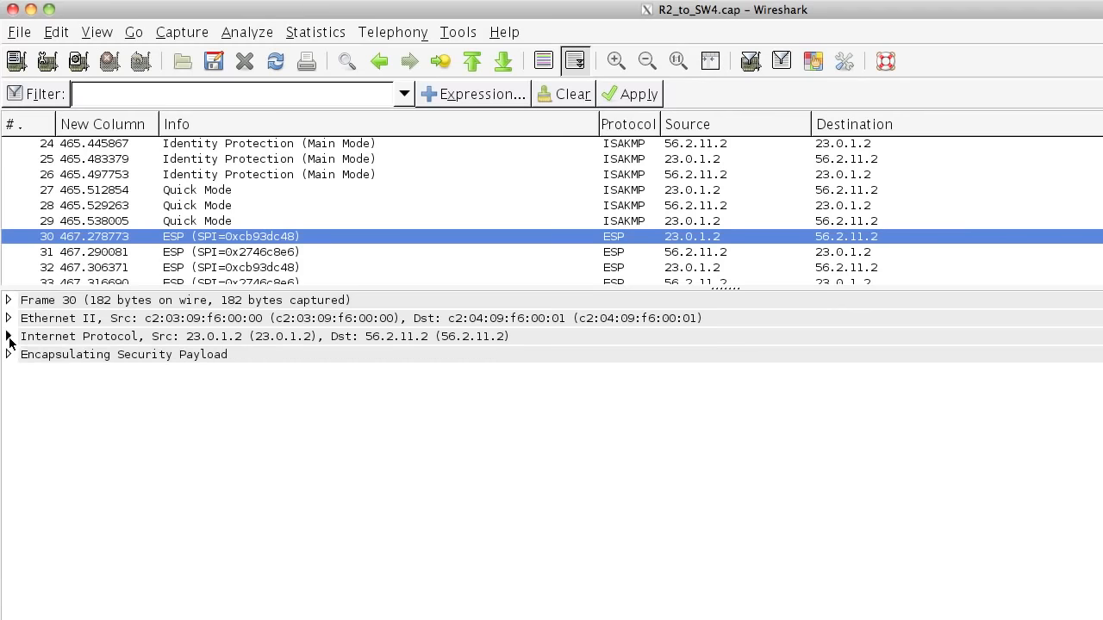
pyautogui.moveTo(8, 354)
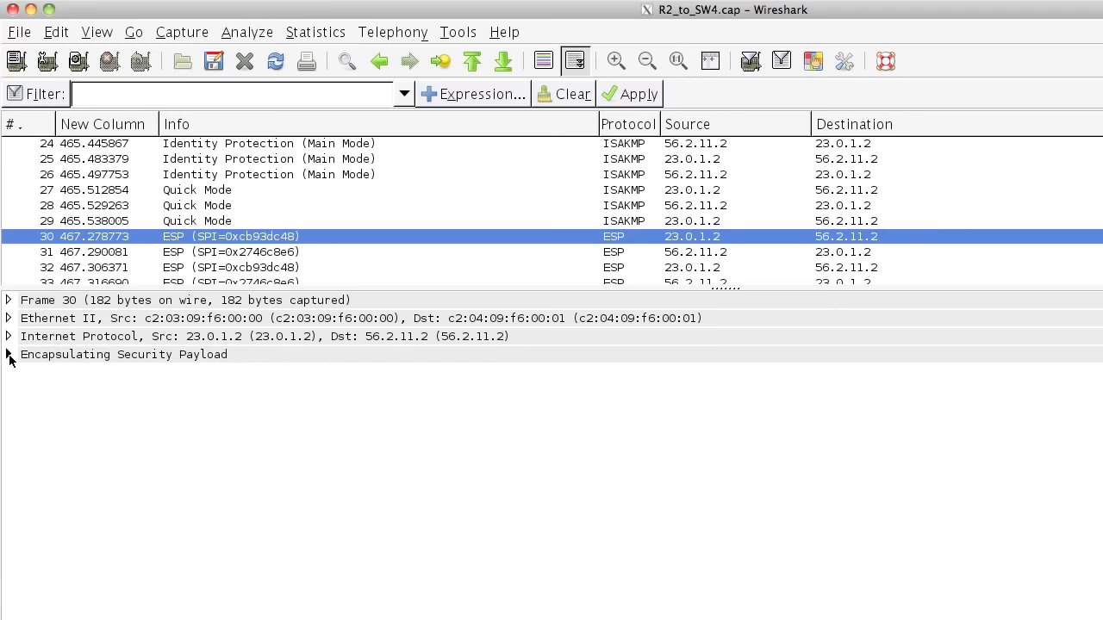
pyautogui.click(8, 354)
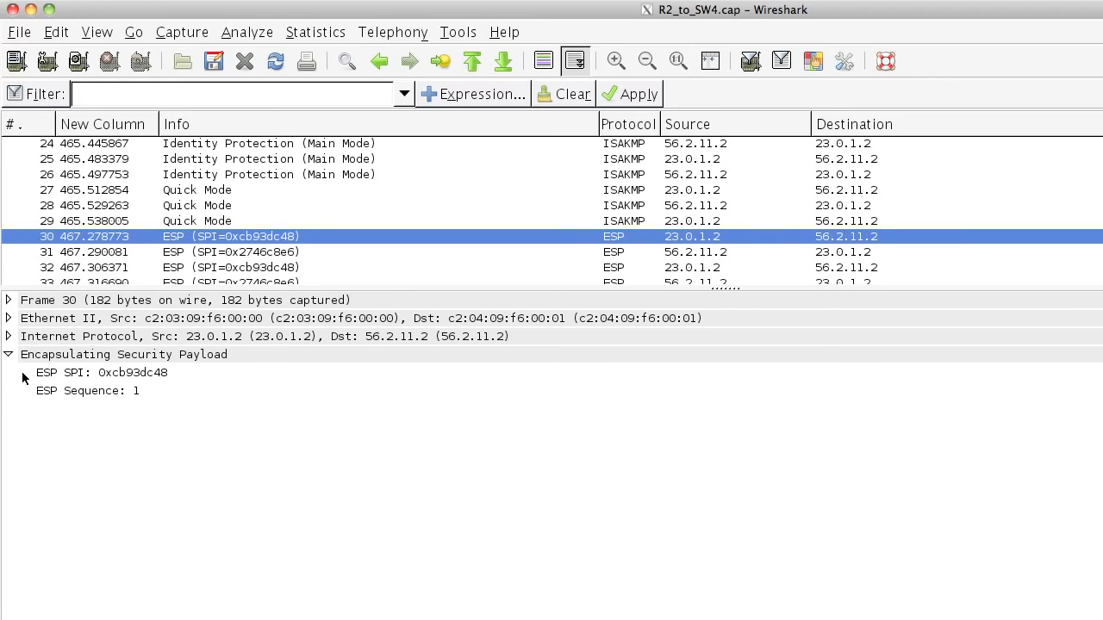
pyautogui.click(103, 373)
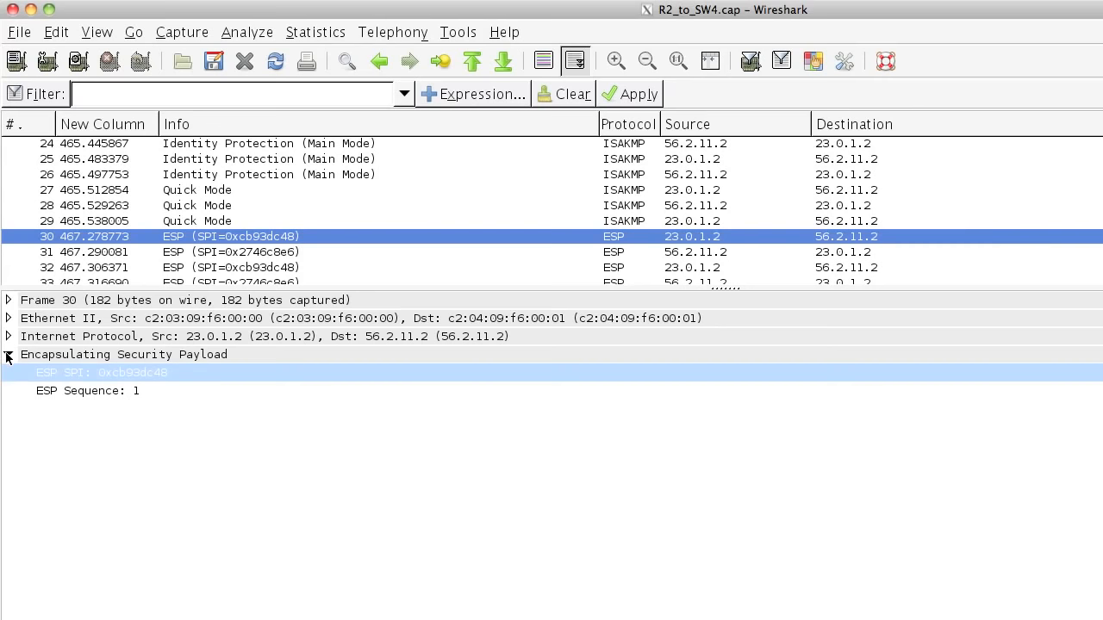
pyautogui.click(6, 354)
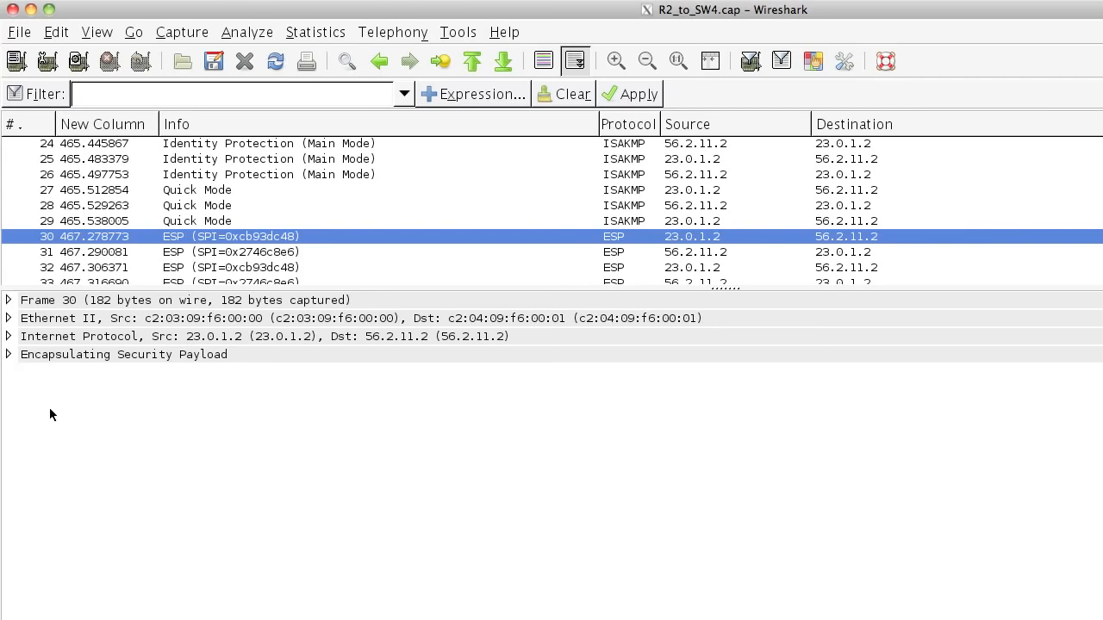
pyautogui.moveTo(389, 48)
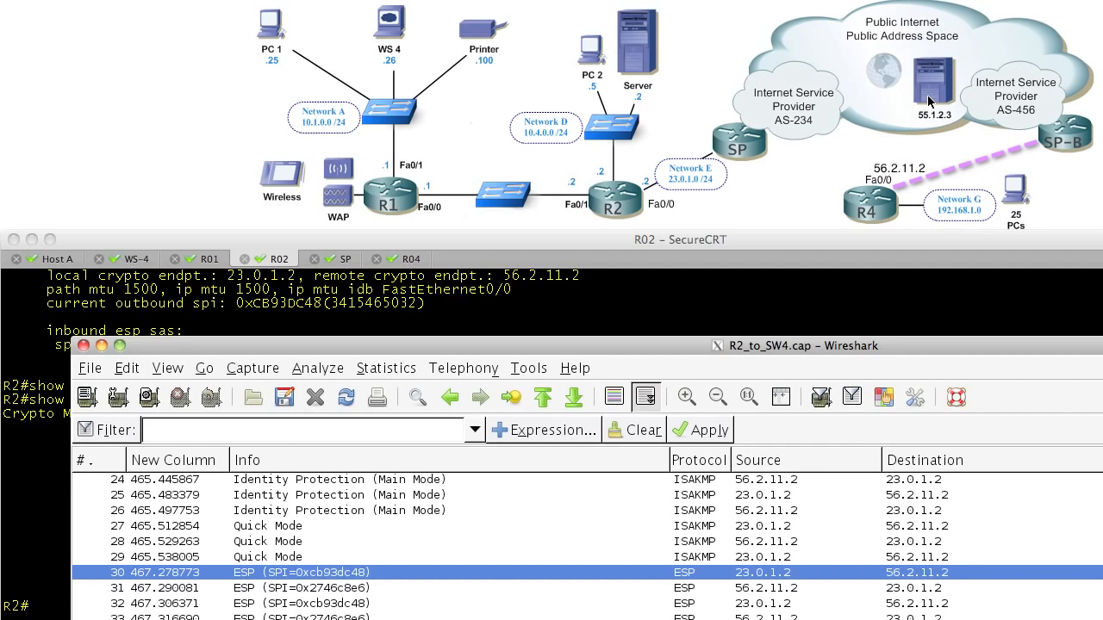
pyautogui.moveTo(646, 202)
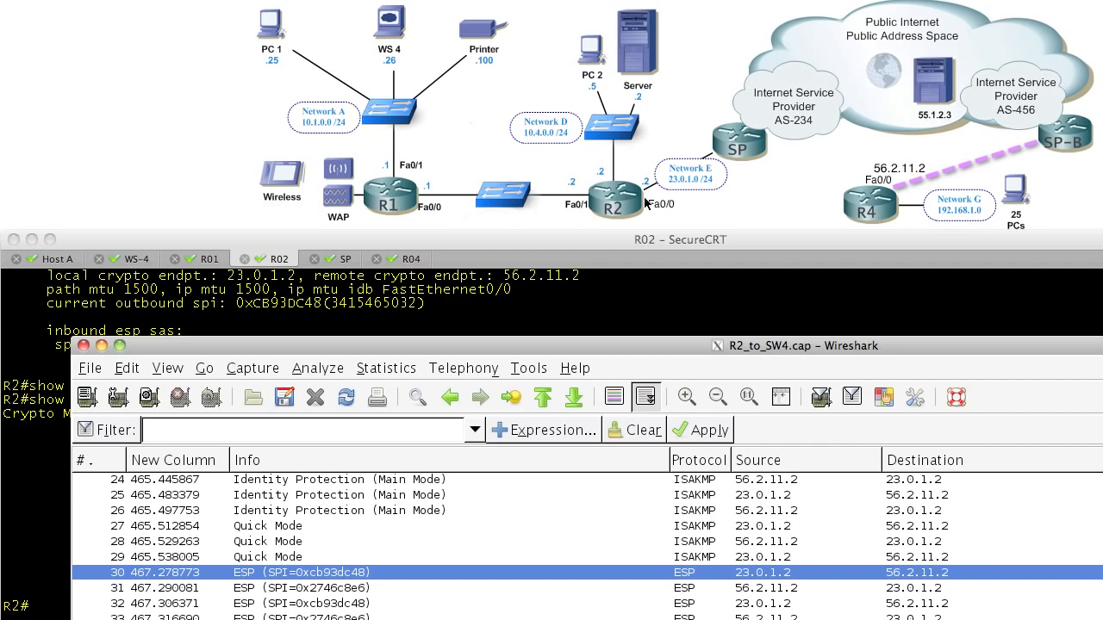
pyautogui.moveTo(702, 305)
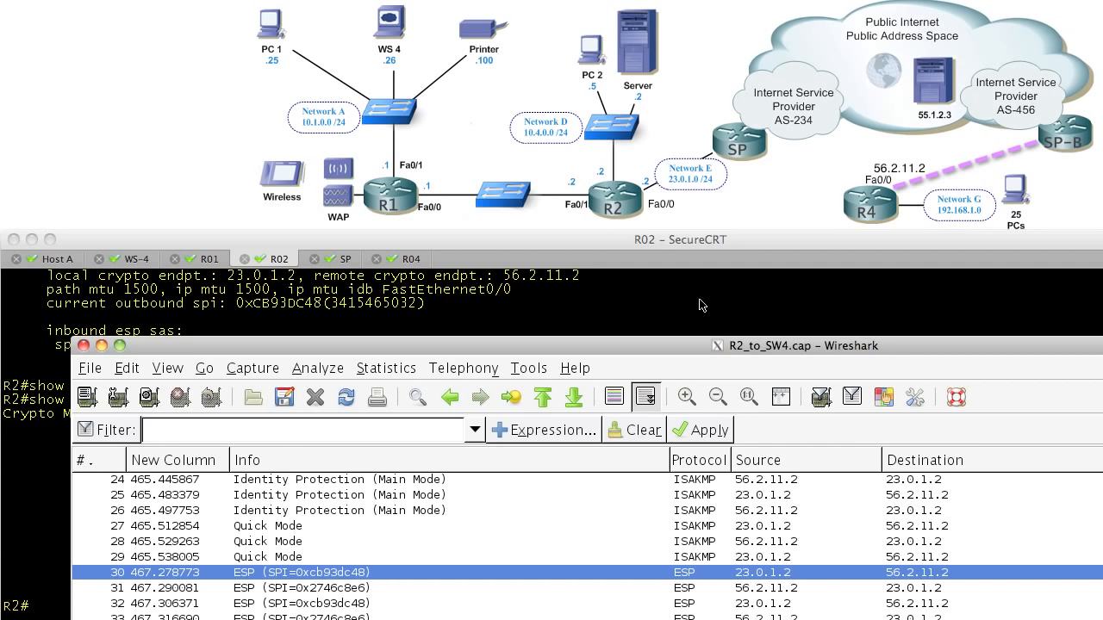
pyautogui.moveTo(872, 205)
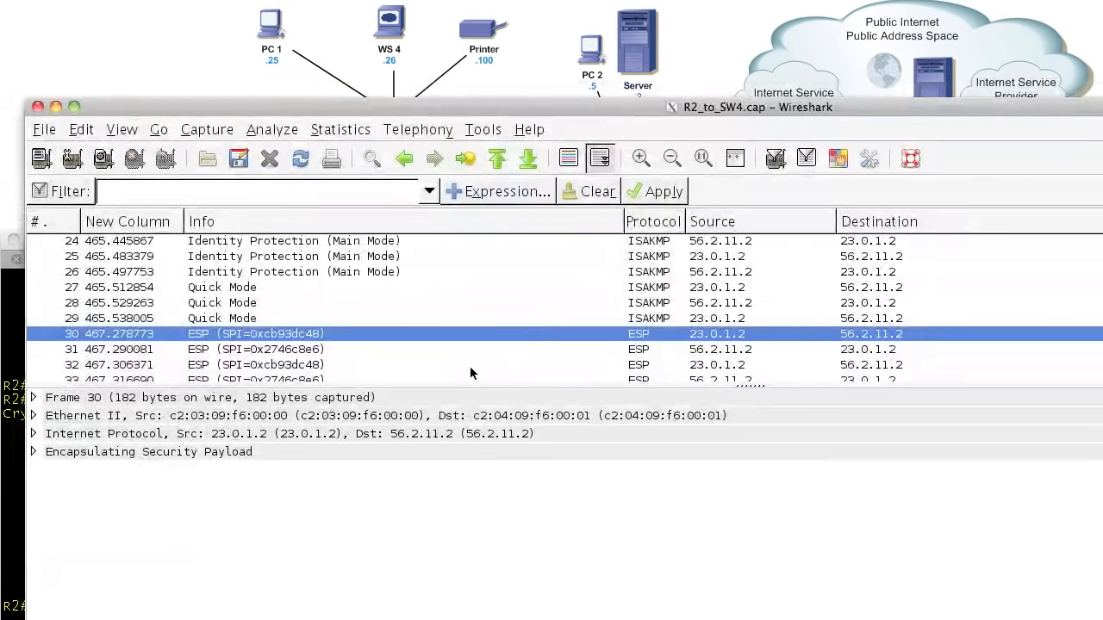
# Scroll down the Wireshark packet list through the ESP packets
pyautogui.scroll(-3)
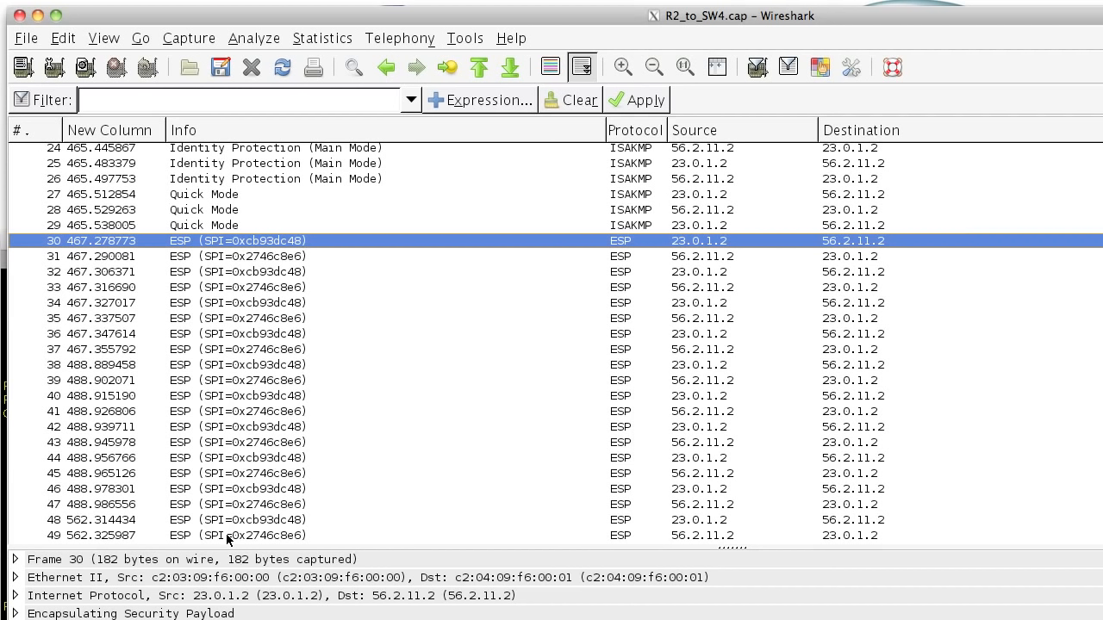
pyautogui.moveTo(810, 182)
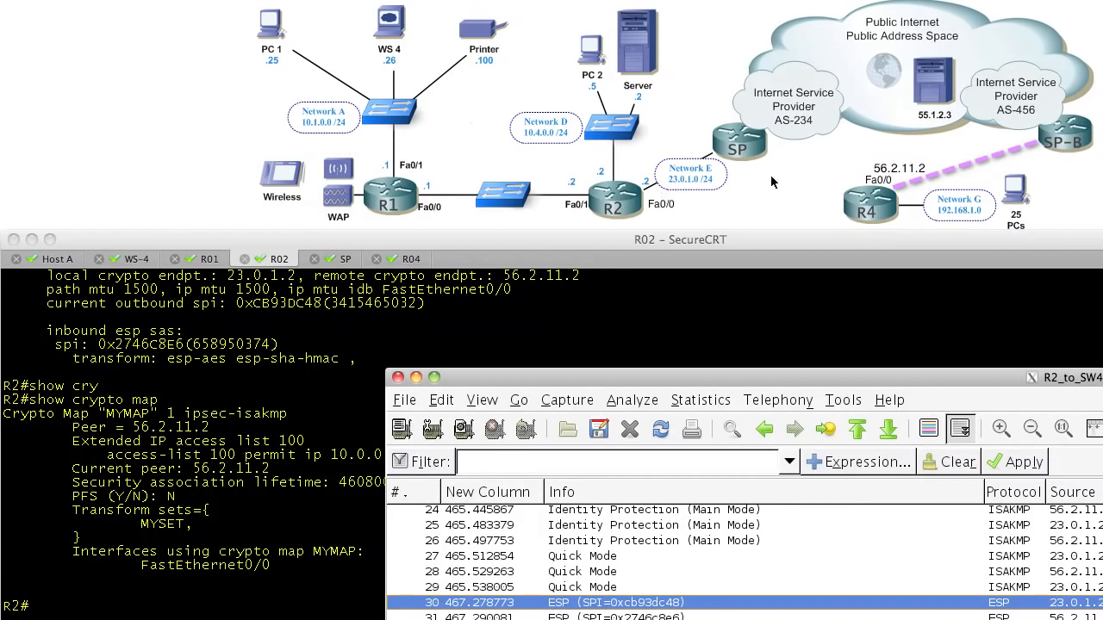
pyautogui.moveTo(961, 47)
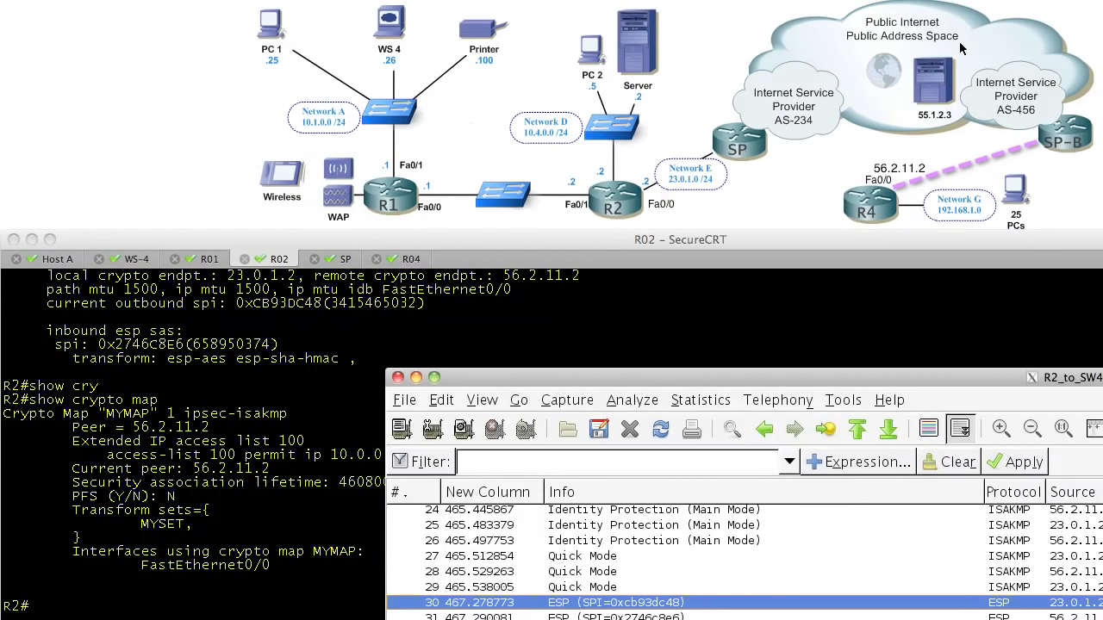